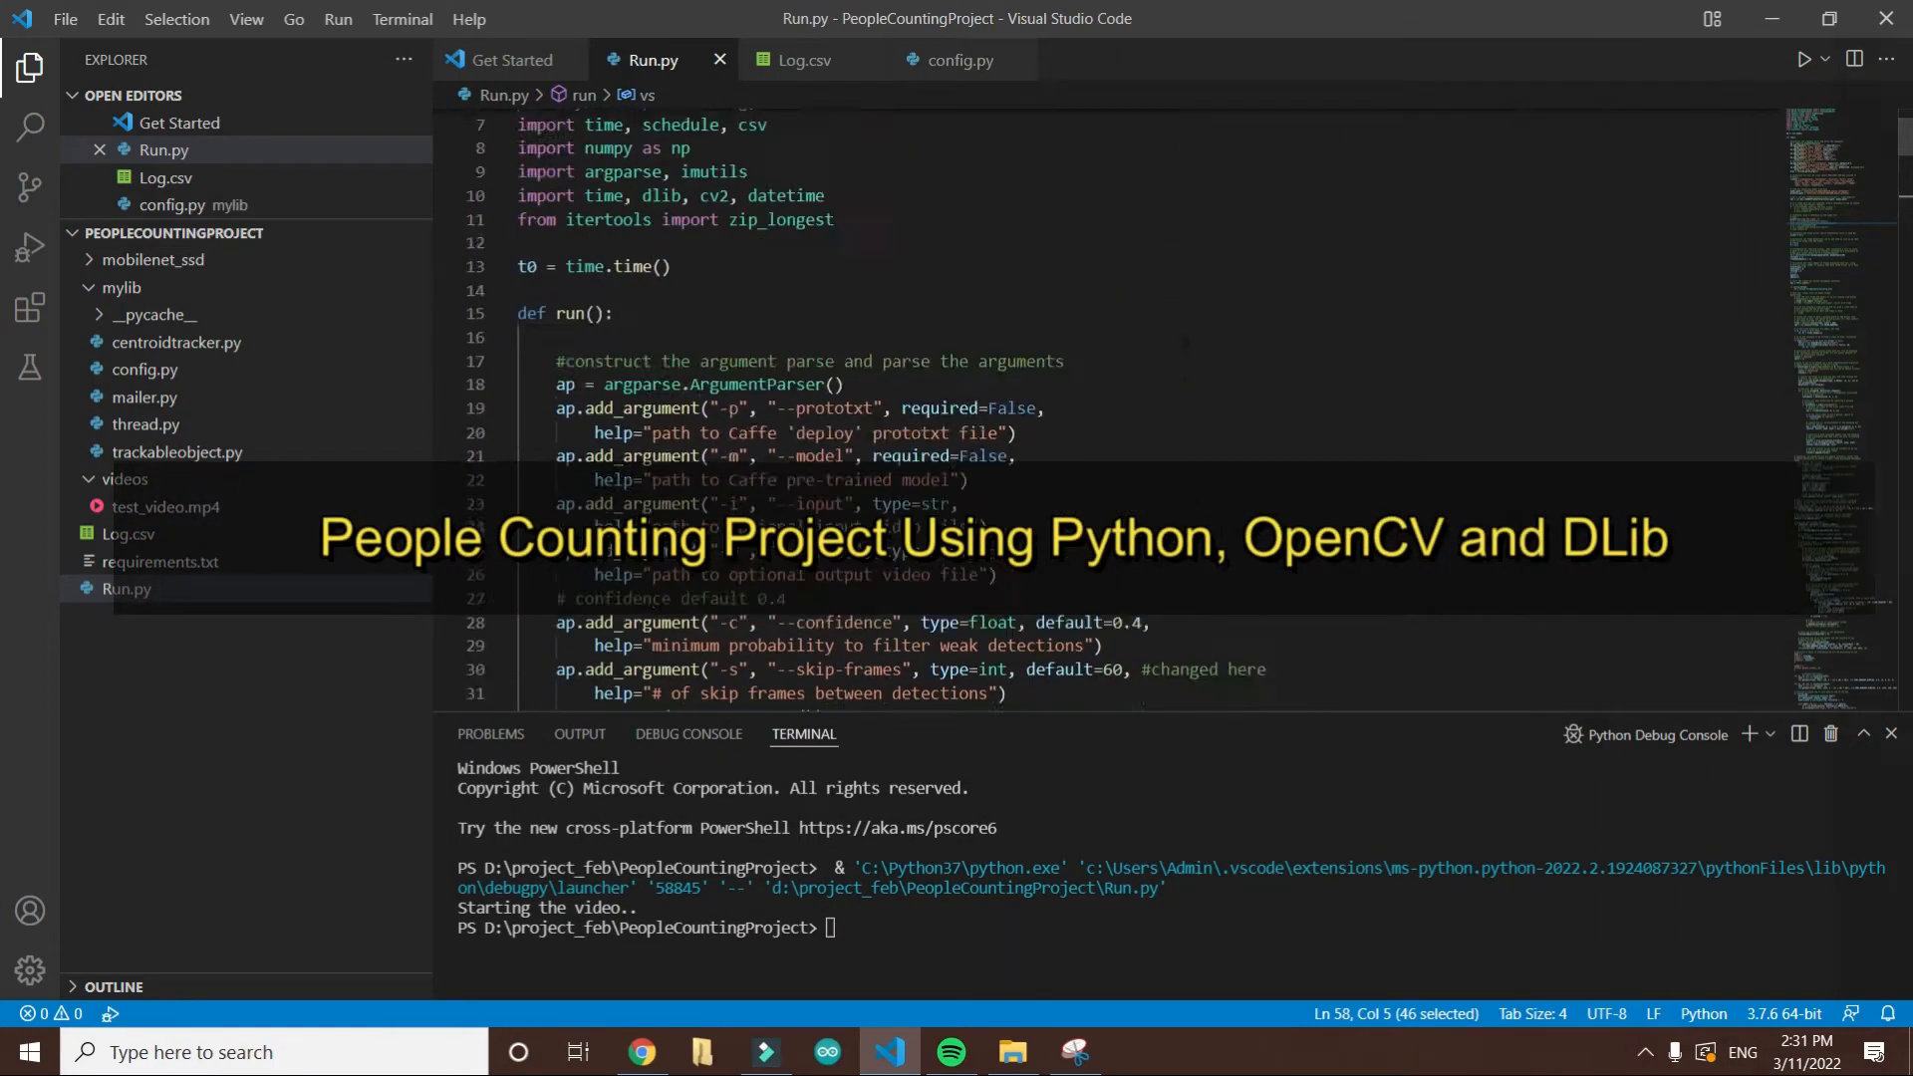
Step: Check the installed Python version in the command prompt, then return to the project folder with Run.py
{"action": "scroll", "scroll_direction": "up", "scroll_amount": 3}
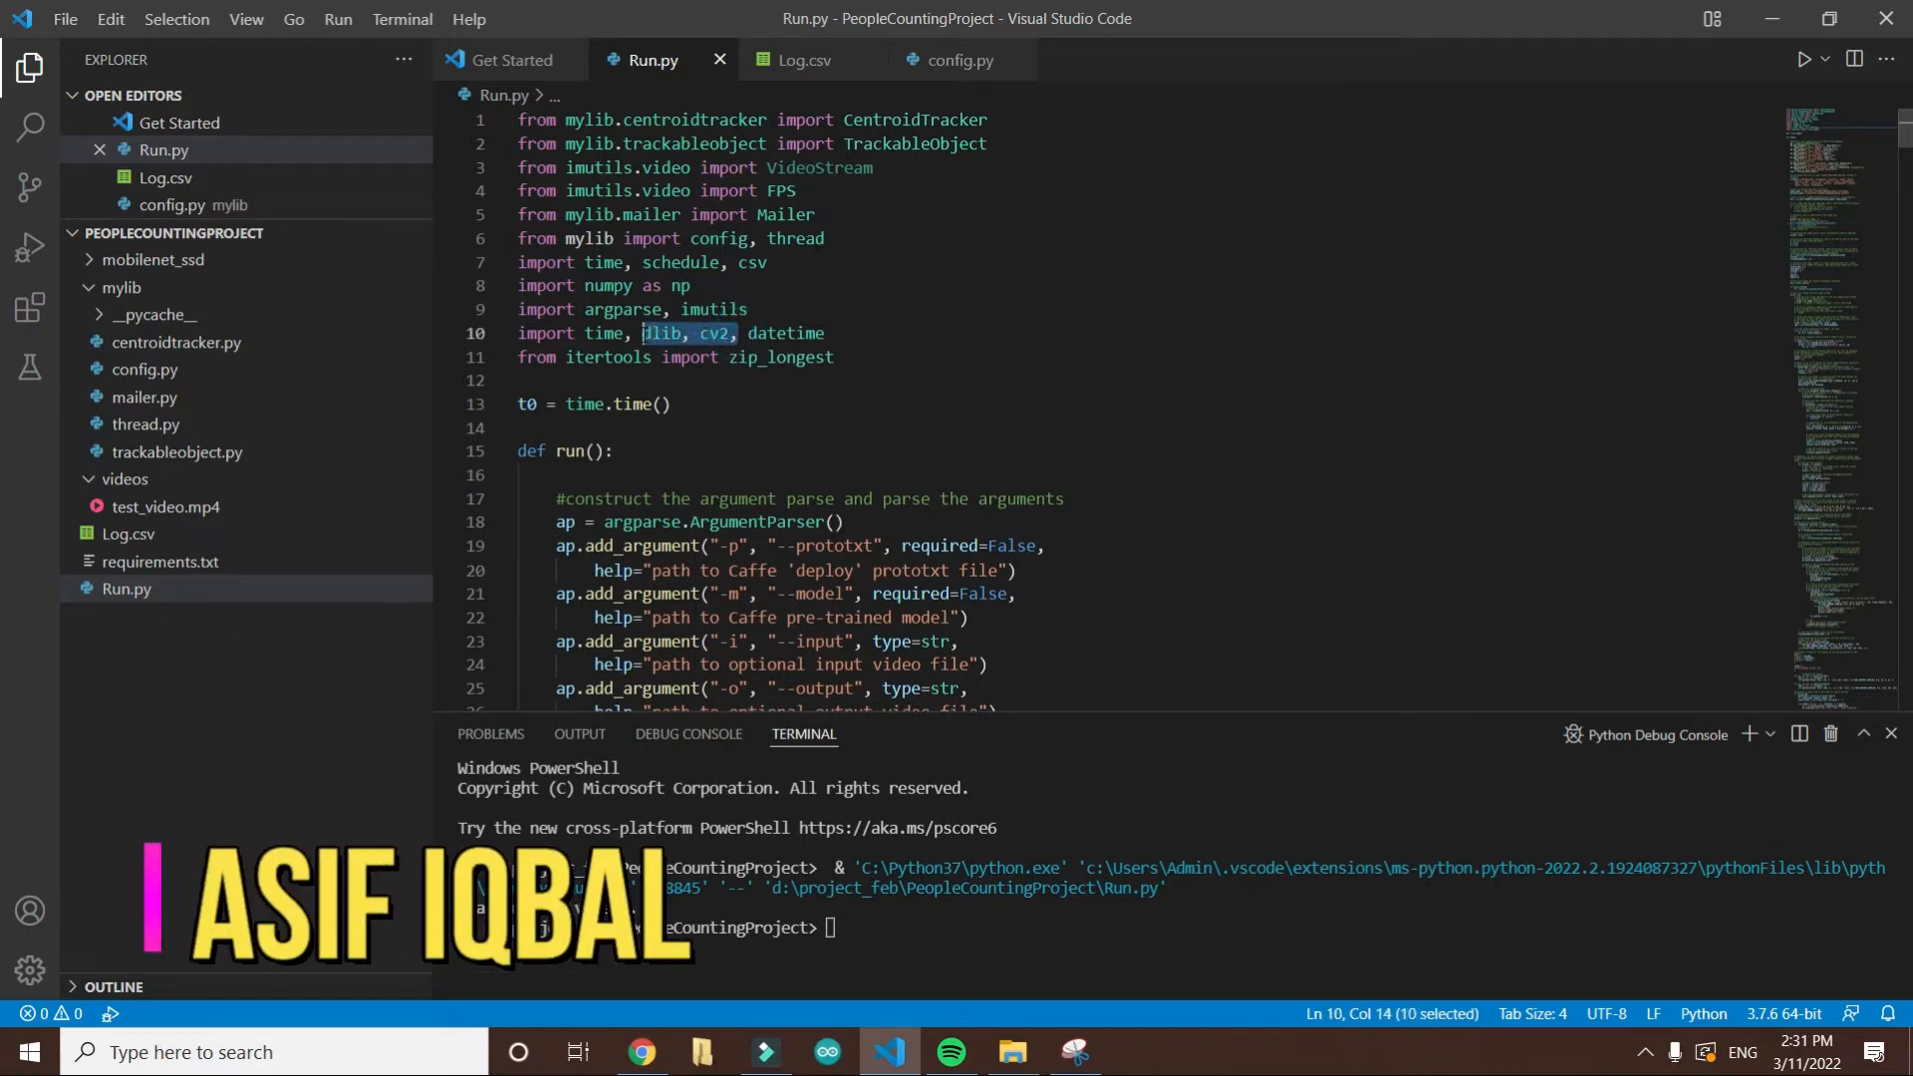
{"action": "mouse_move", "coordinate": [662, 333]}
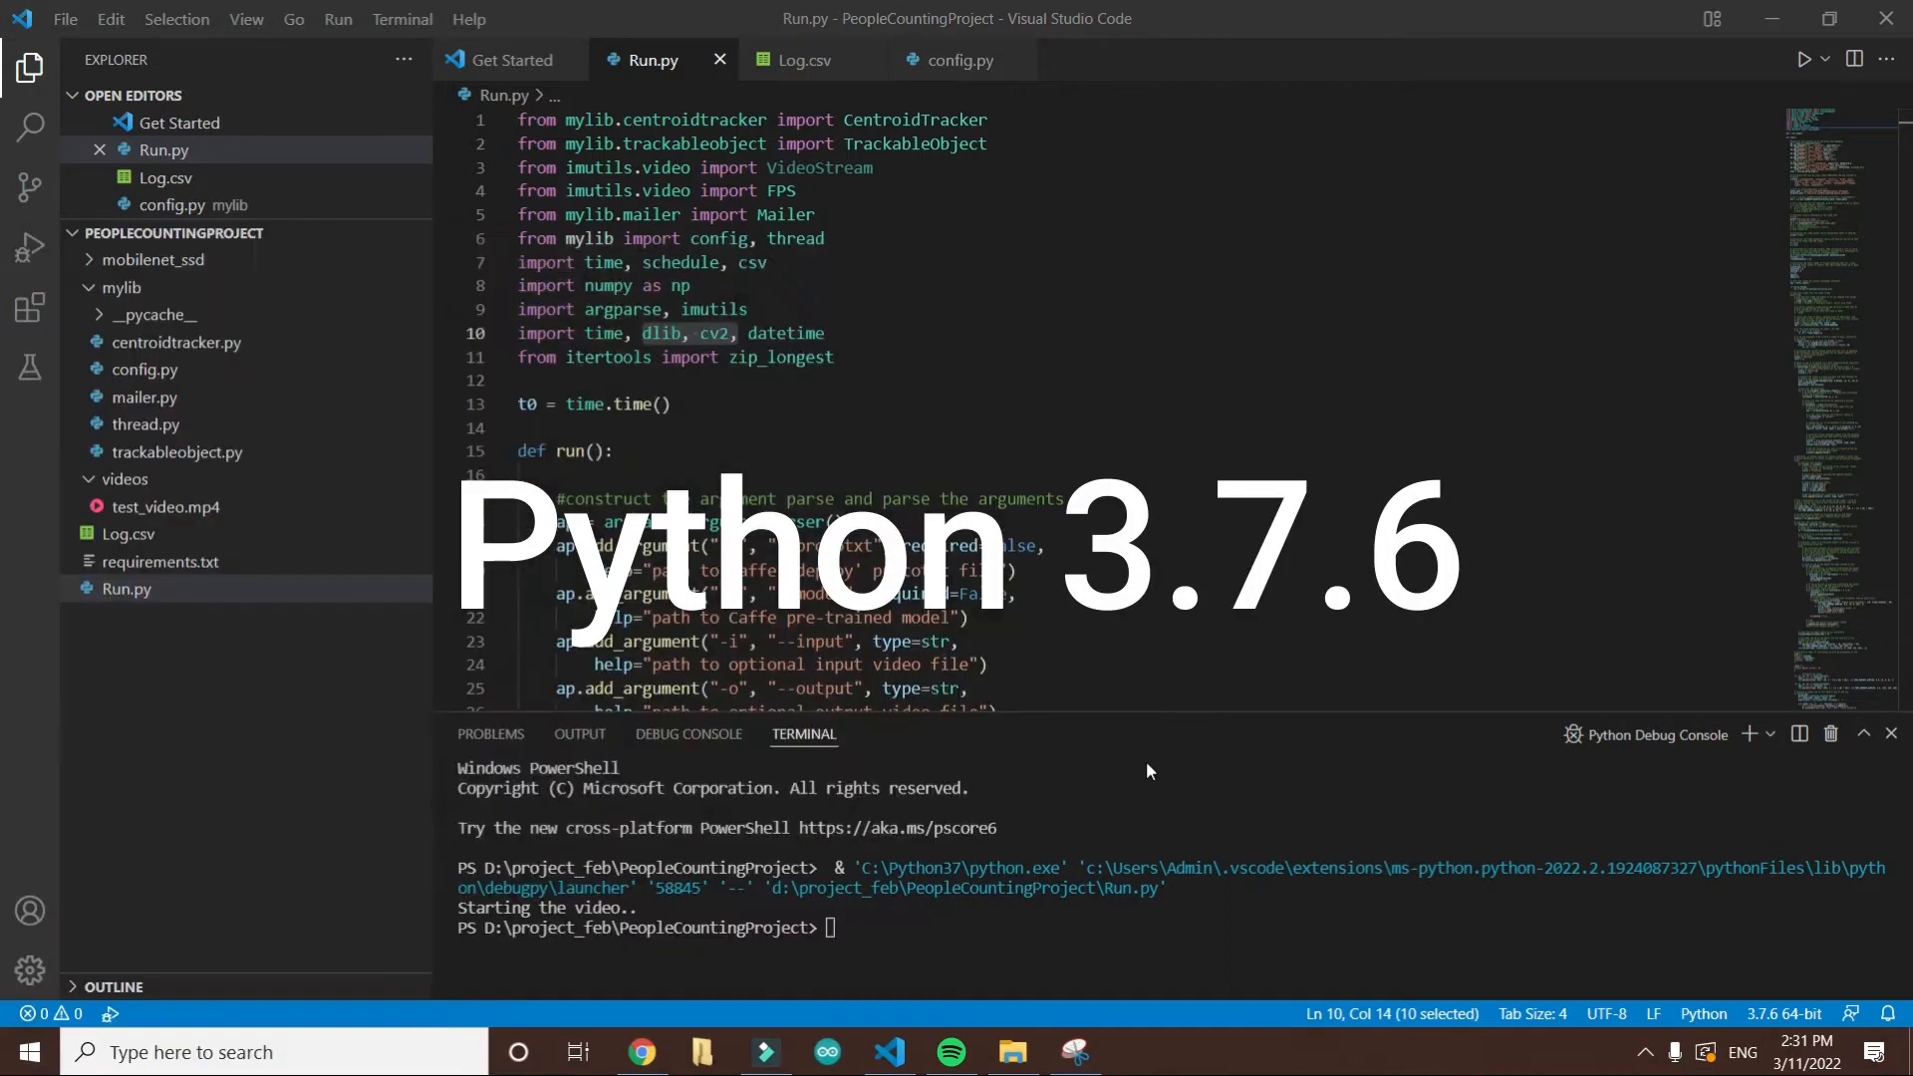
{"action": "left_click", "coordinate": [1136, 1052]}
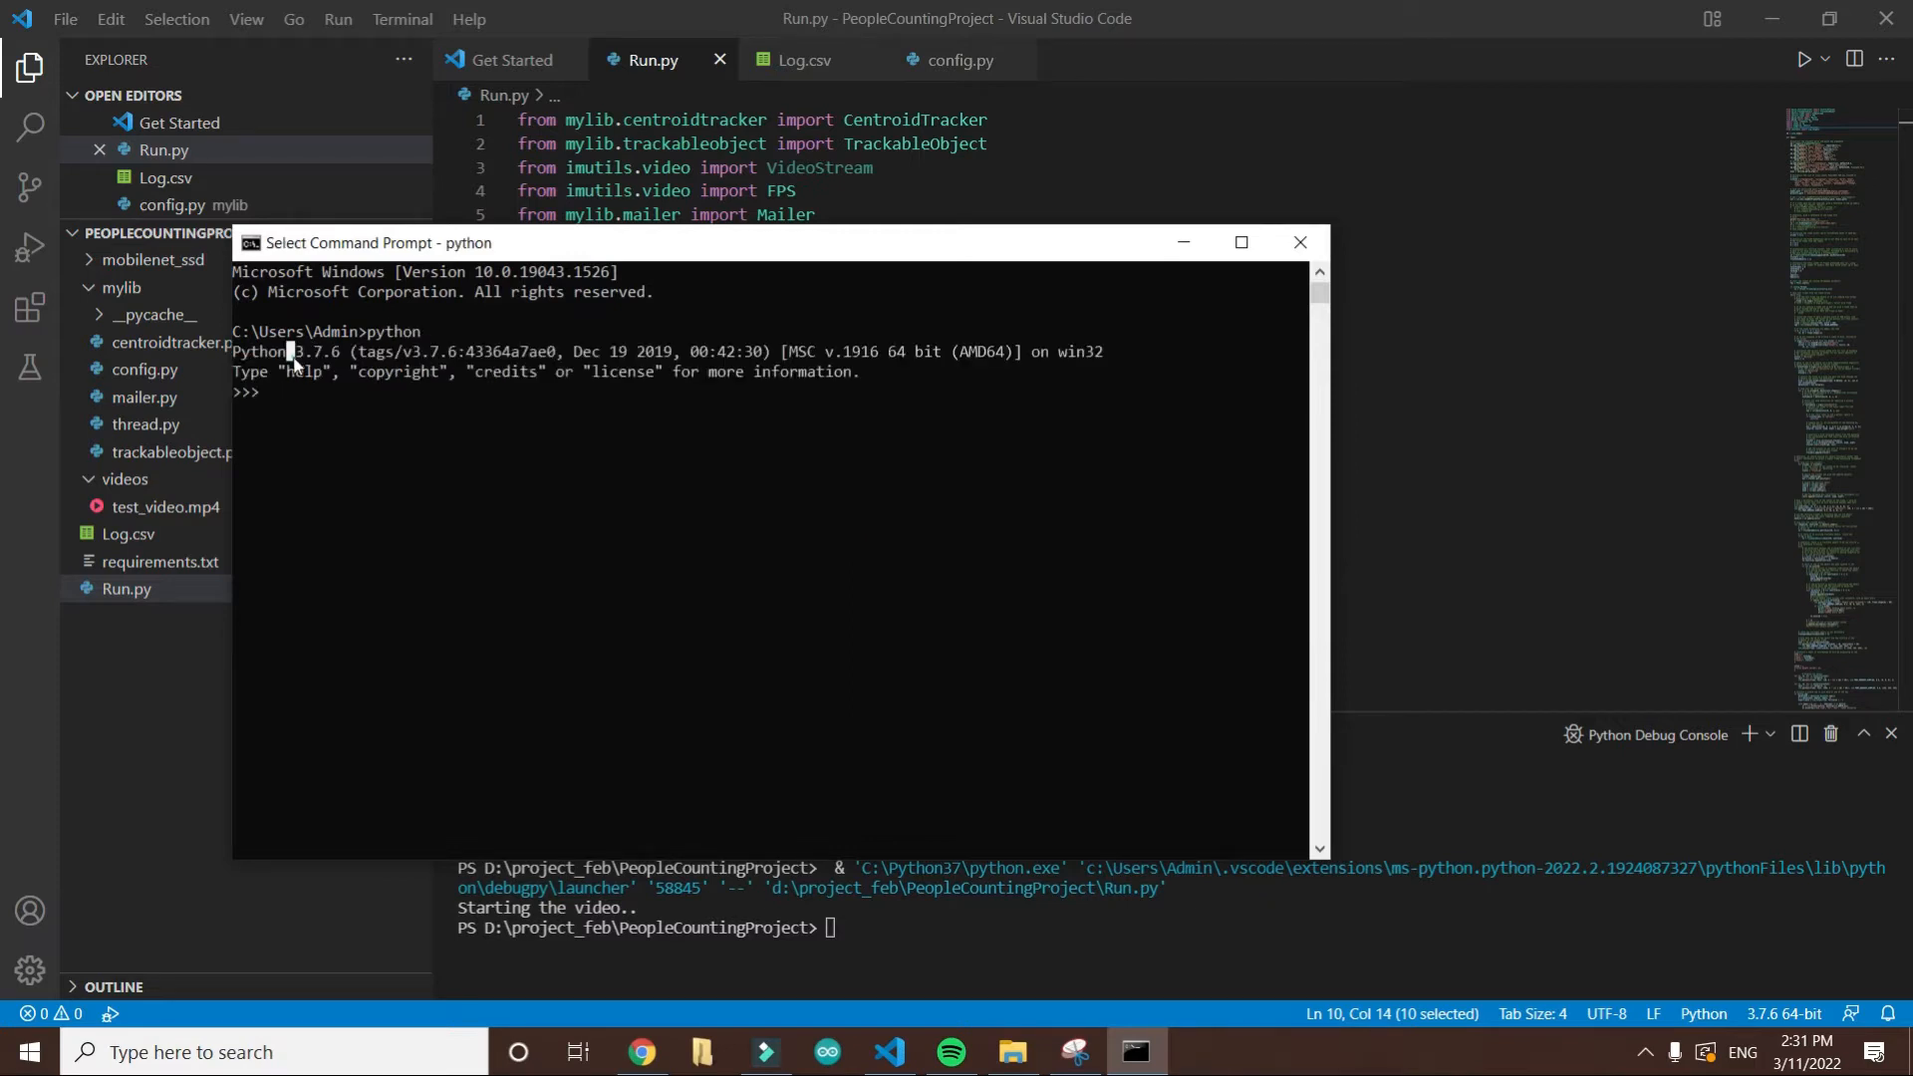
{"action": "double_click", "coordinate": [315, 351]}
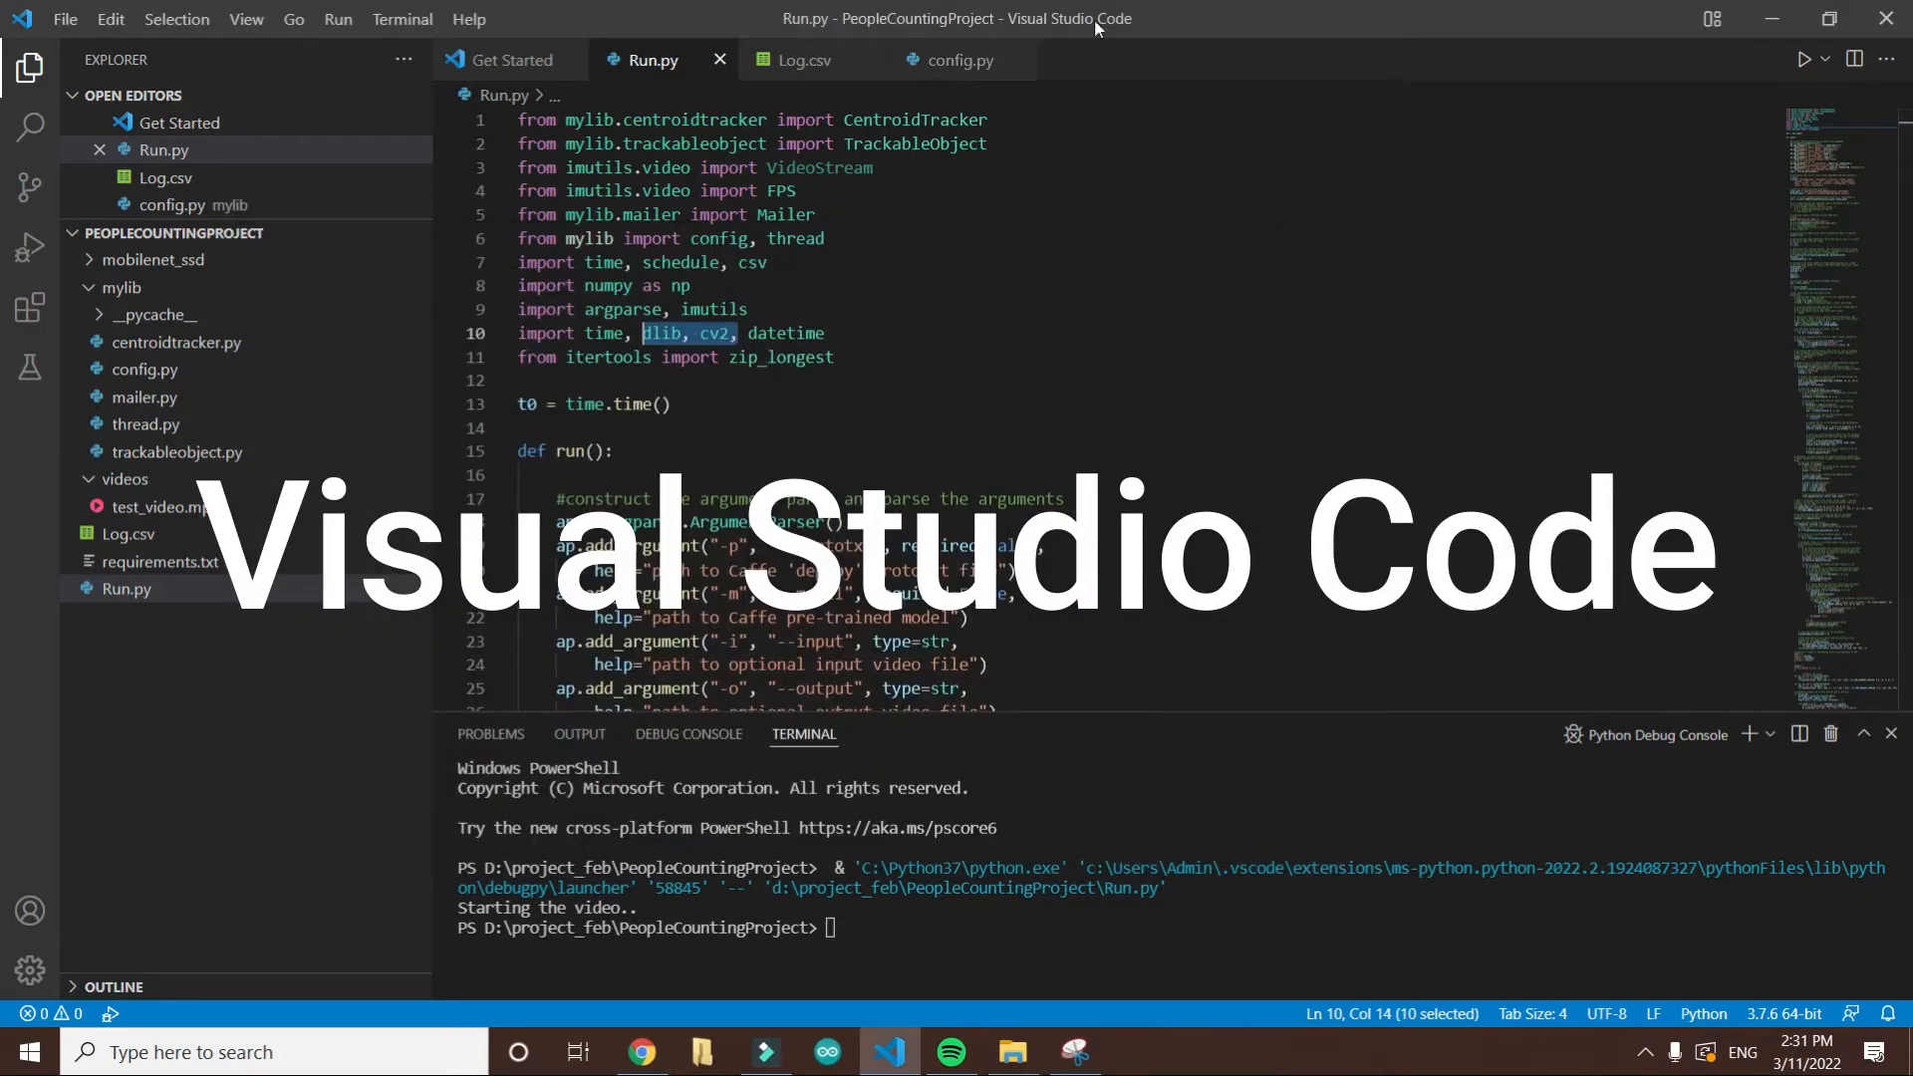
{"action": "left_click", "coordinate": [1012, 1052]}
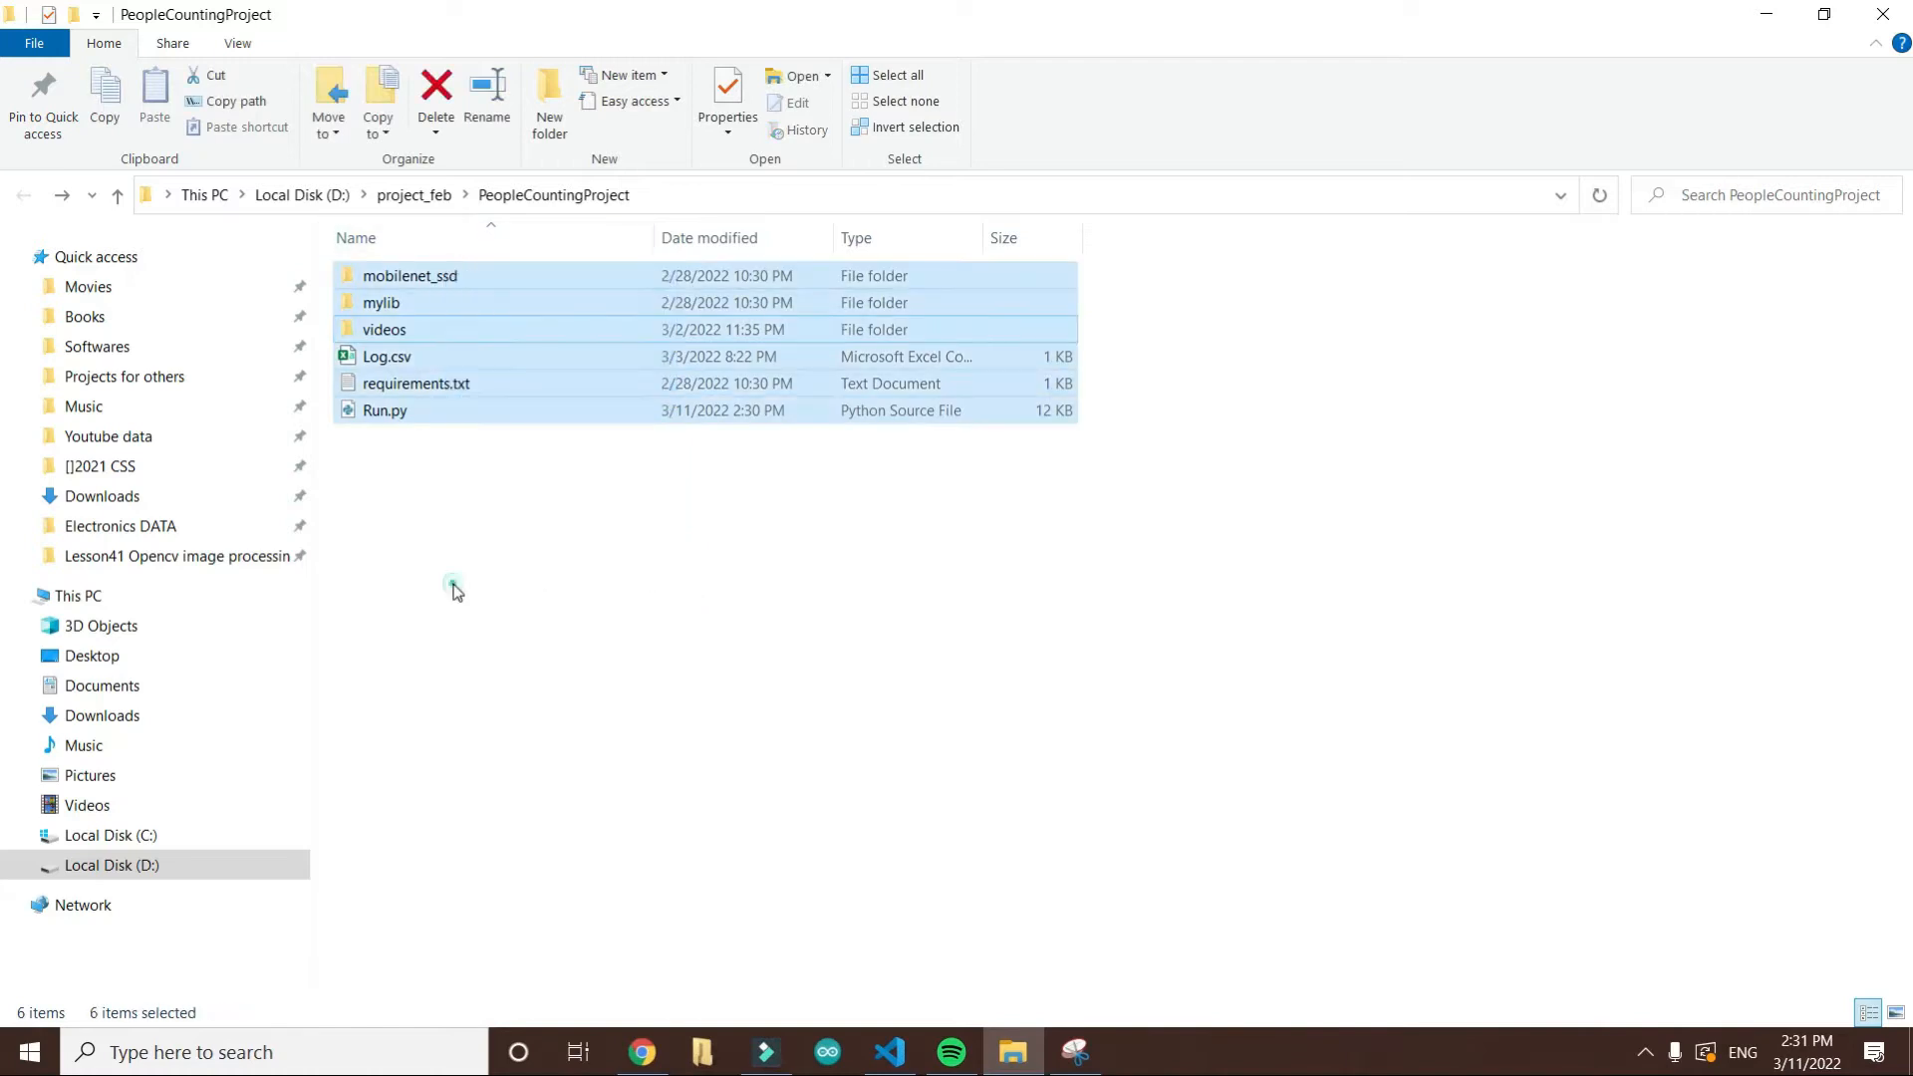
{"action": "left_click", "coordinate": [385, 410]}
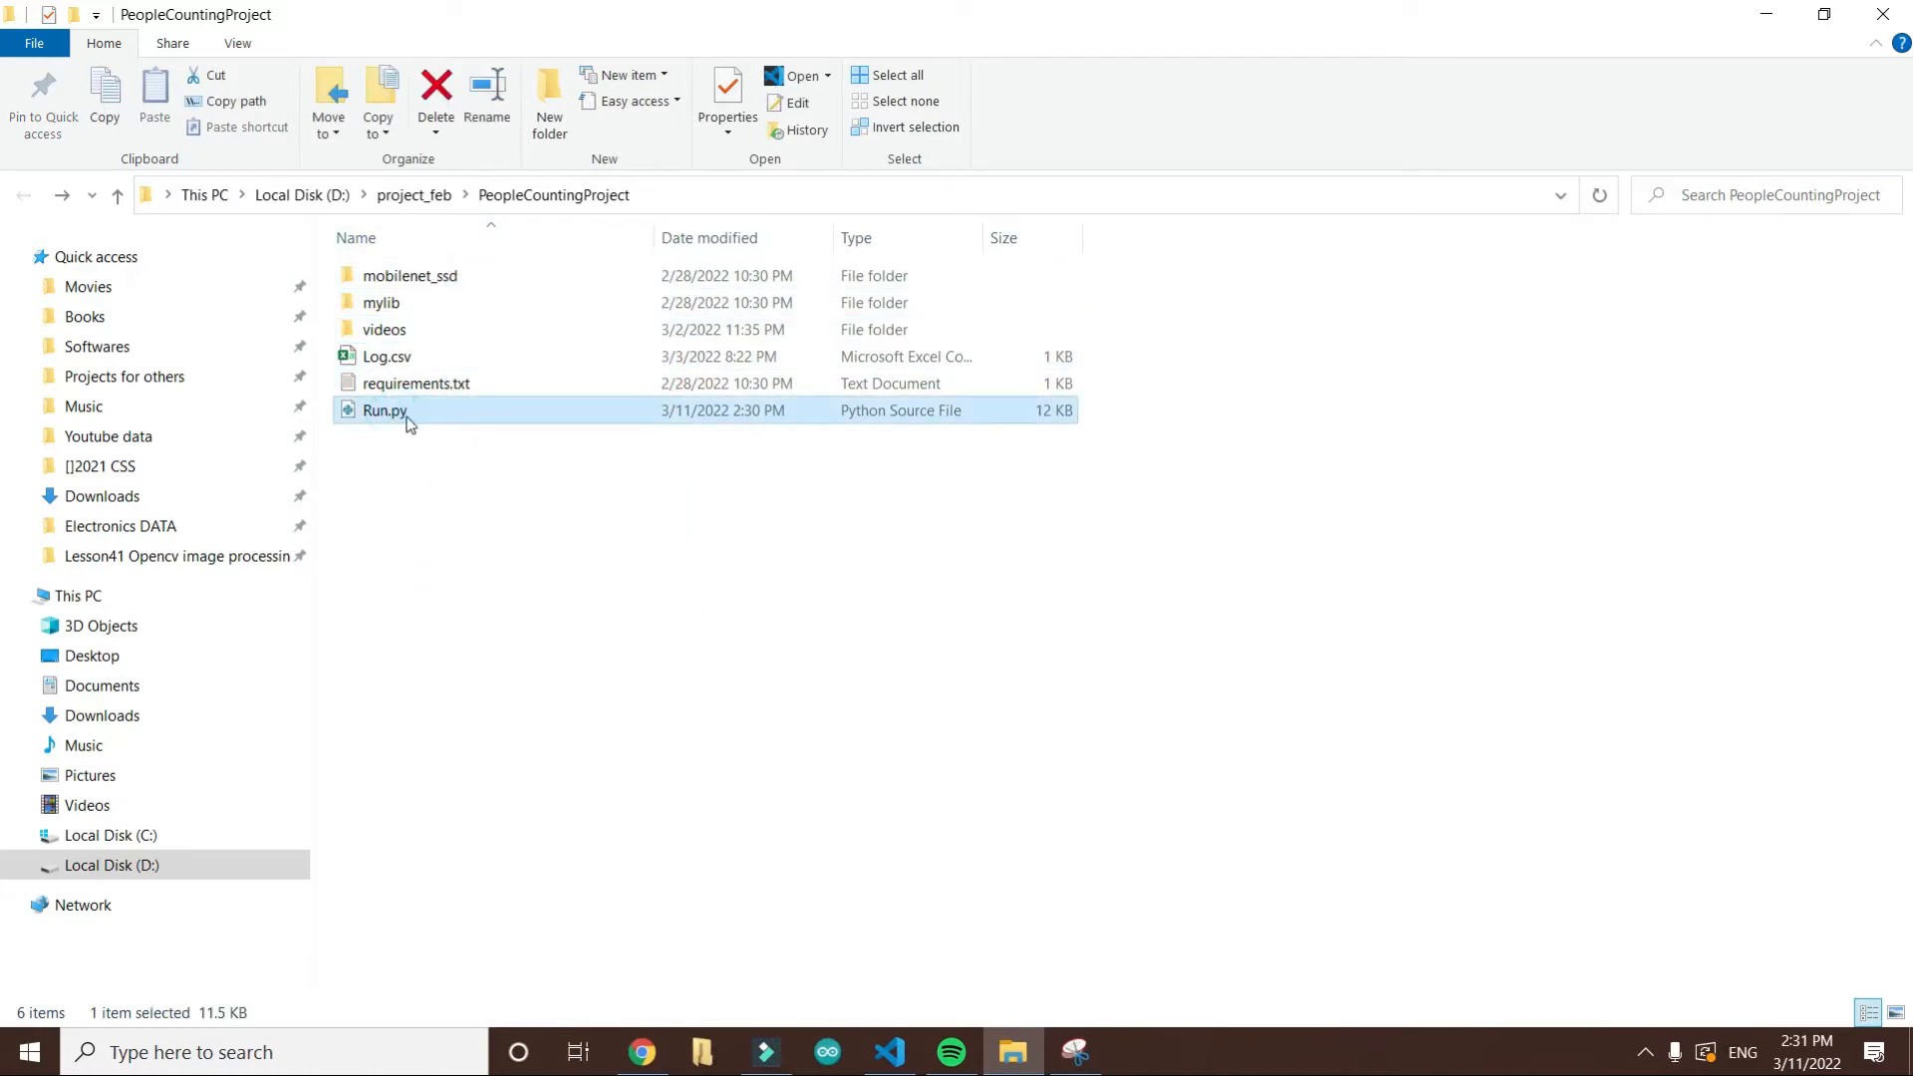
{"action": "mouse_move", "coordinate": [426, 404]}
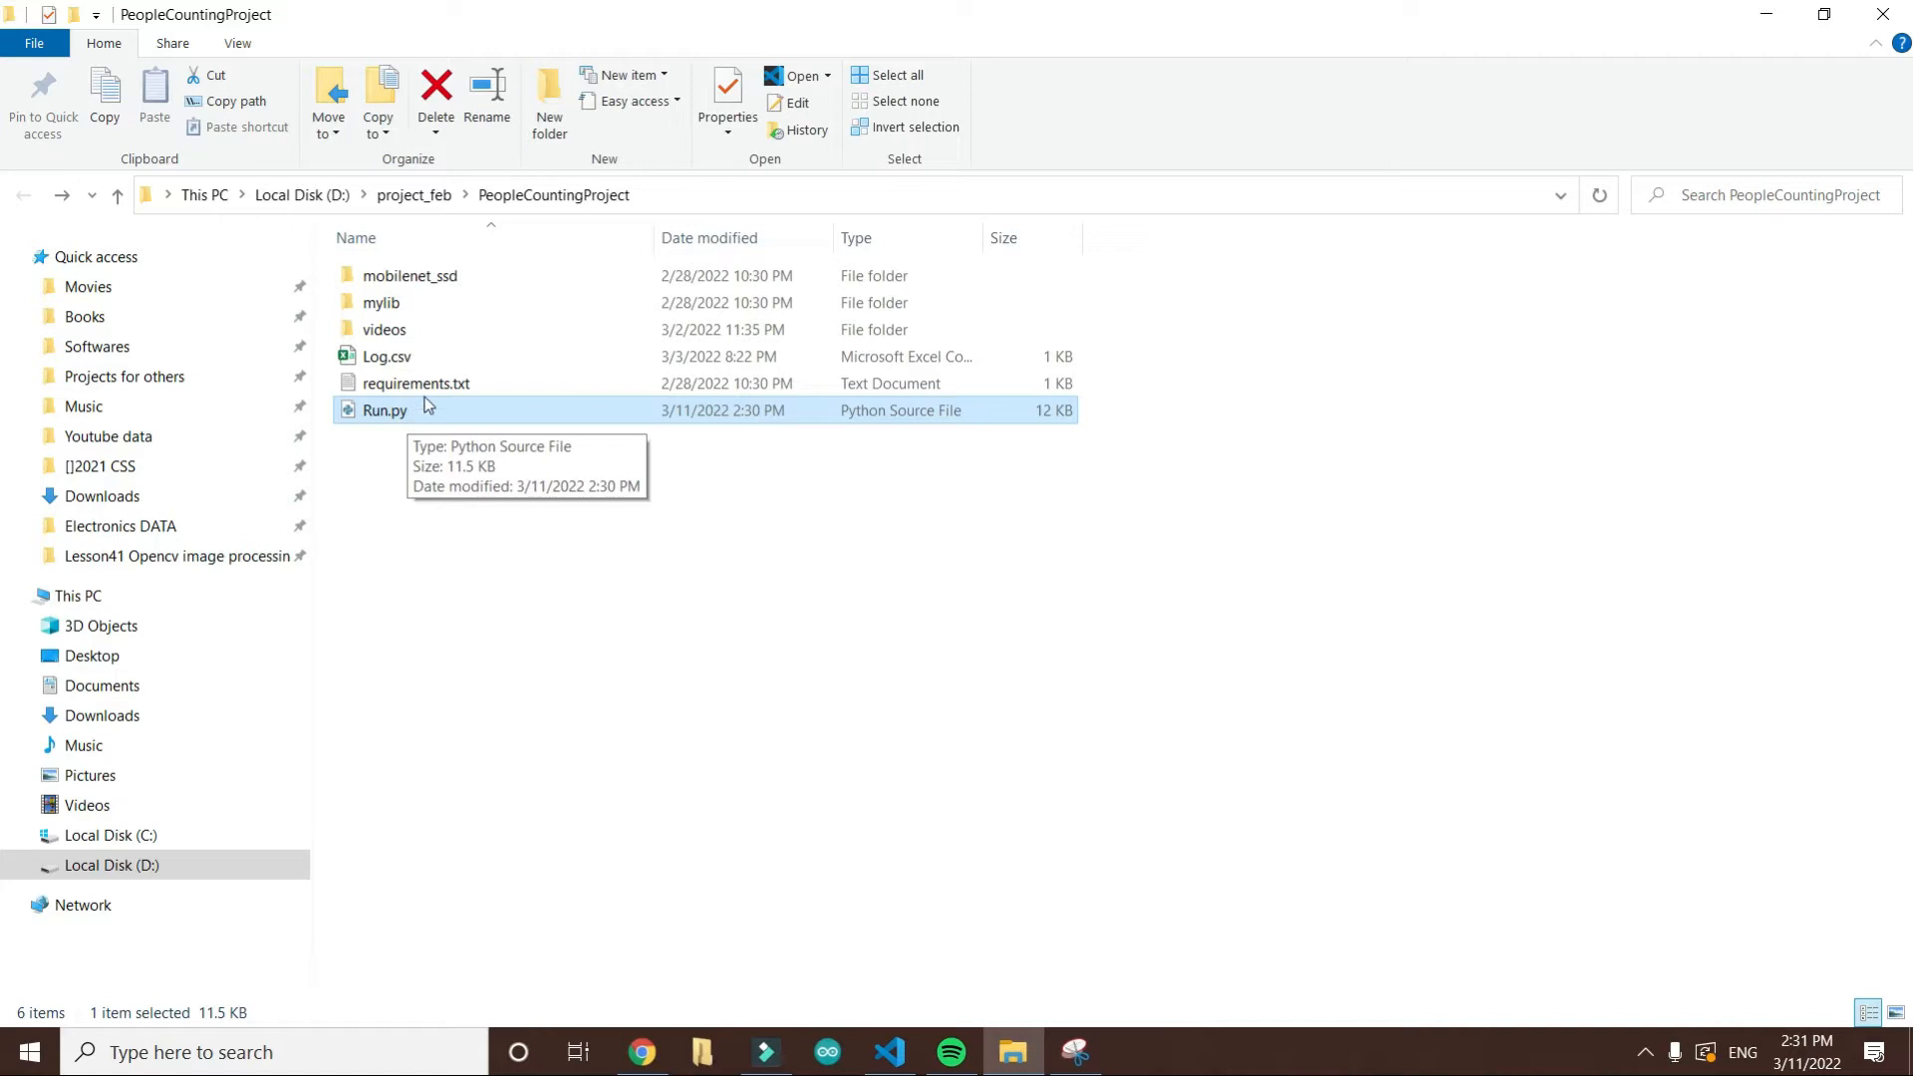
Step: Review the library versions listed in requirements.txt and note Log.csv in the project folder
{"action": "double_click", "coordinate": [414, 383]}
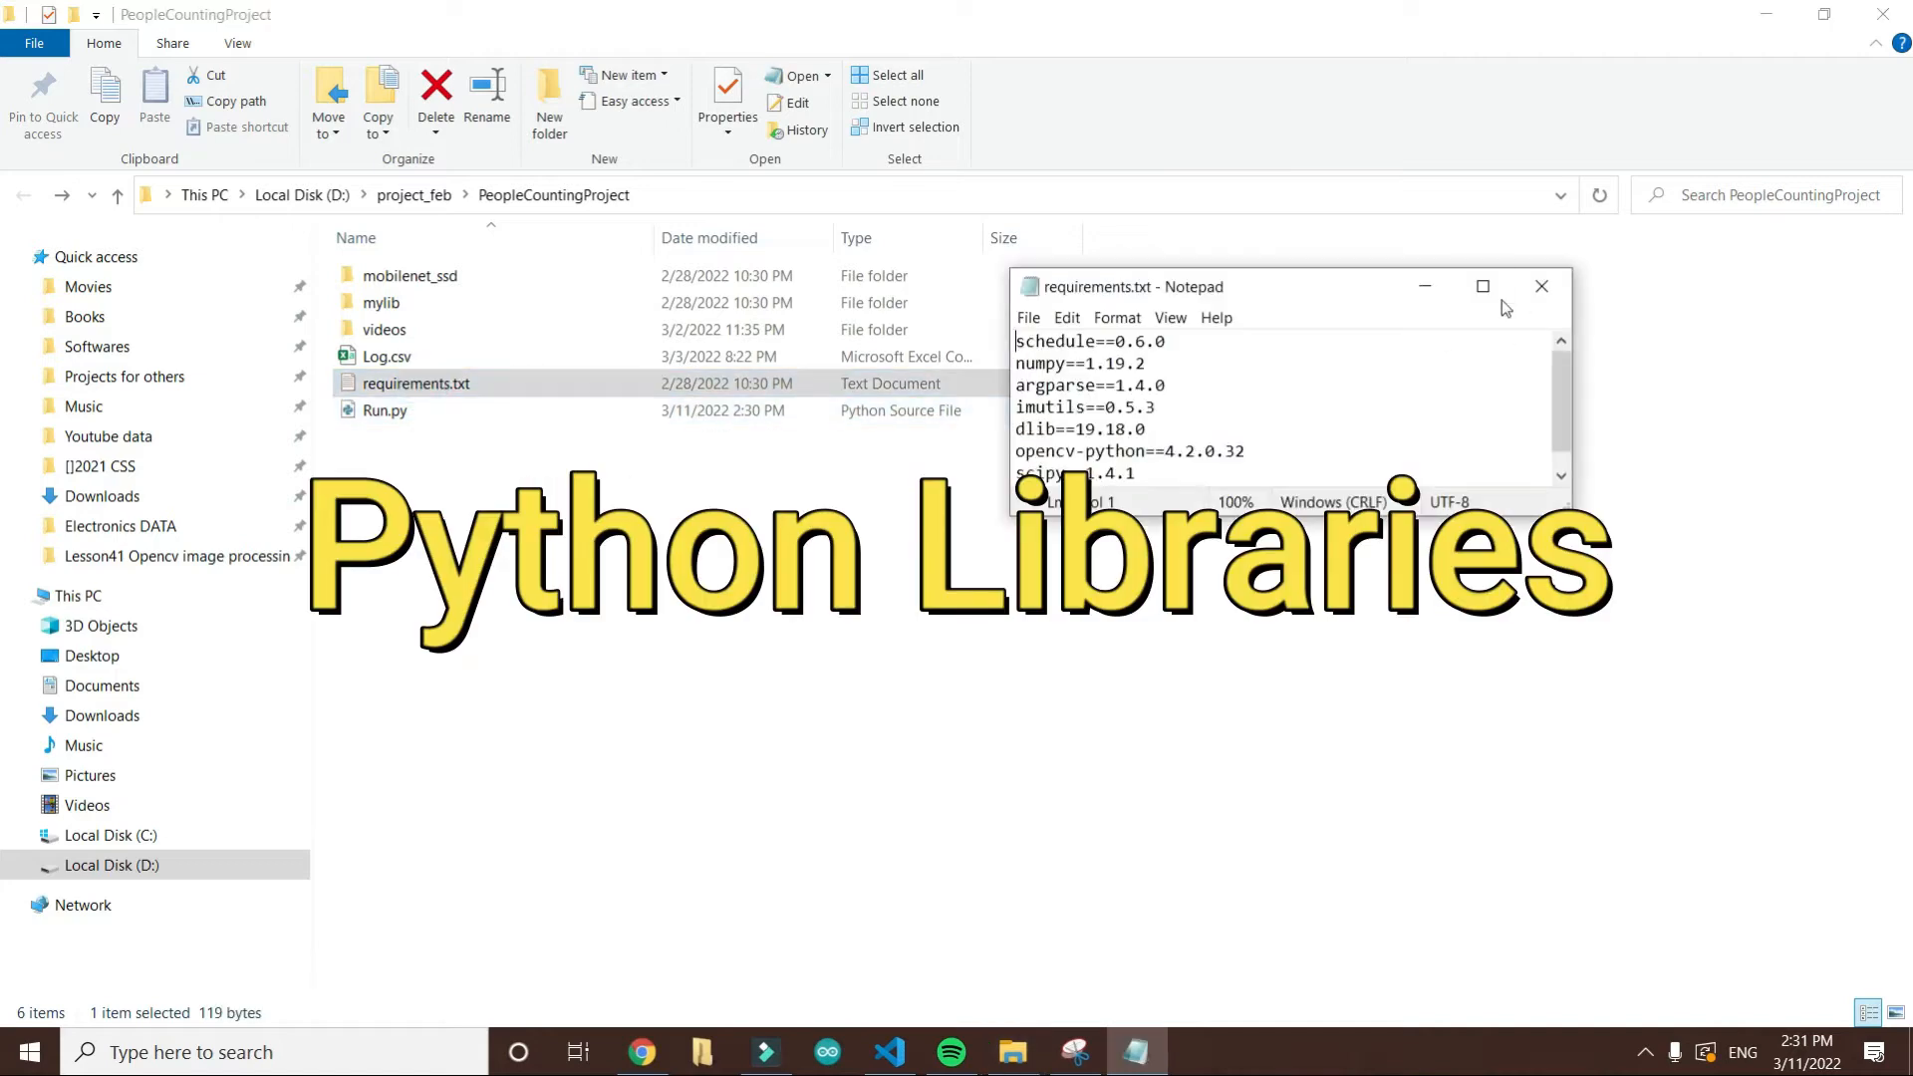
{"action": "left_click", "coordinate": [1482, 285]}
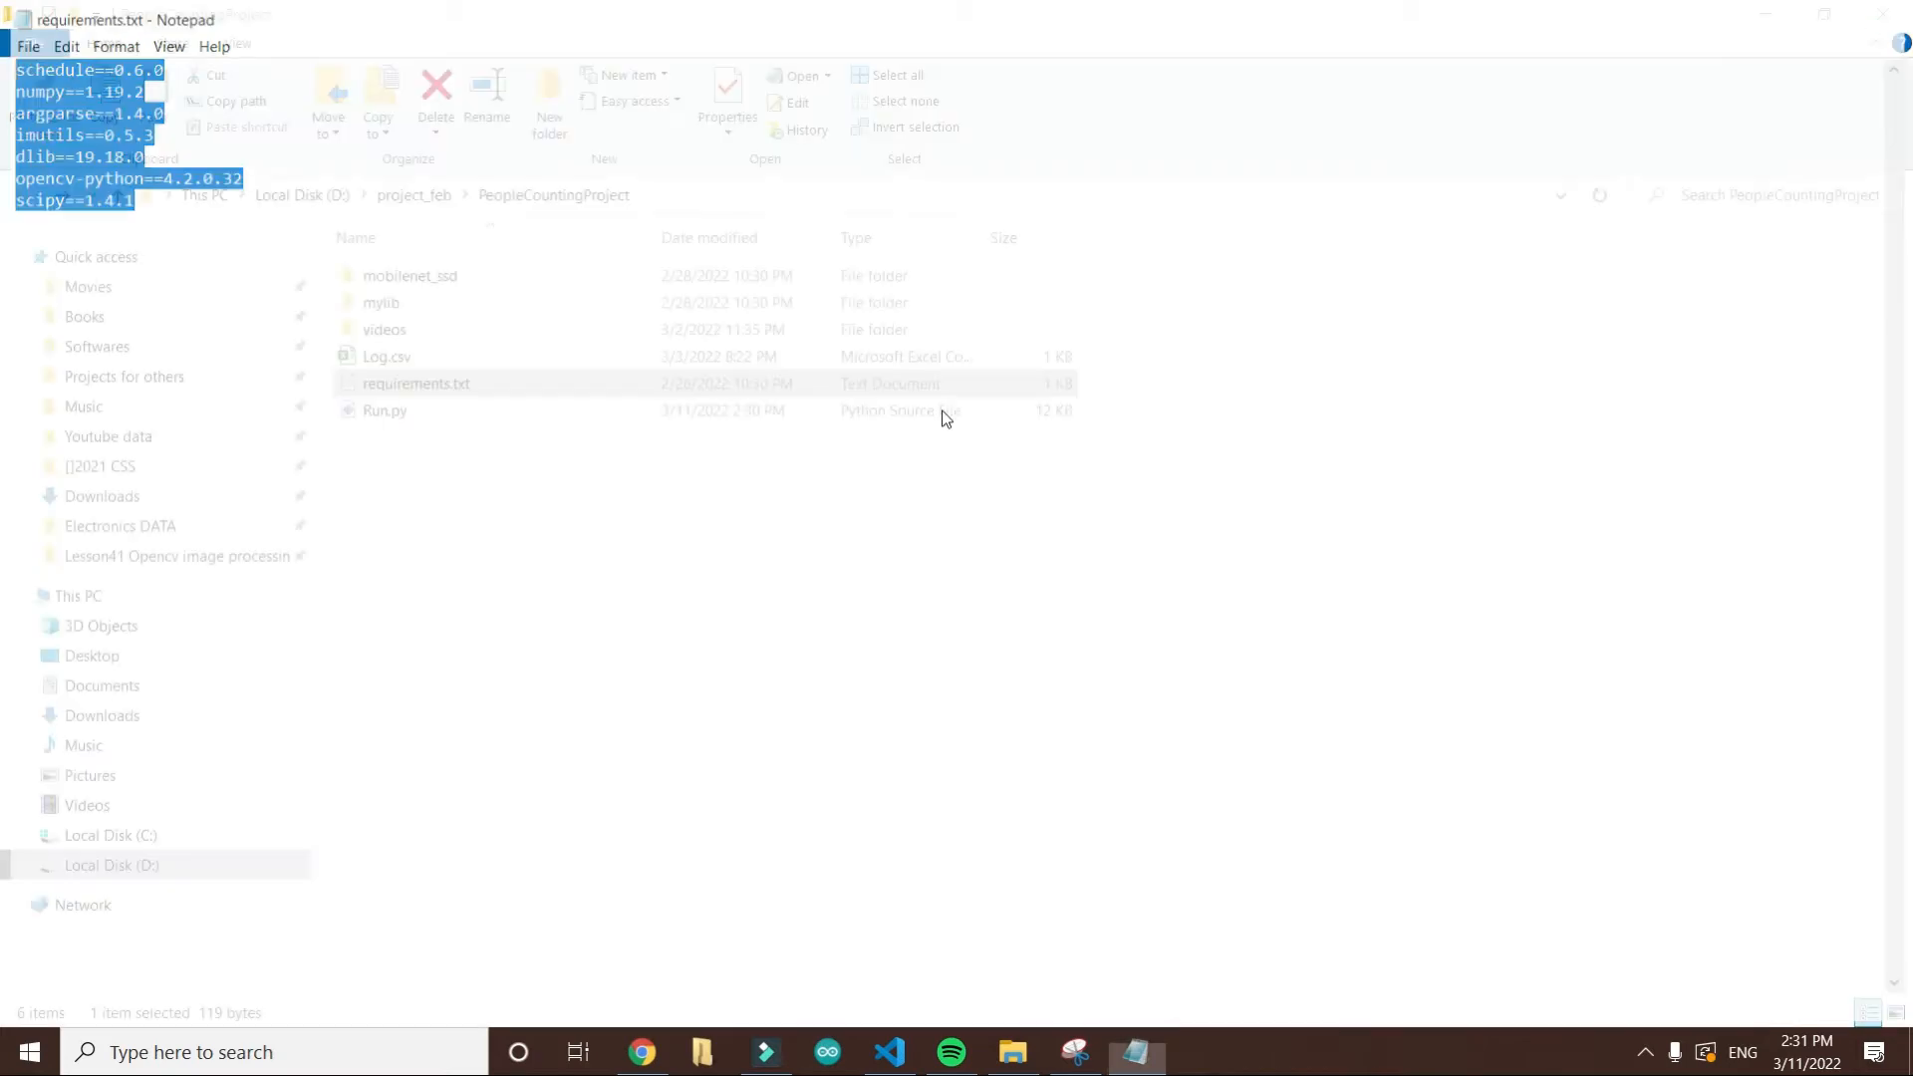
{"action": "left_click", "coordinate": [386, 357]}
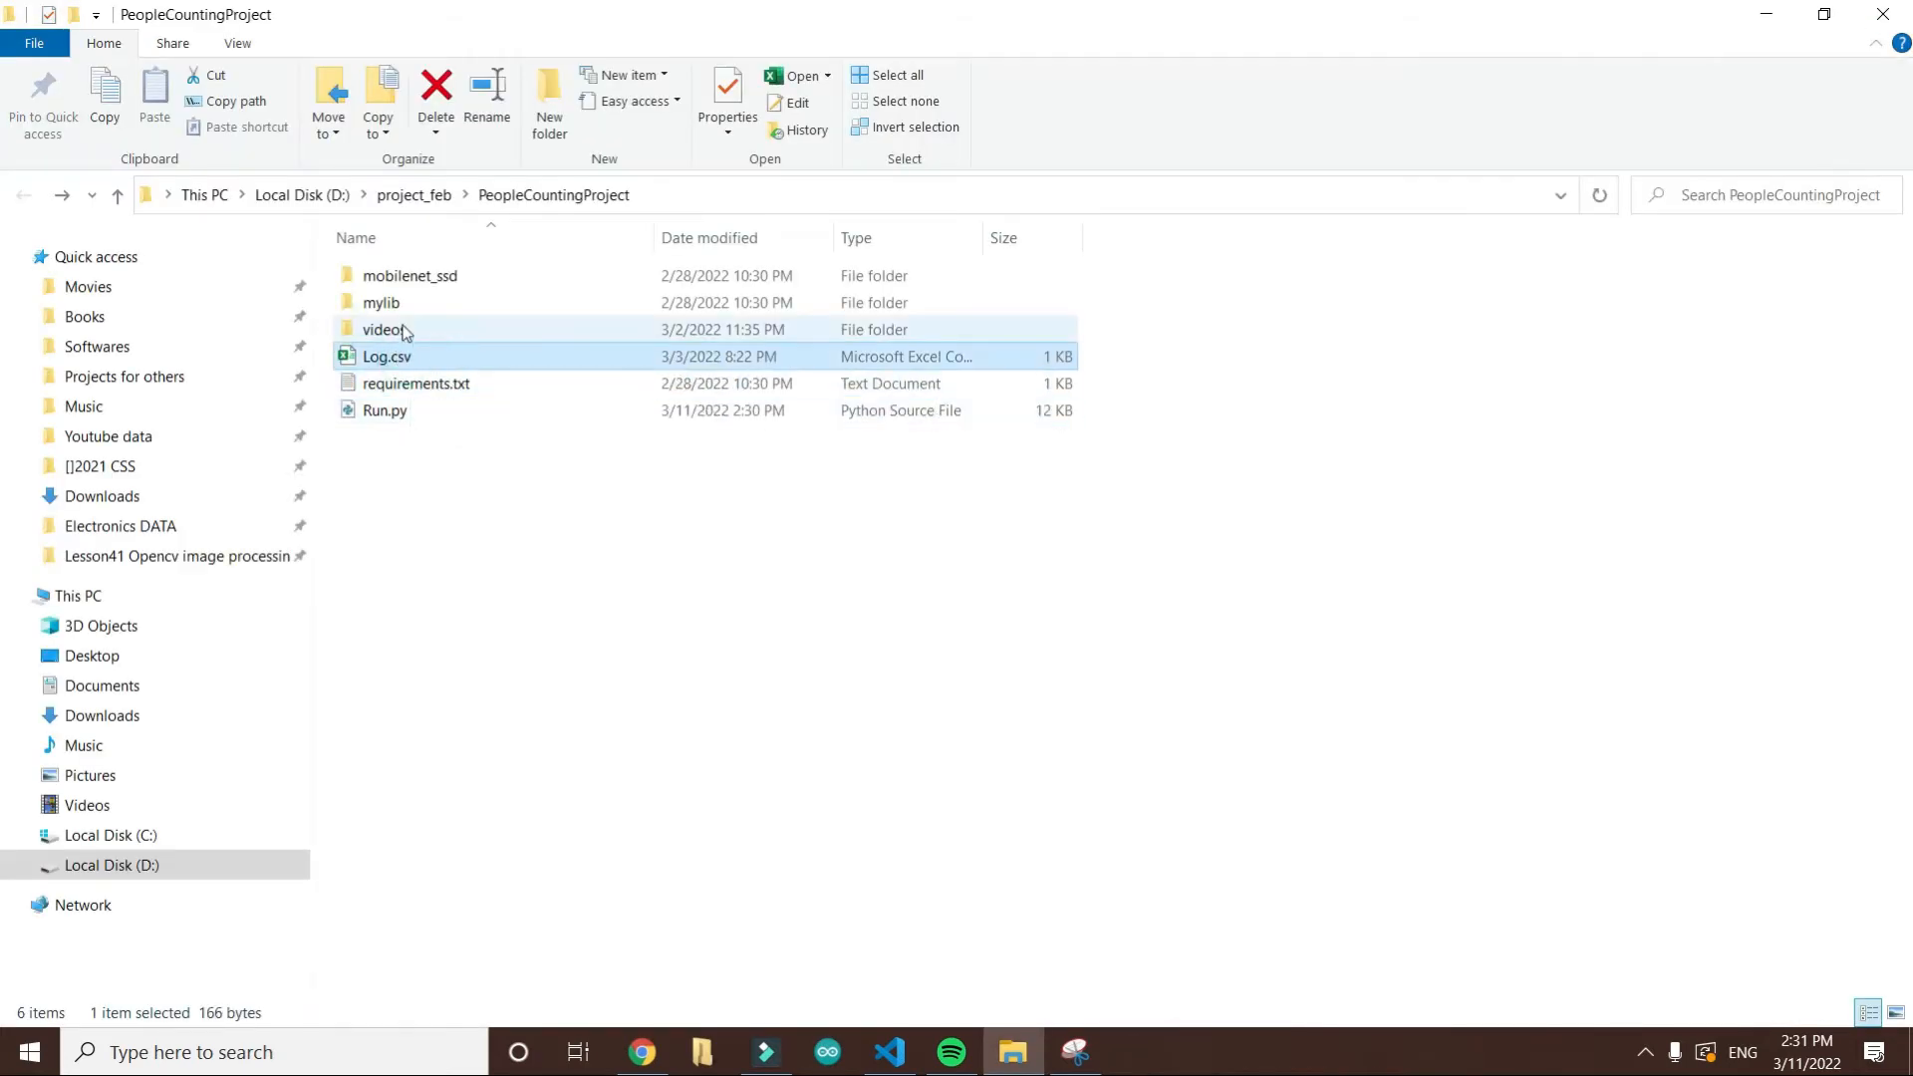
{"action": "mouse_move", "coordinate": [420, 357]}
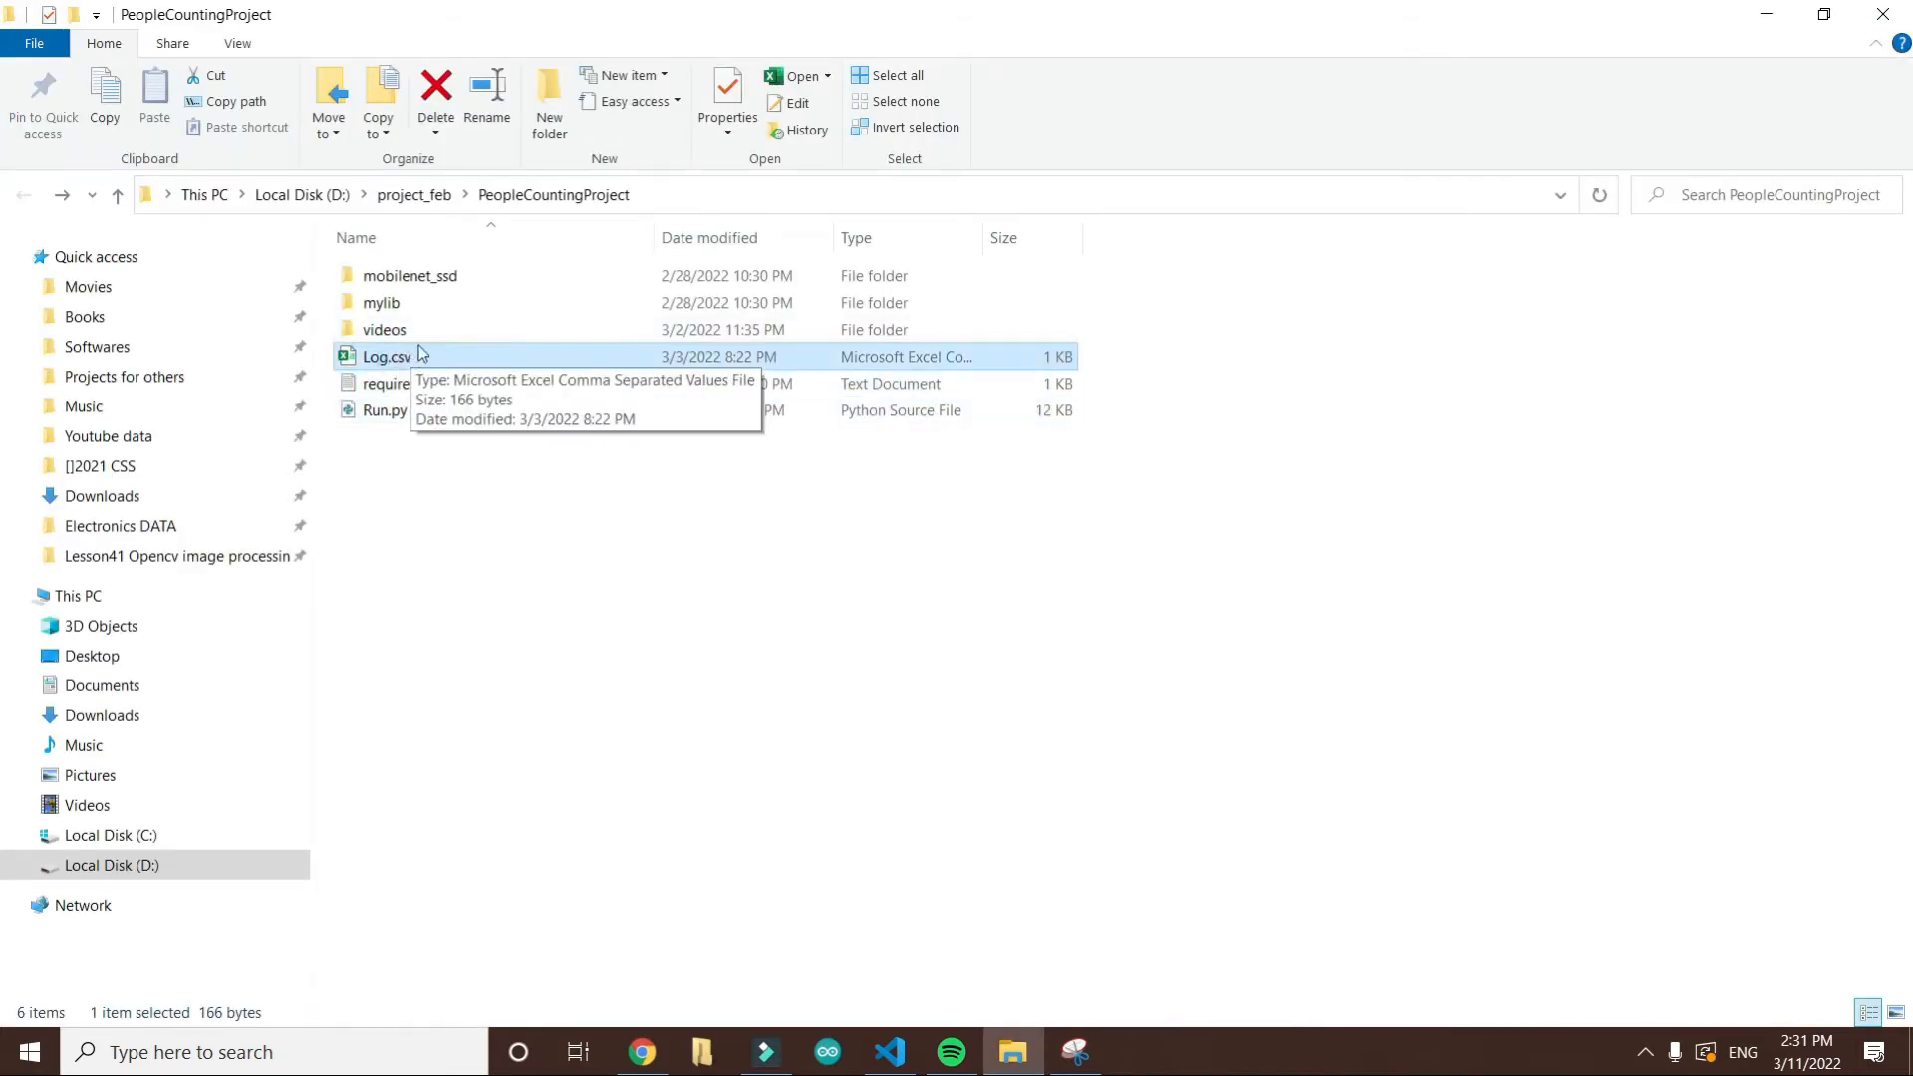
Step: Play test_video.mp4 from the videos folder in VLC, then close the player
{"action": "double_click", "coordinate": [385, 328]}
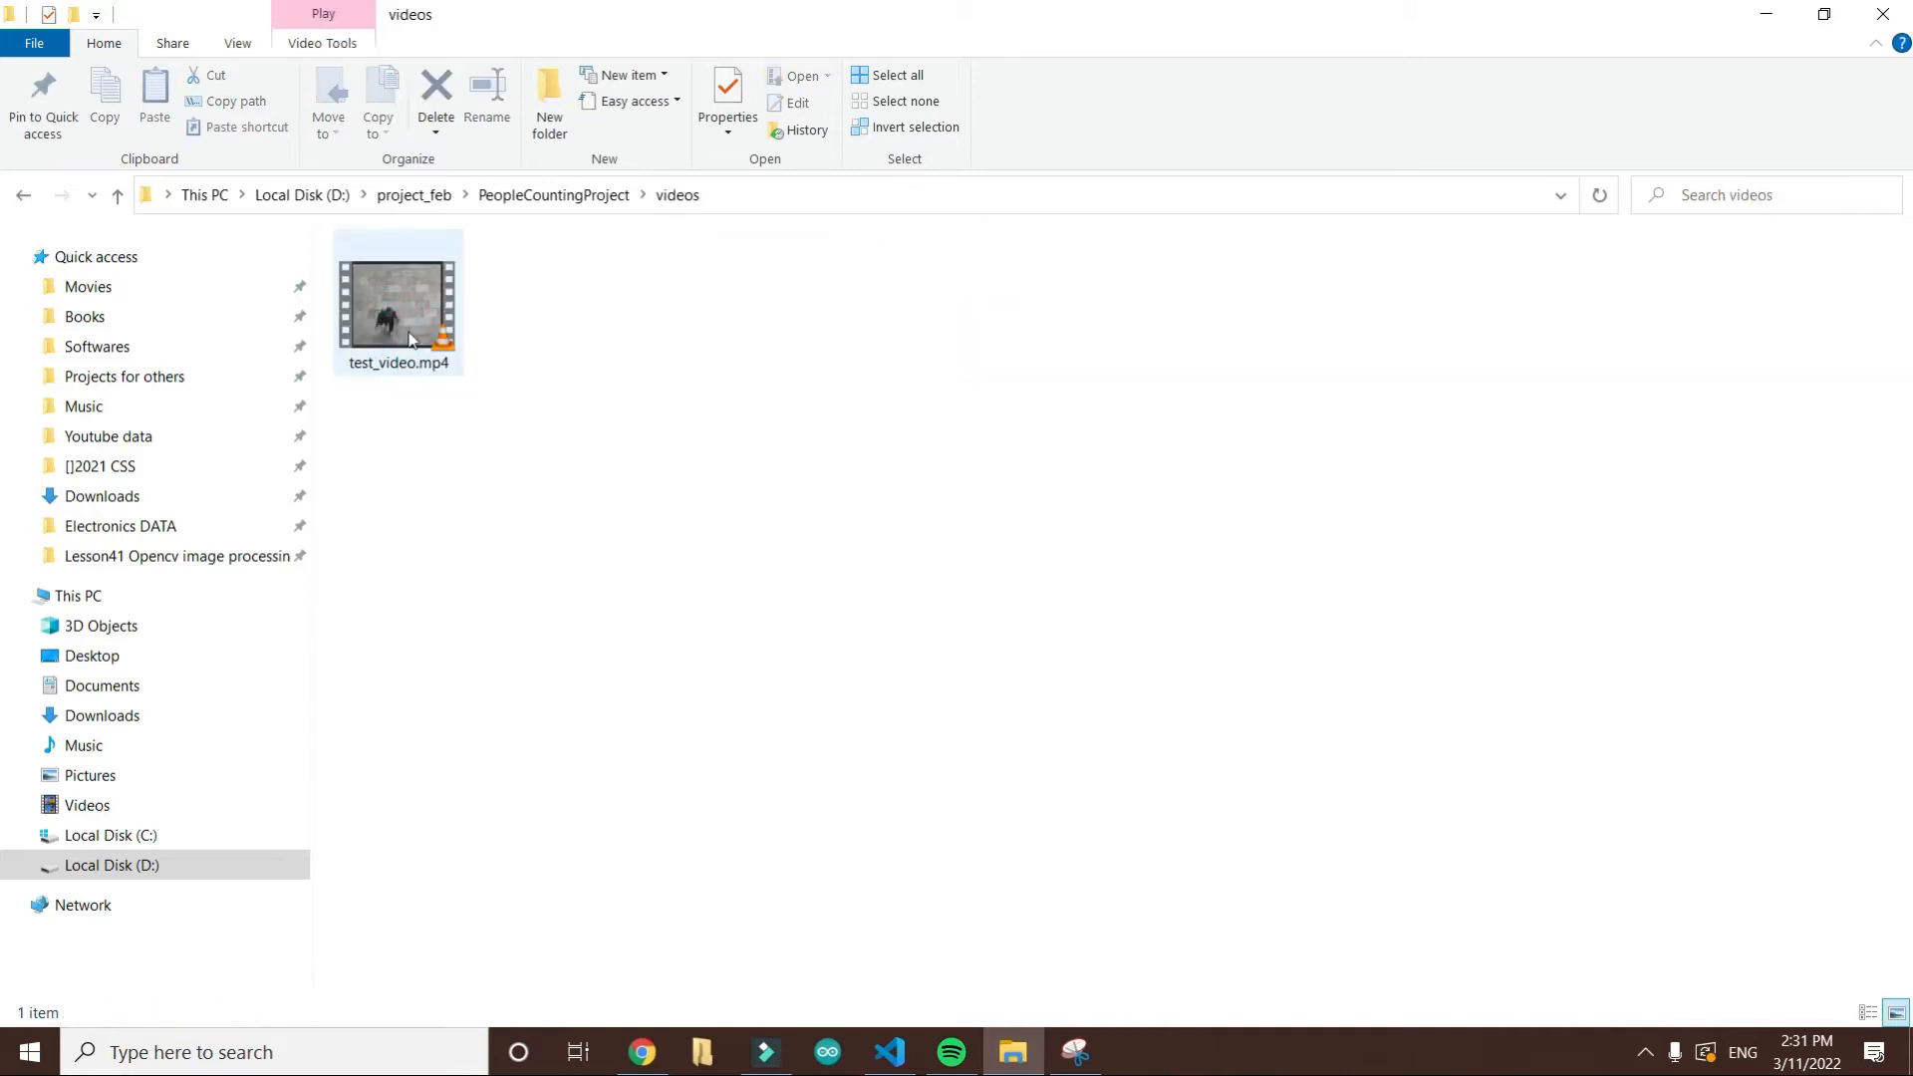
{"action": "double_click", "coordinate": [399, 299]}
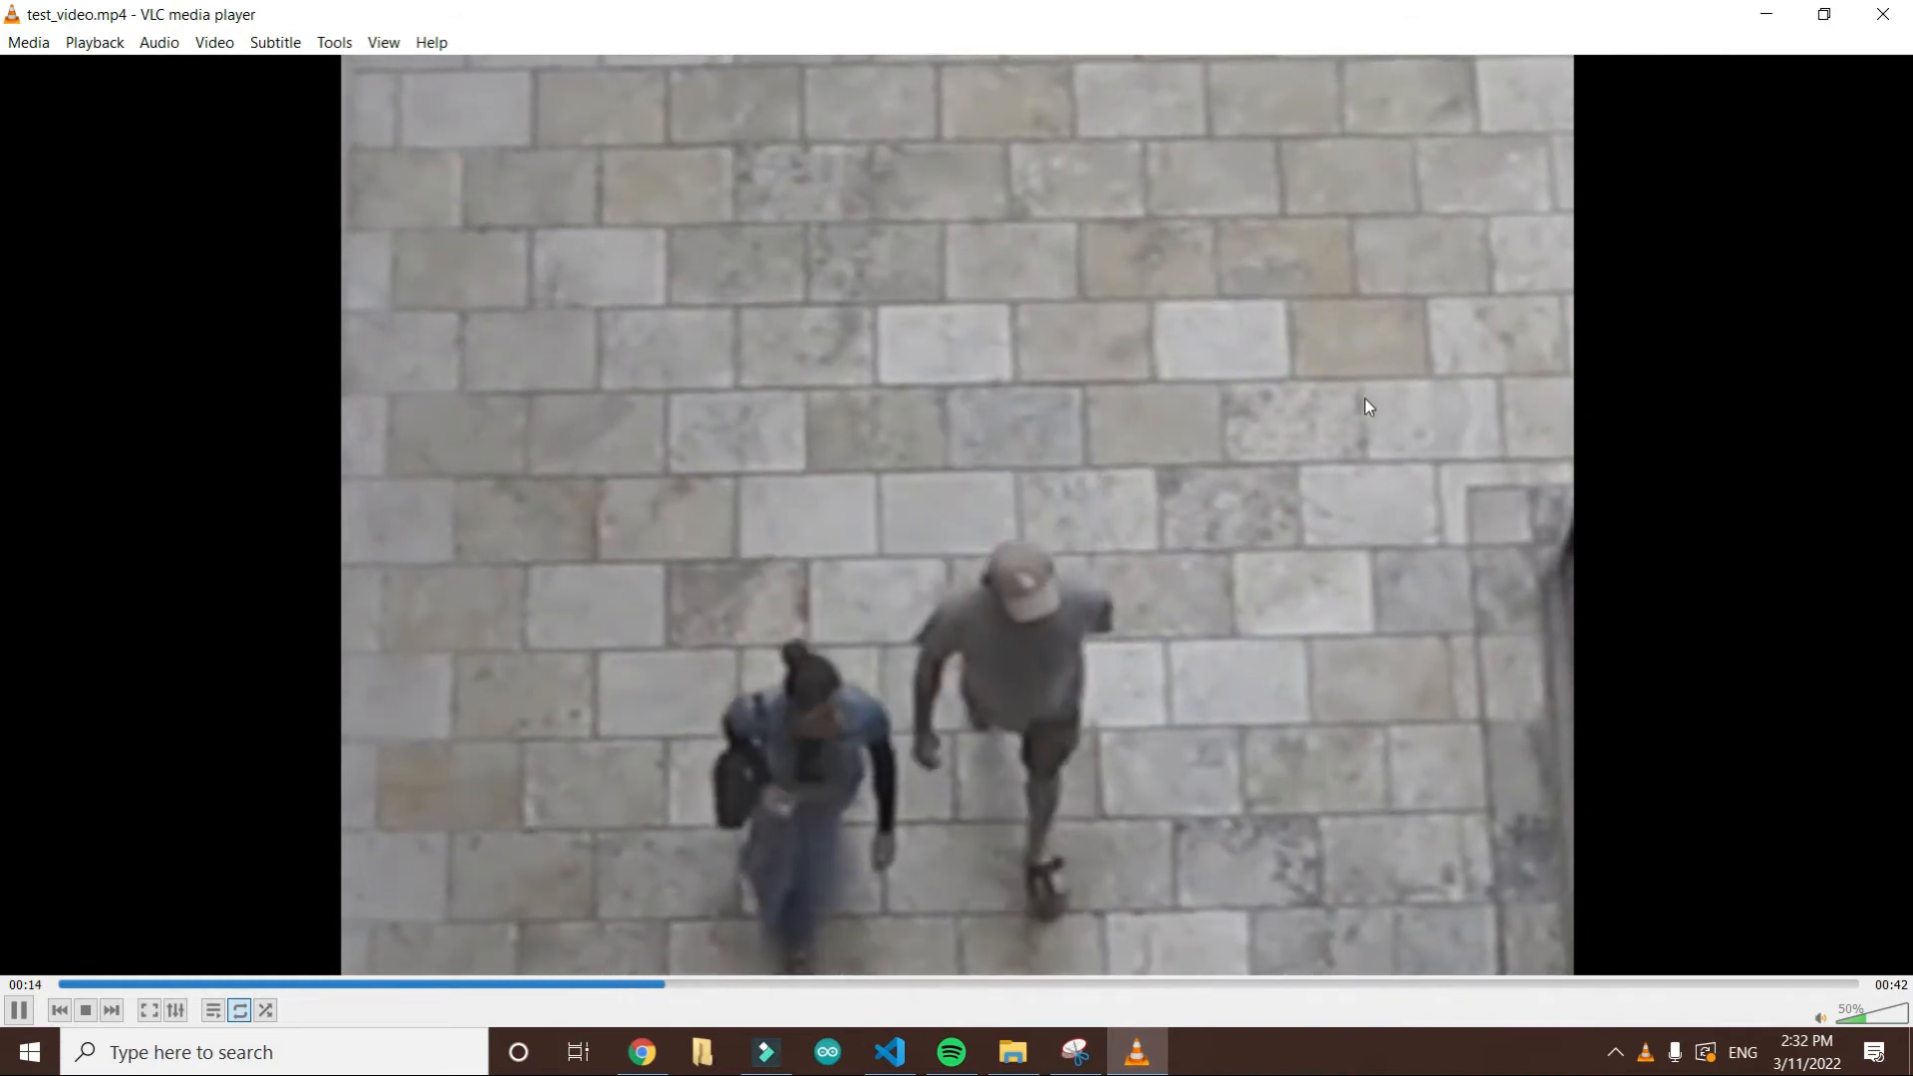
{"action": "left_click", "coordinate": [1012, 1050]}
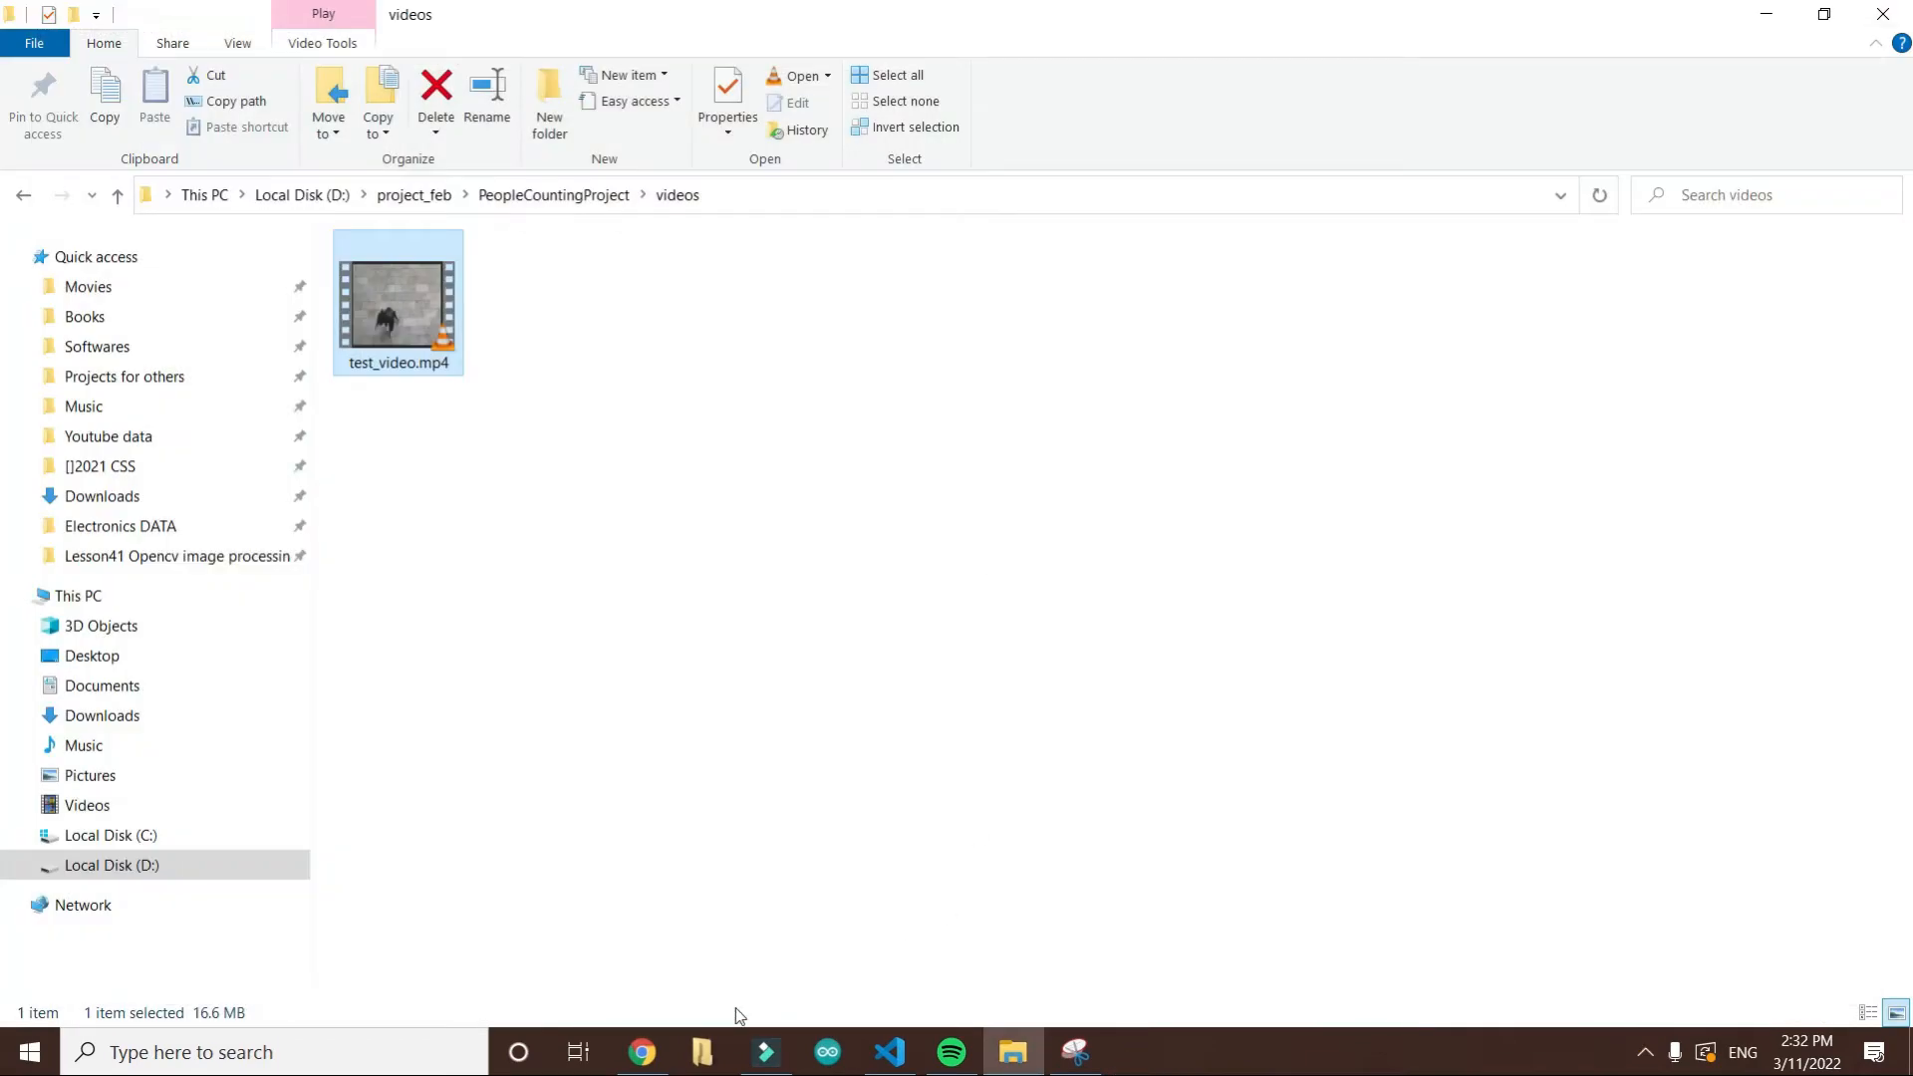
Step: Open the PeopleCountingProject folder in VS Code from File Explorer's context menu
{"action": "left_click", "coordinate": [886, 1052]}
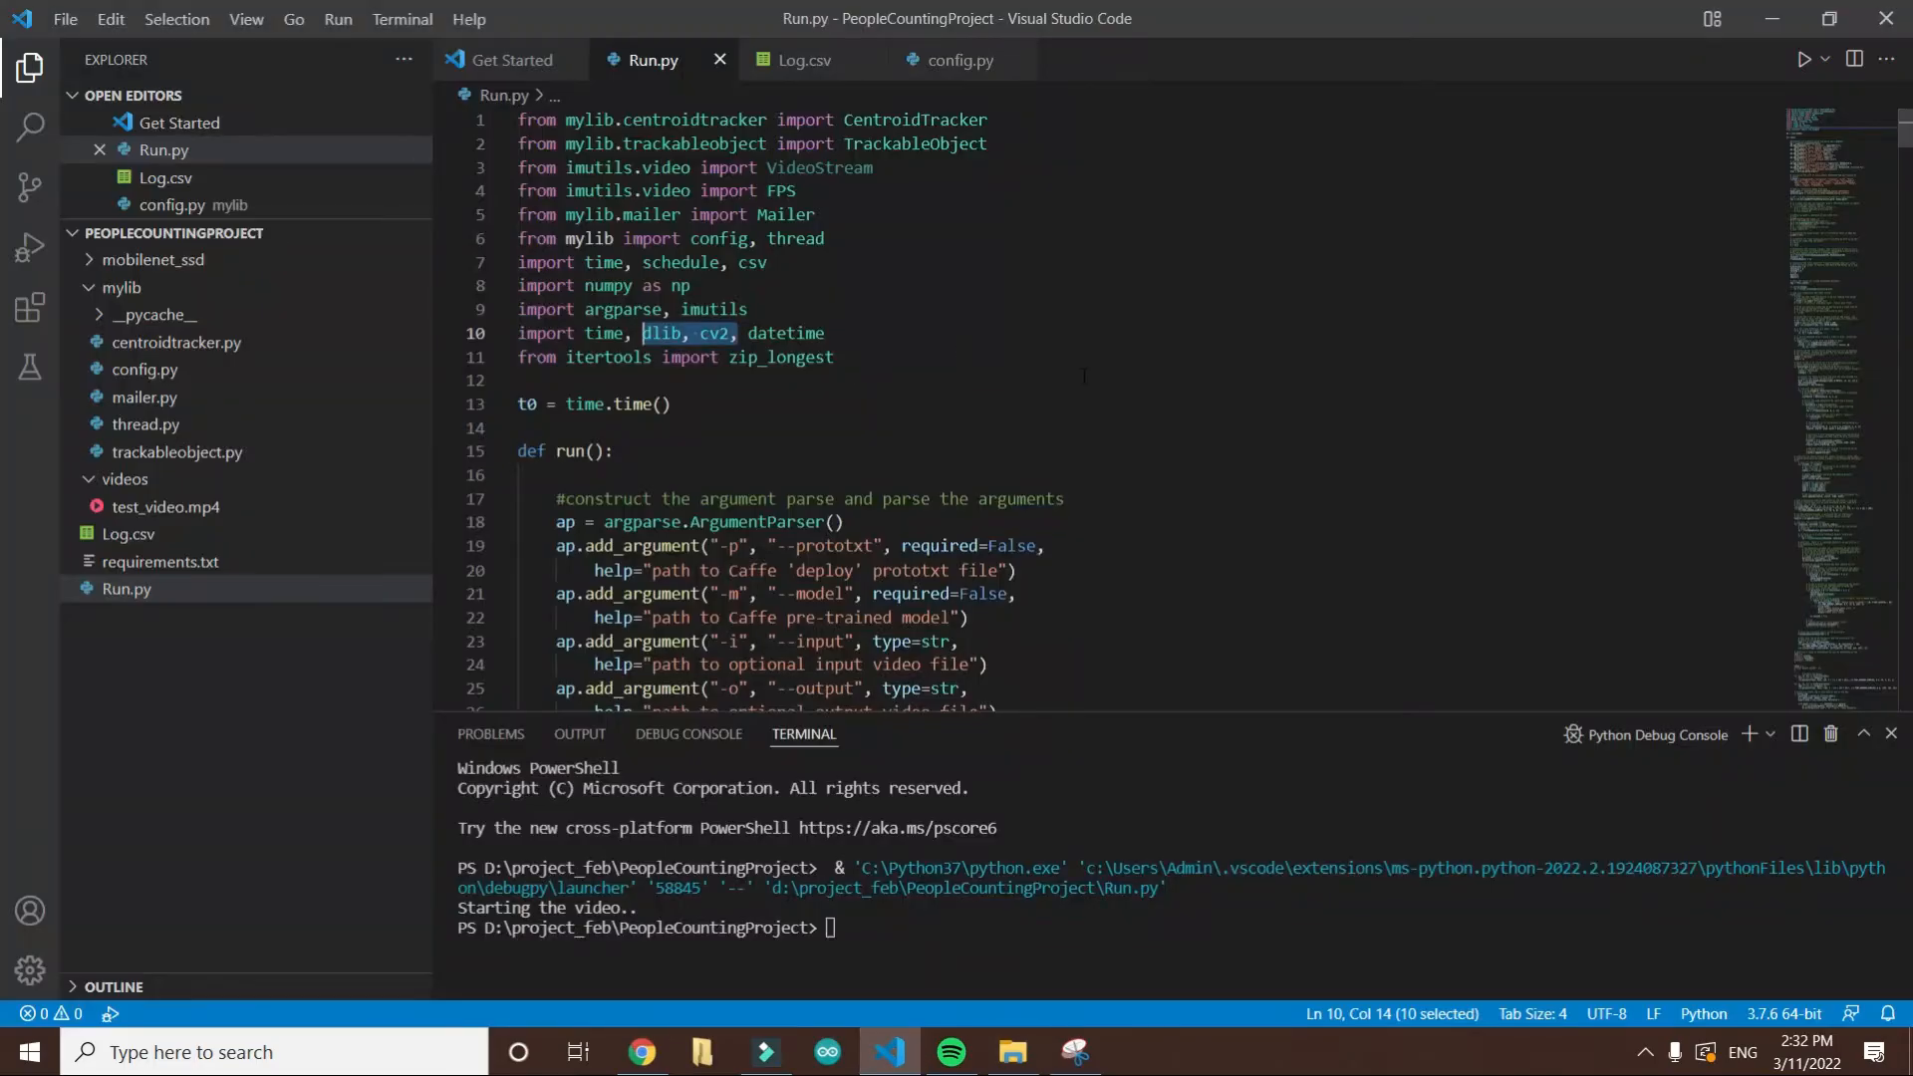
{"action": "left_click", "coordinate": [1010, 1052]}
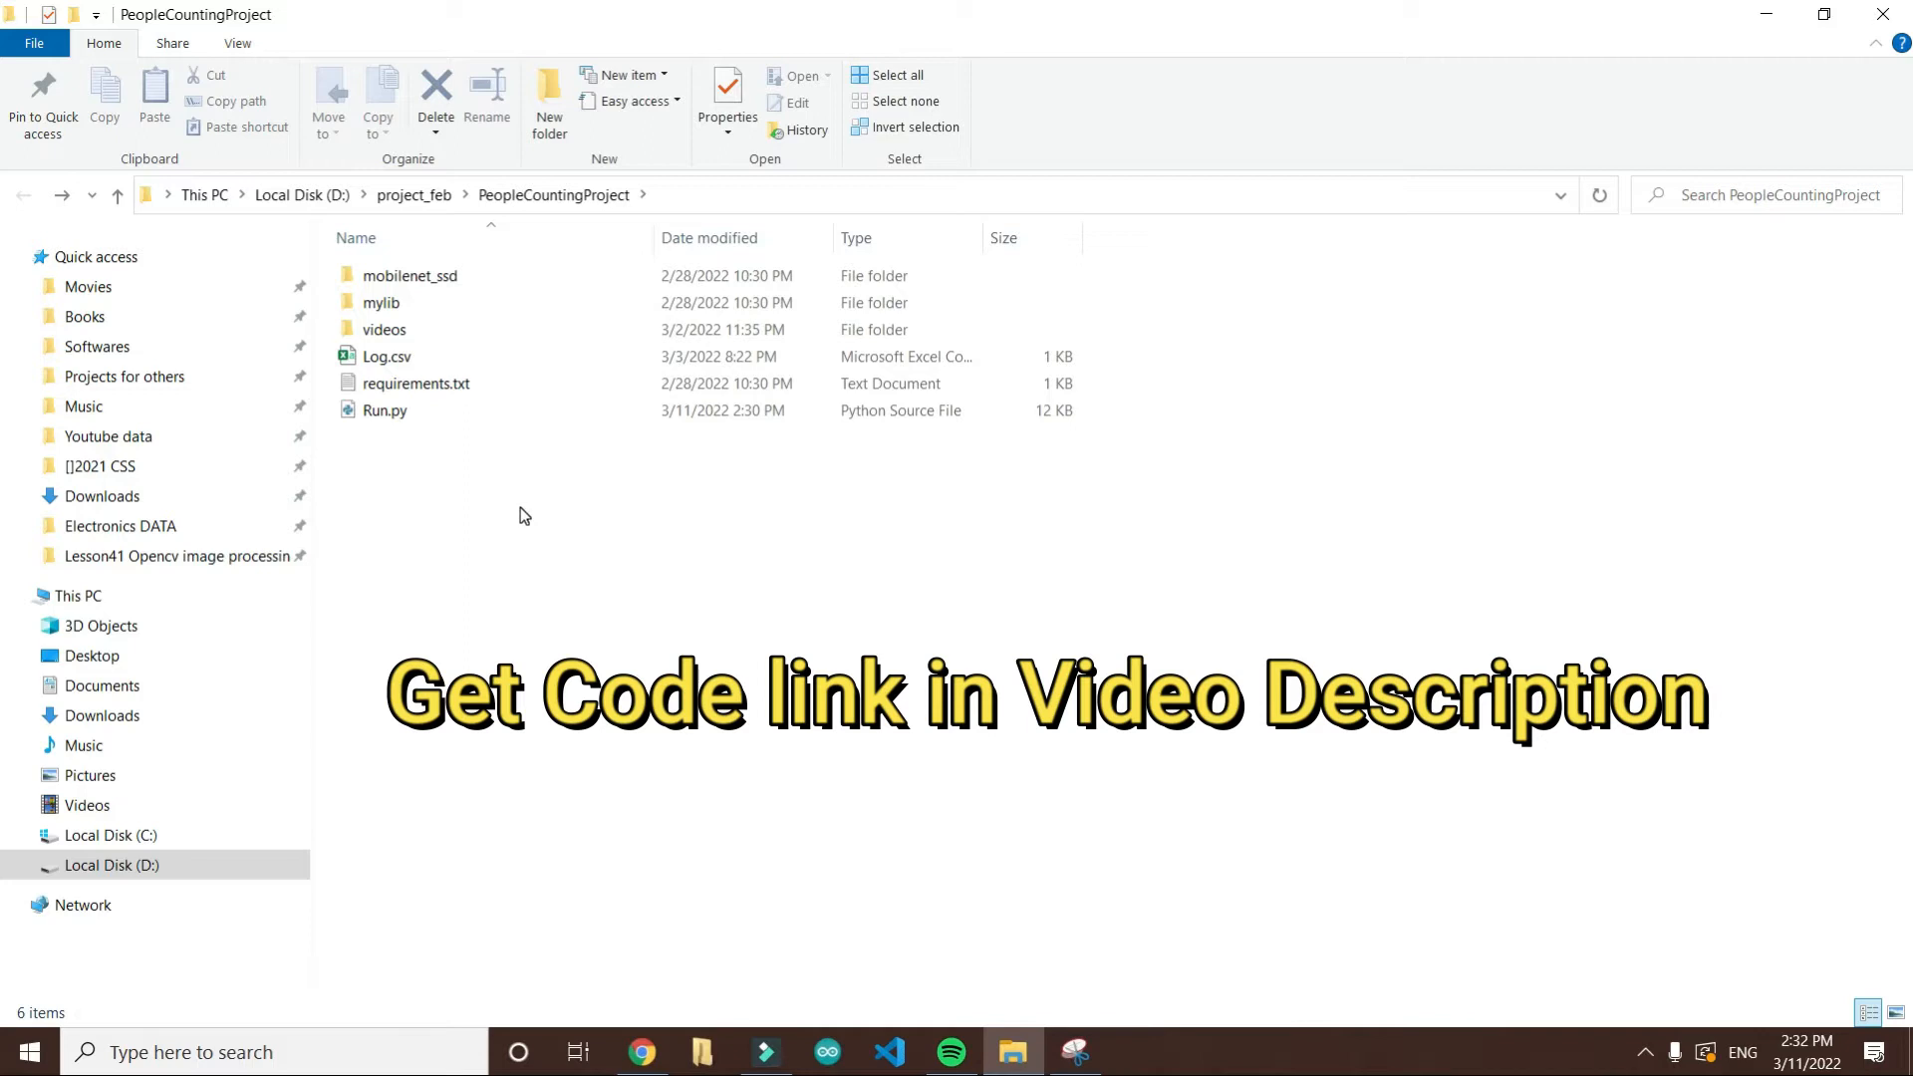
{"action": "right_click", "coordinate": [524, 518]}
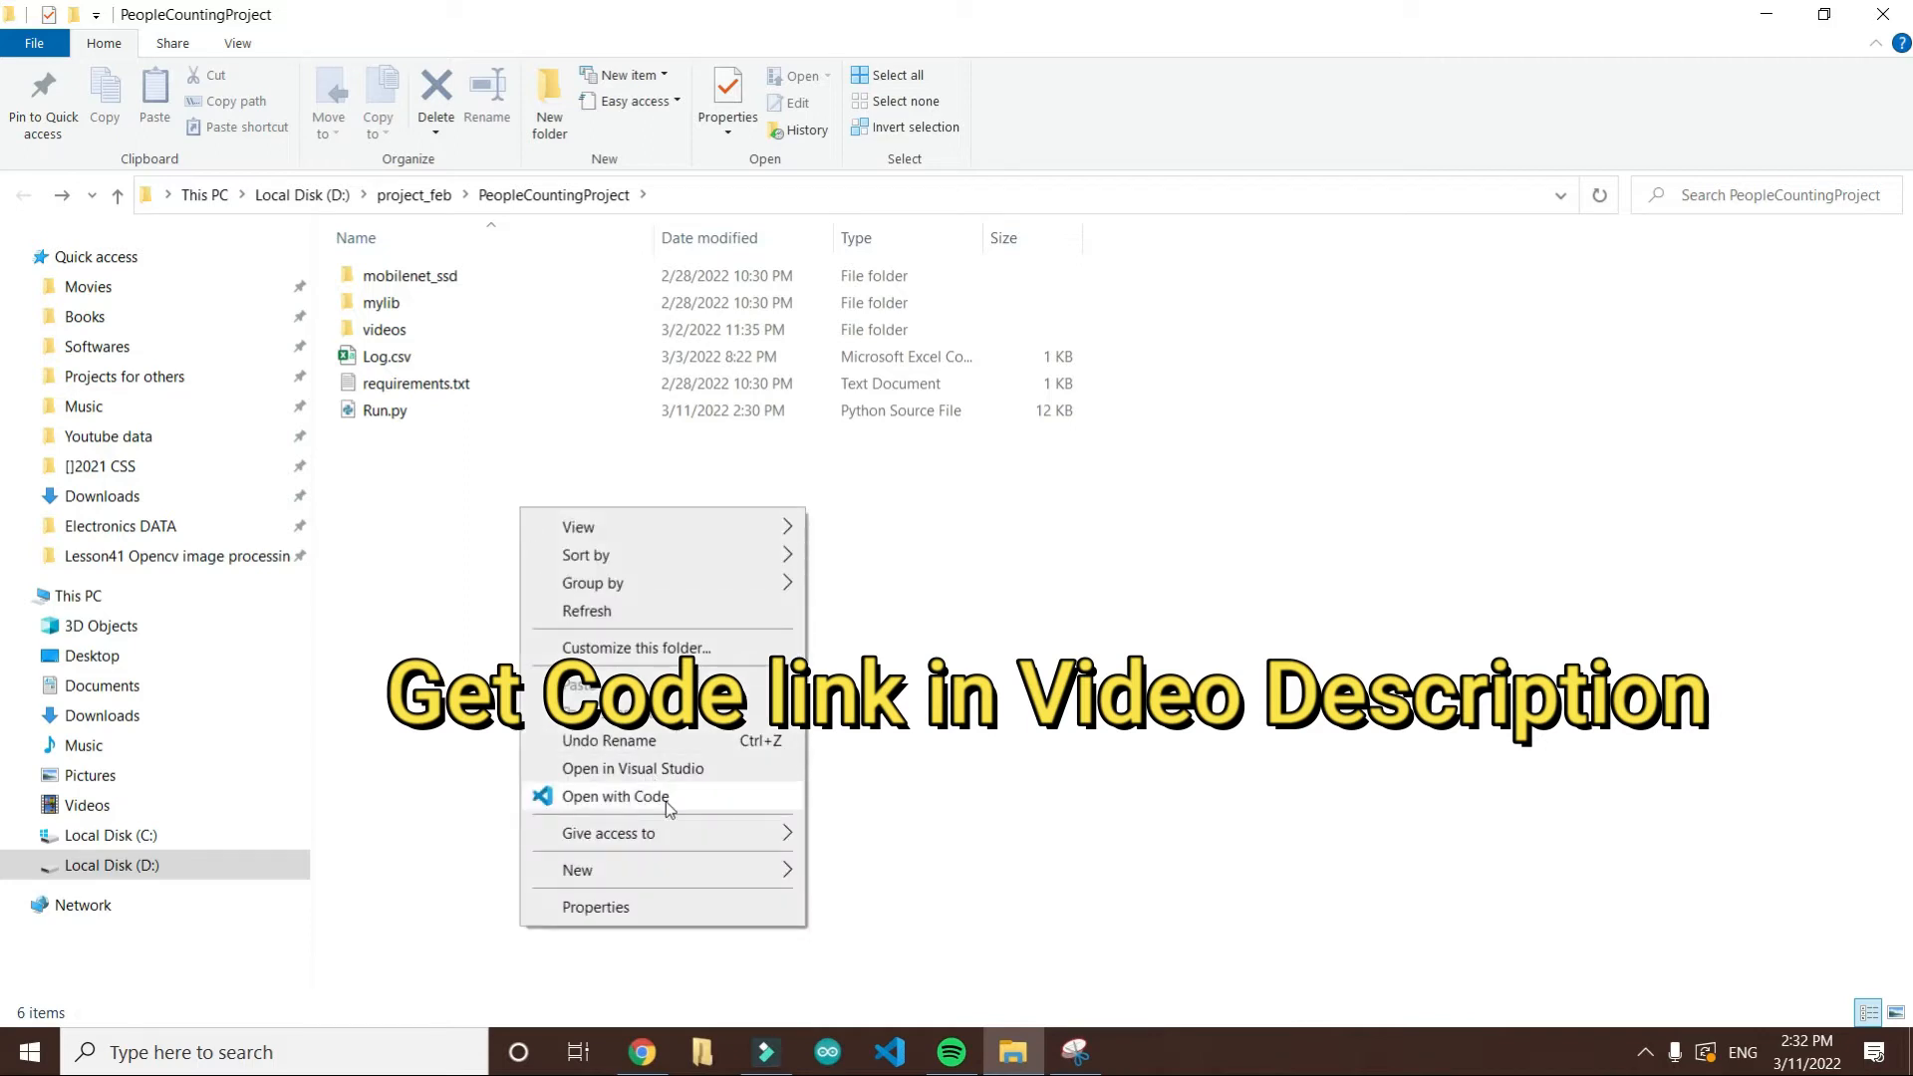
{"action": "left_click", "coordinate": [613, 795]}
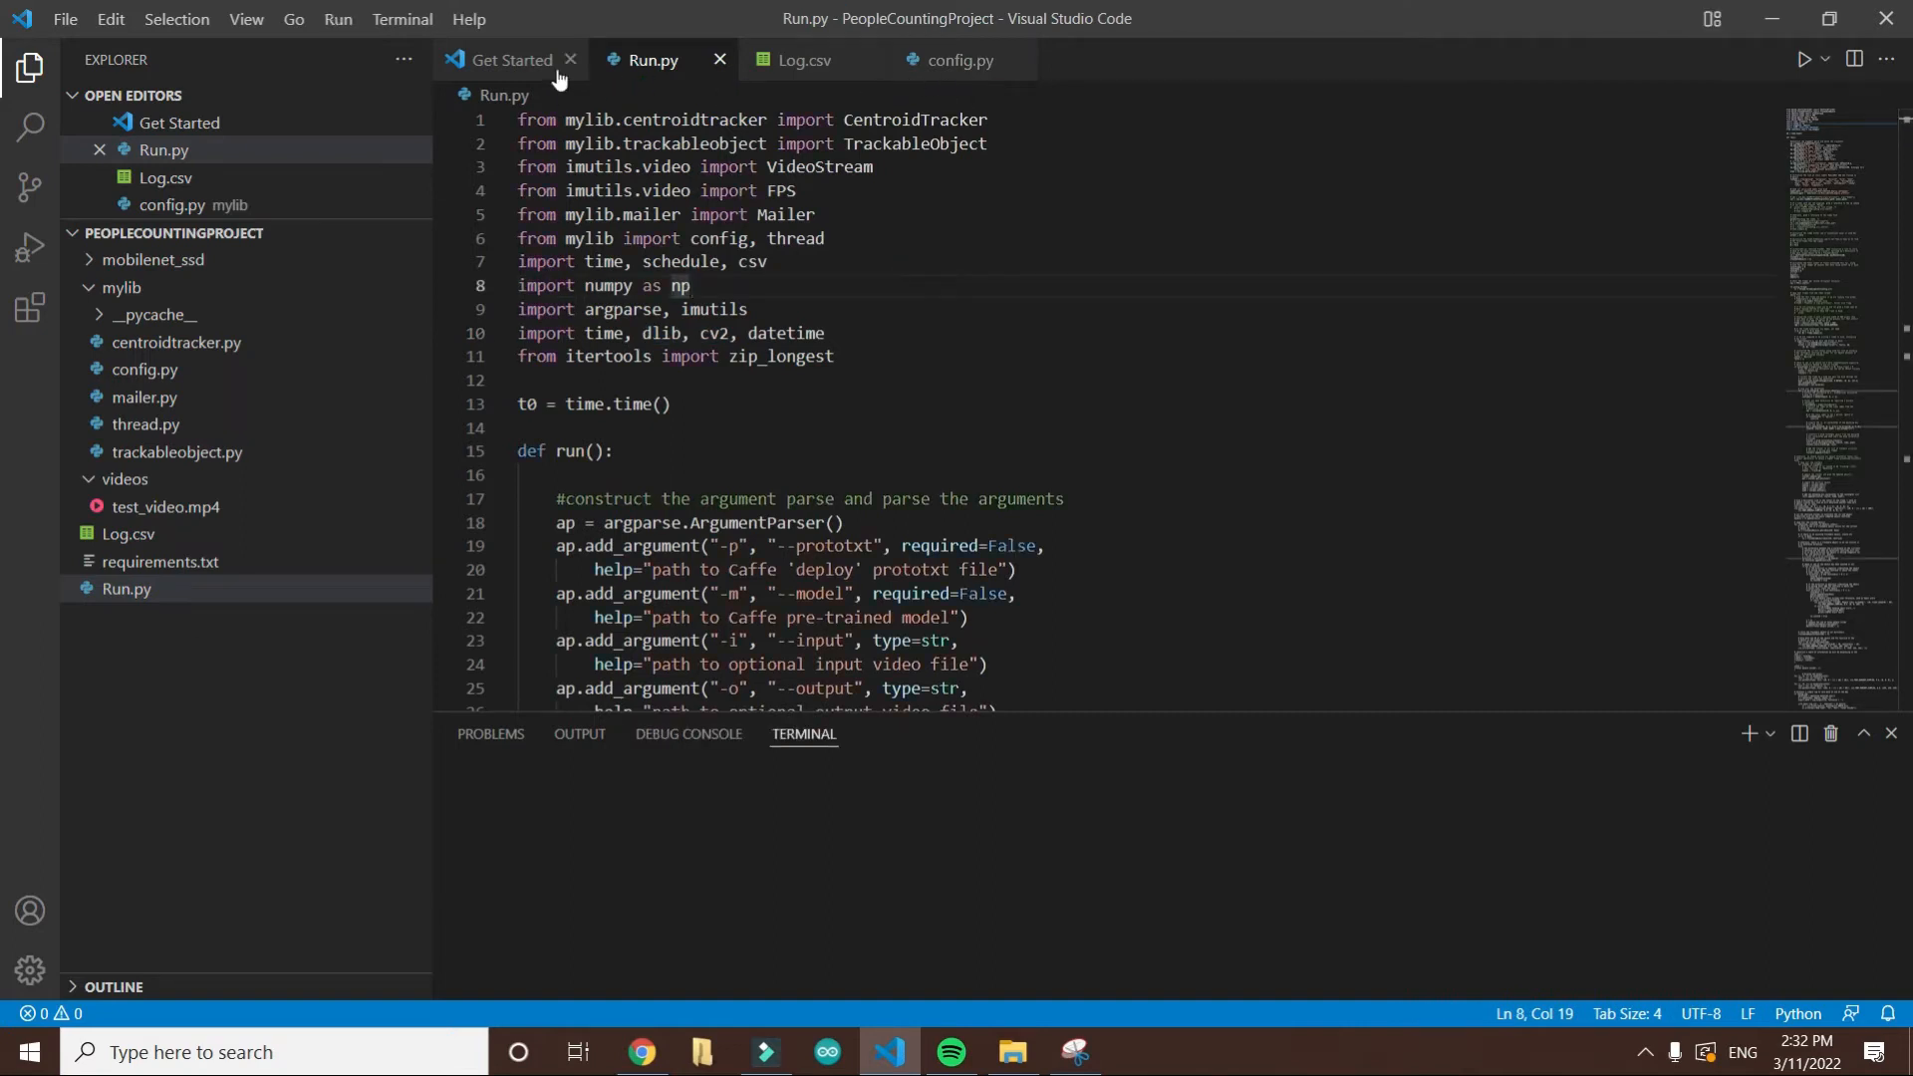
Step: Dismiss the Get Started page and show Run.py with a new PowerShell terminal in the project folder
{"action": "left_click", "coordinate": [567, 60]}
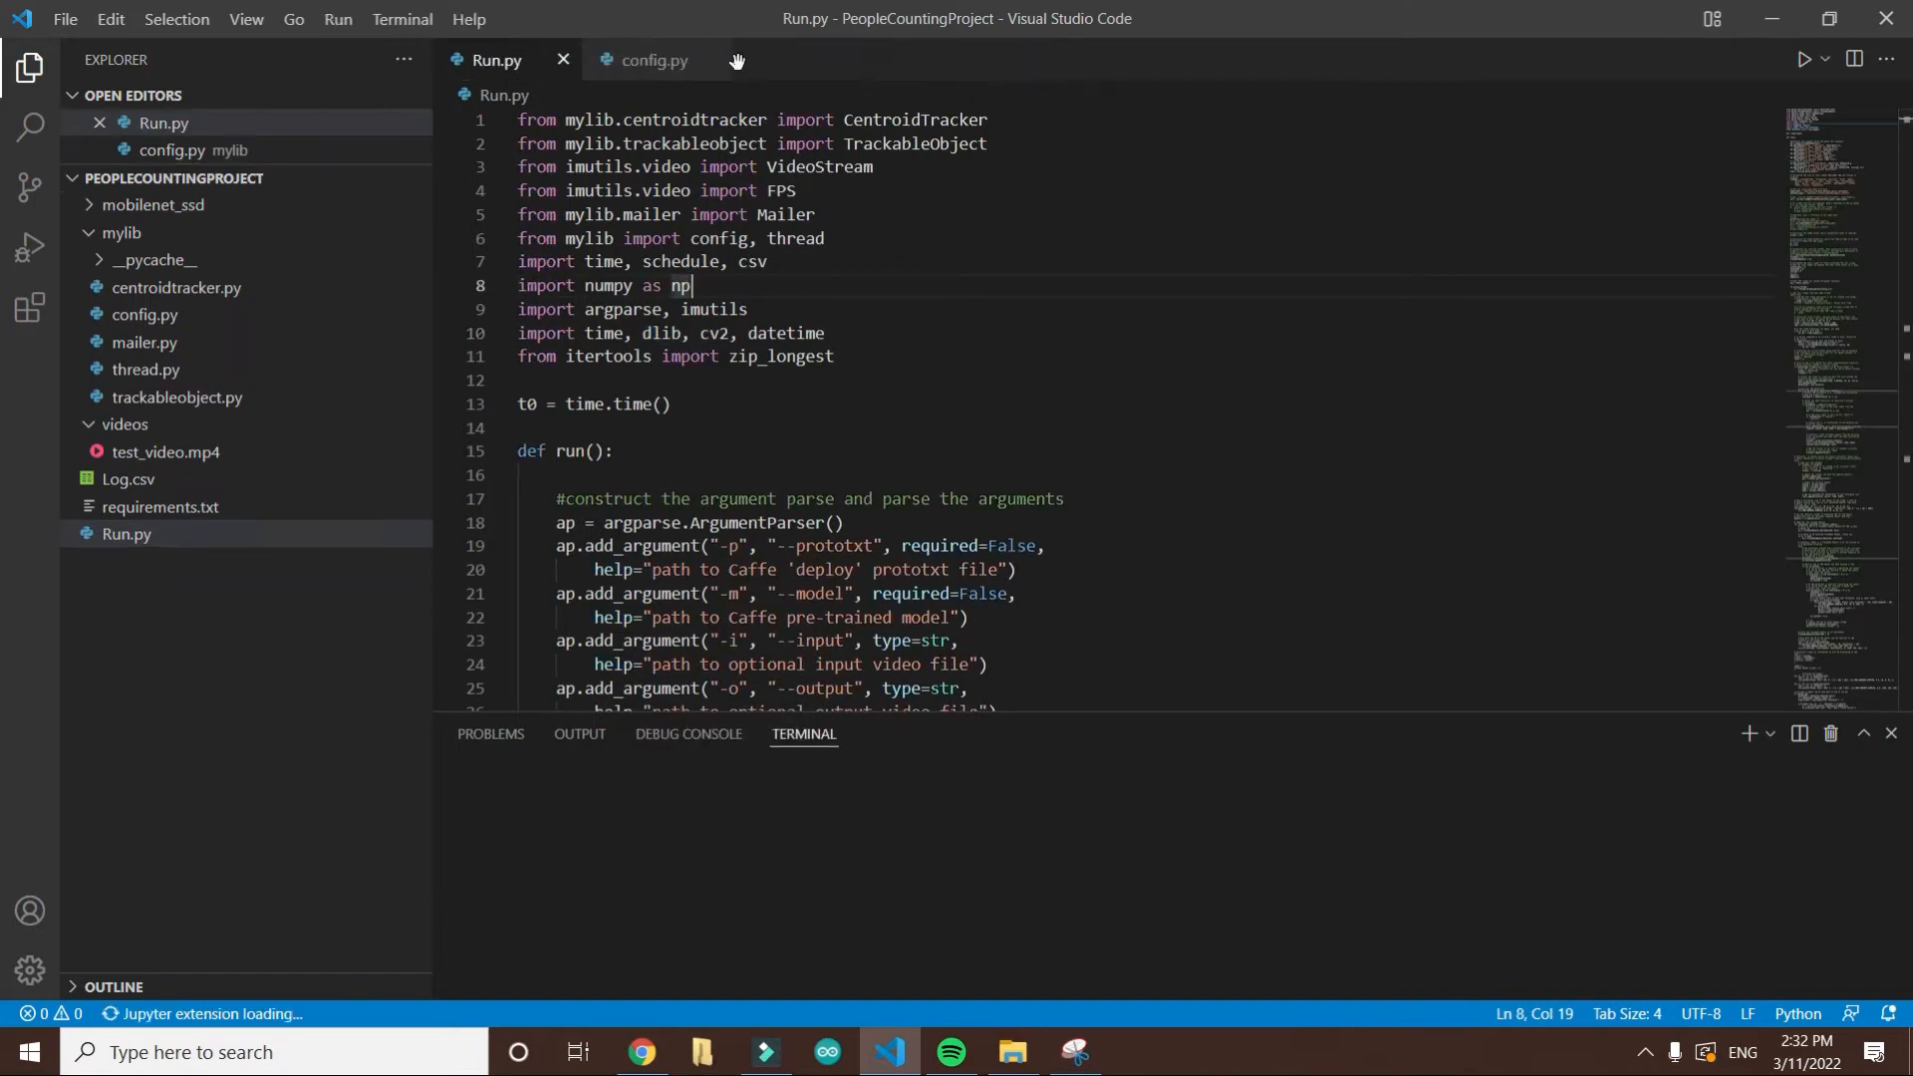
{"action": "left_click", "coordinate": [703, 59]}
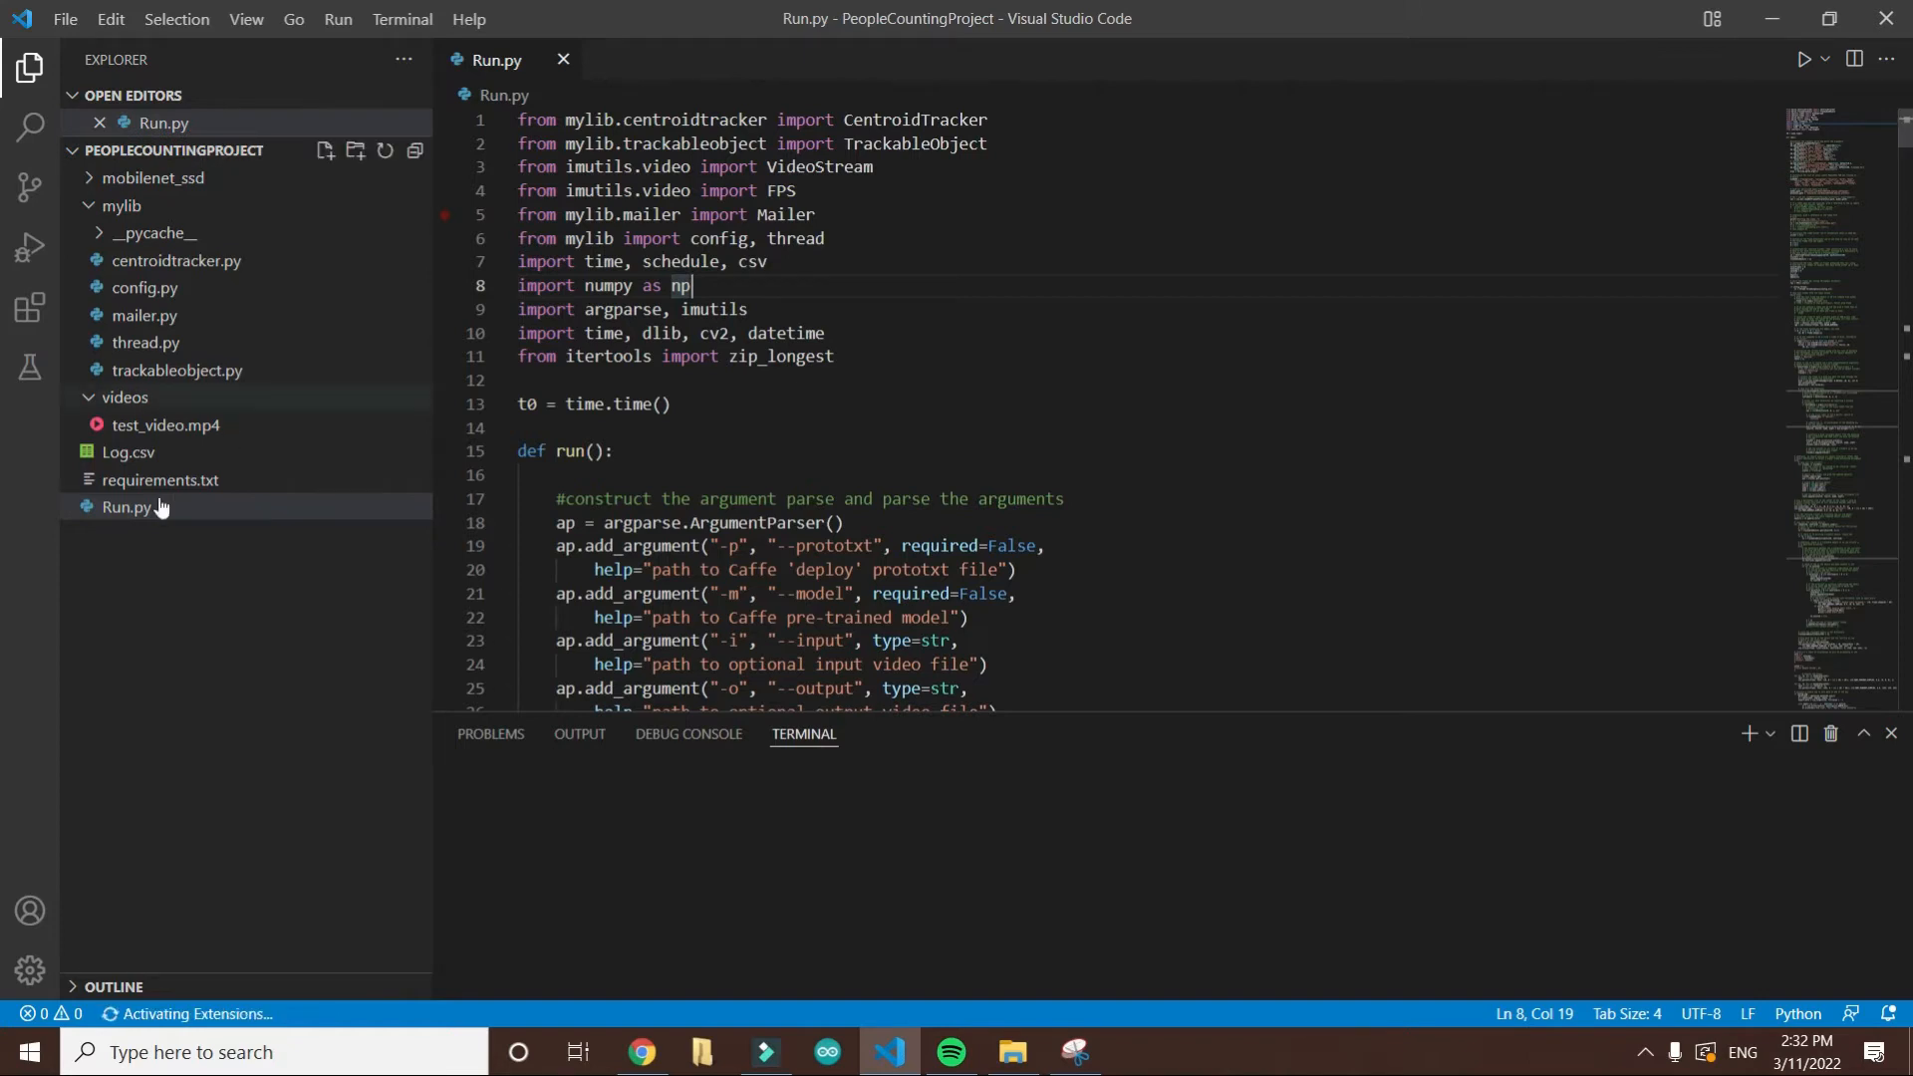
{"action": "left_click", "coordinate": [518, 378]}
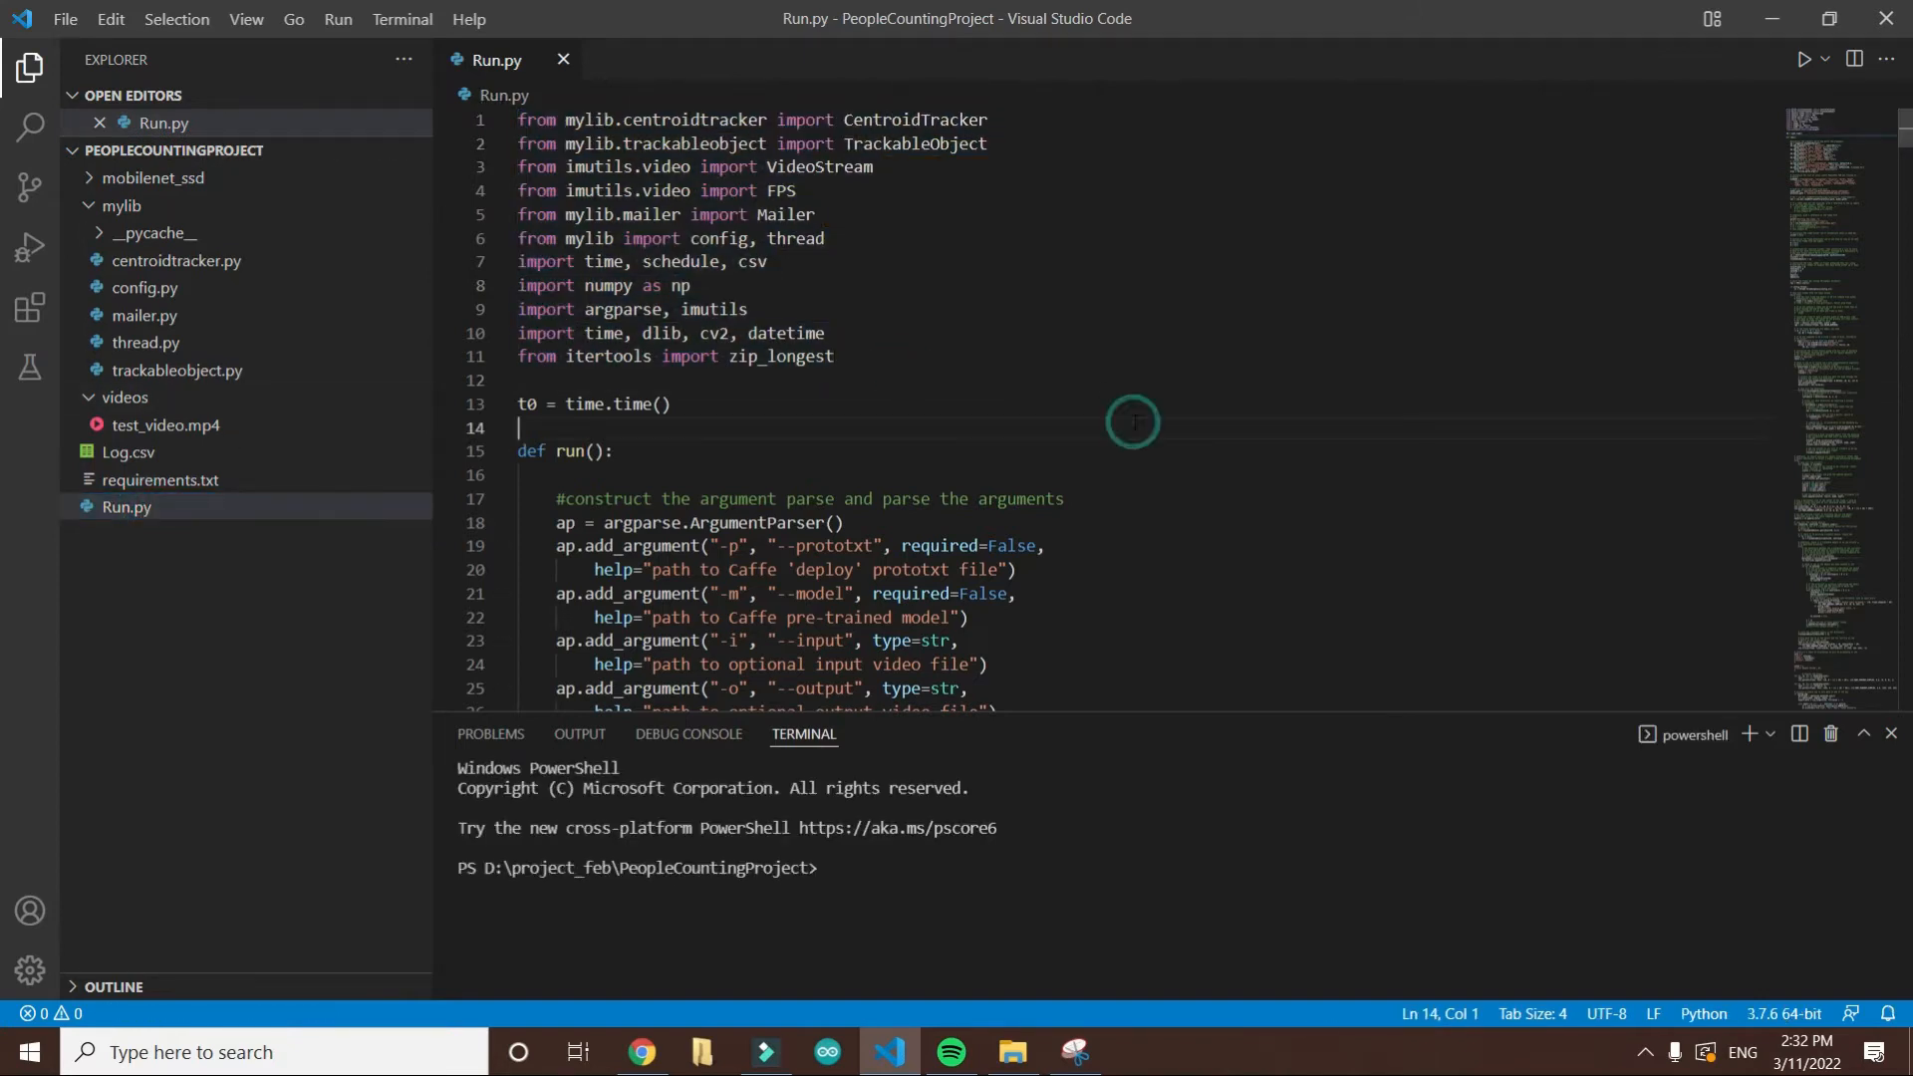
Step: Locate line 58 where cv2.VideoCapture reads videos/test_video.mp4
{"action": "scroll", "scroll_direction": "down", "scroll_amount": 3}
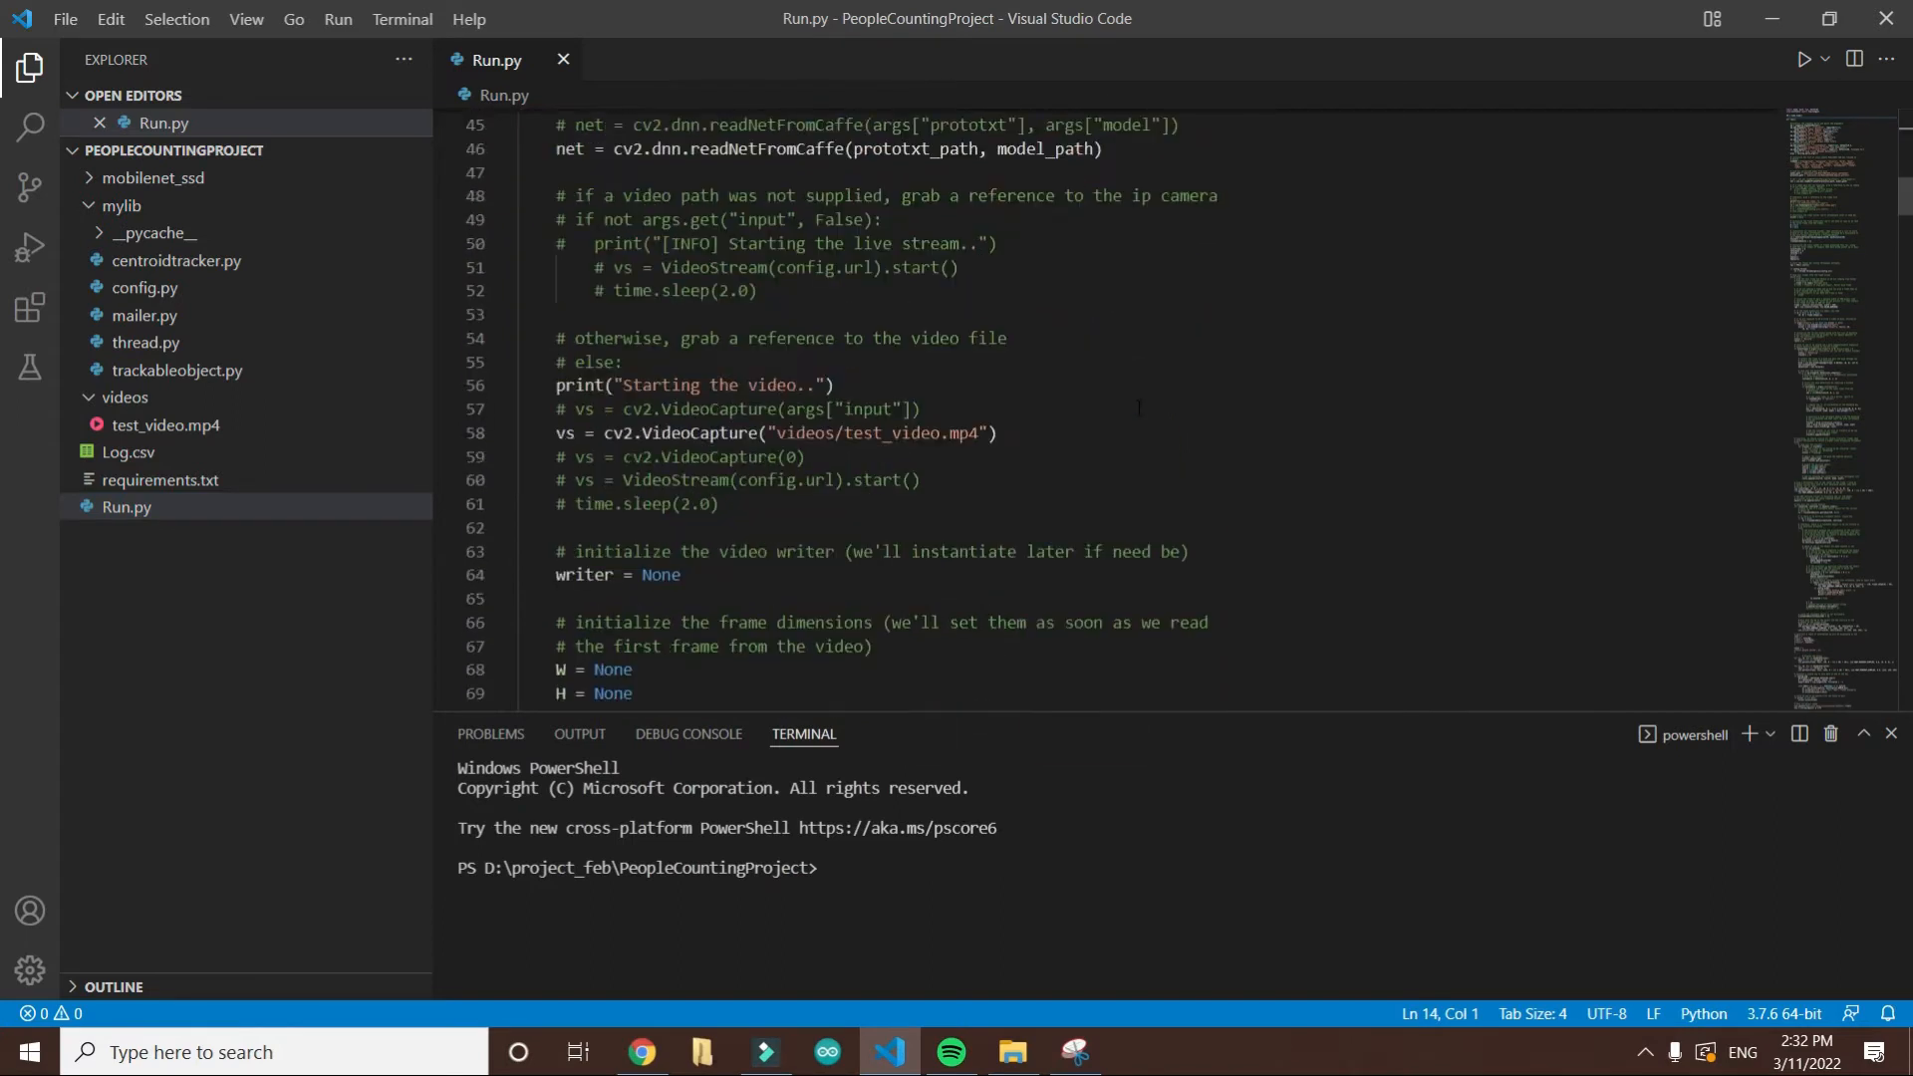
{"action": "scroll", "scroll_direction": "up", "scroll_amount": 3}
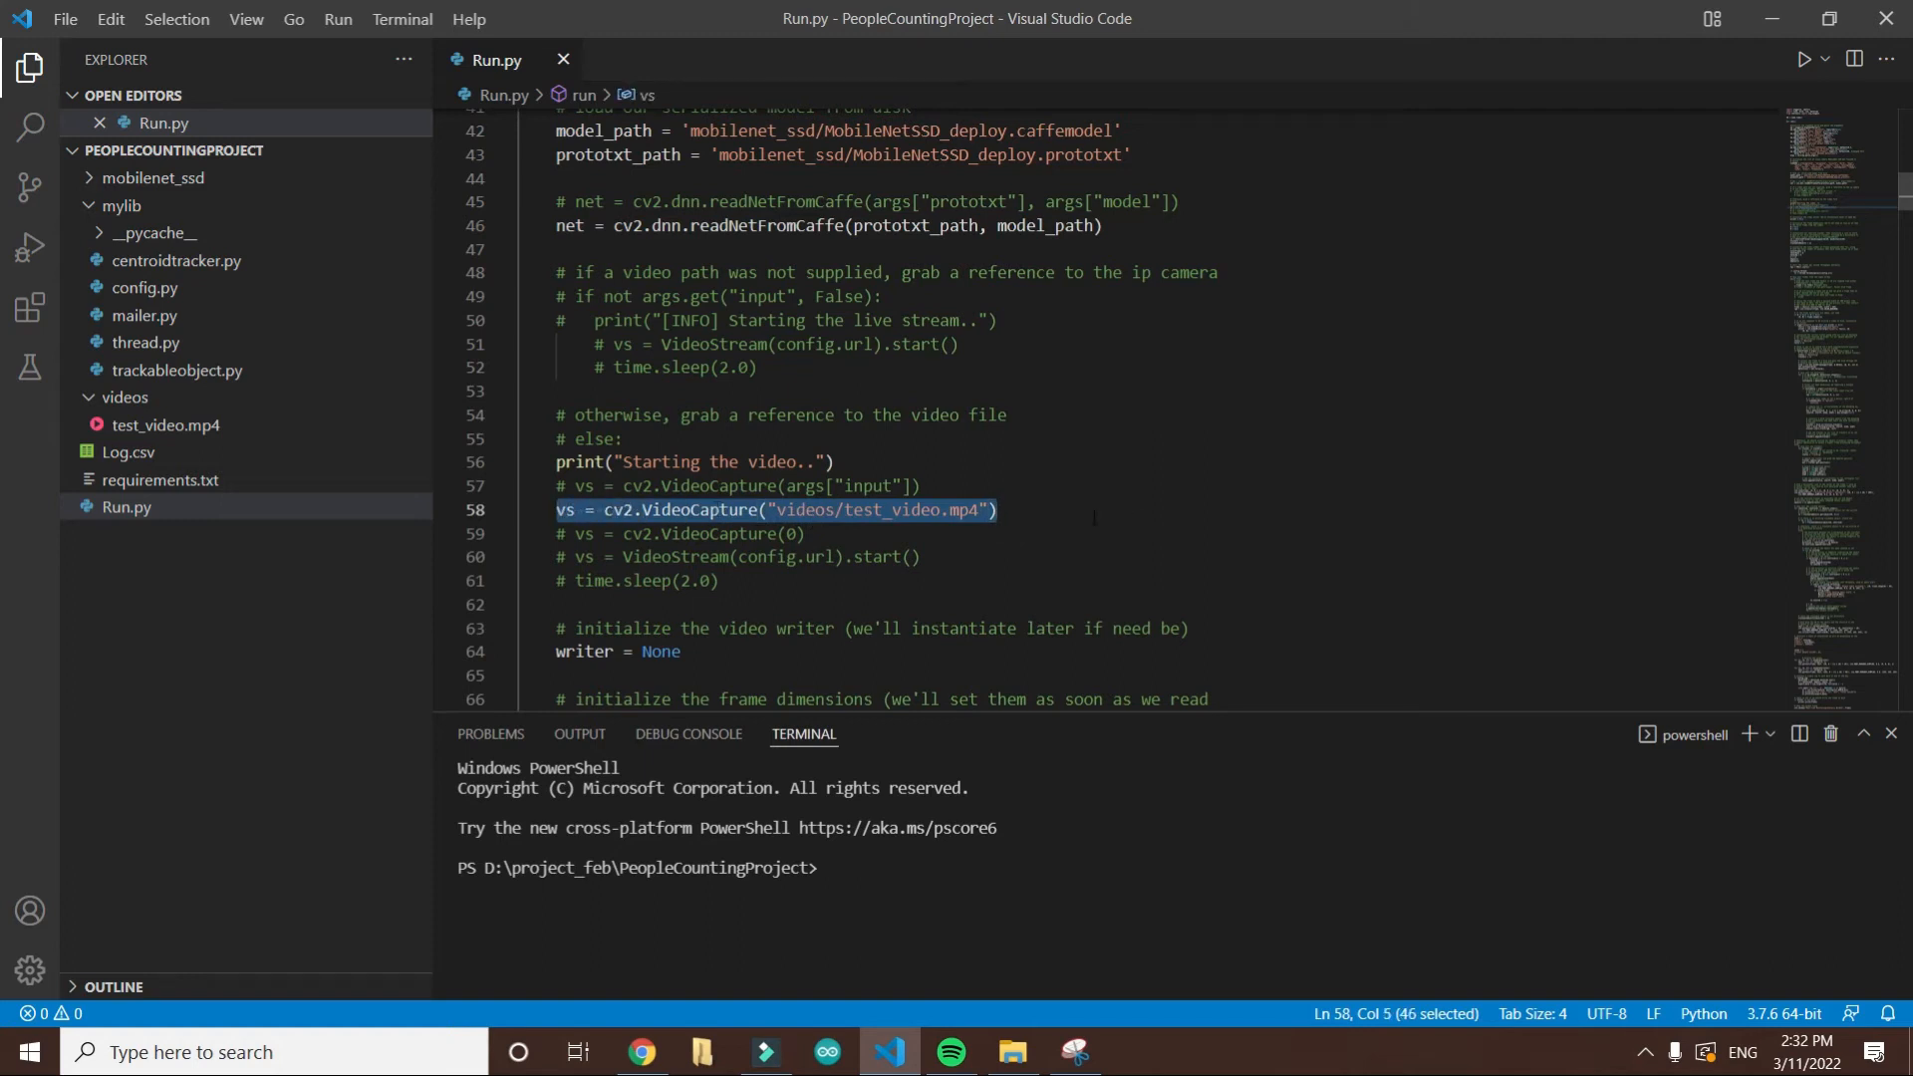
{"action": "left_click", "coordinate": [996, 510]}
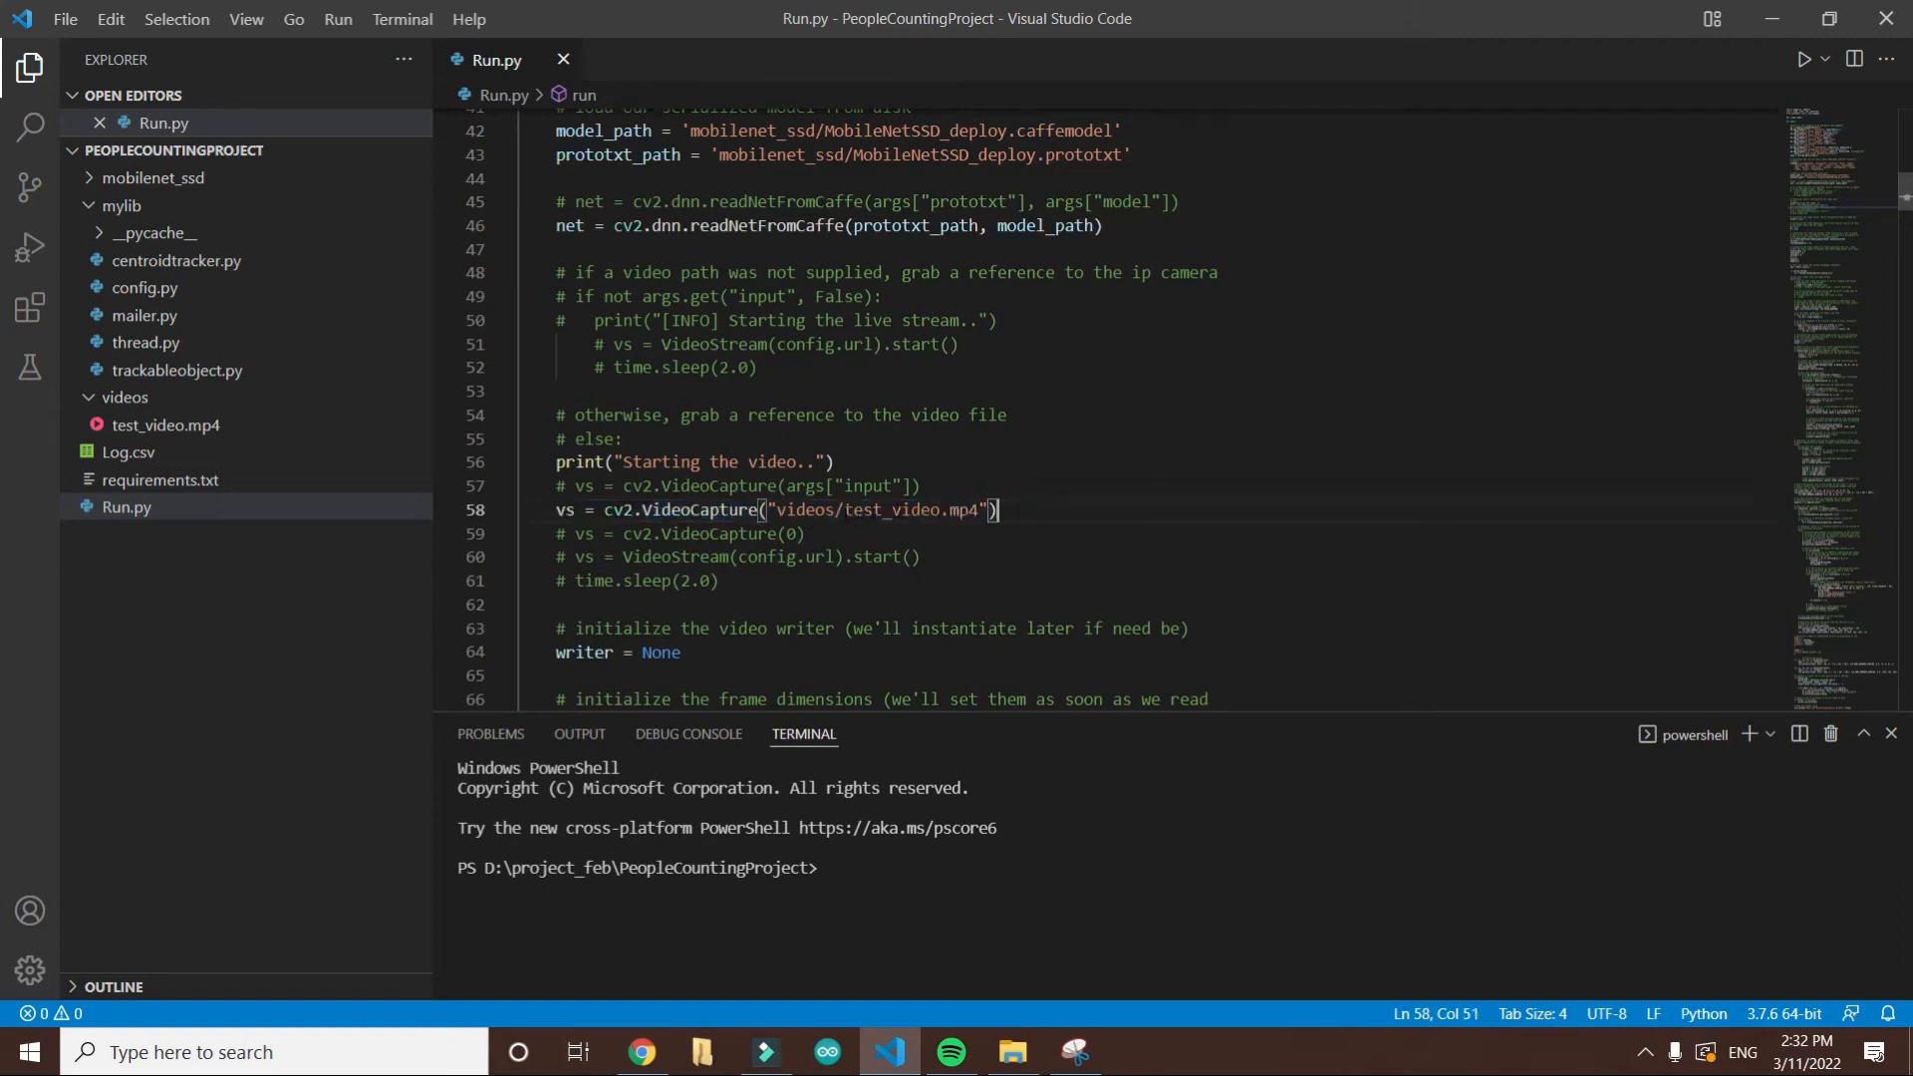
{"action": "double_click", "coordinate": [903, 510]}
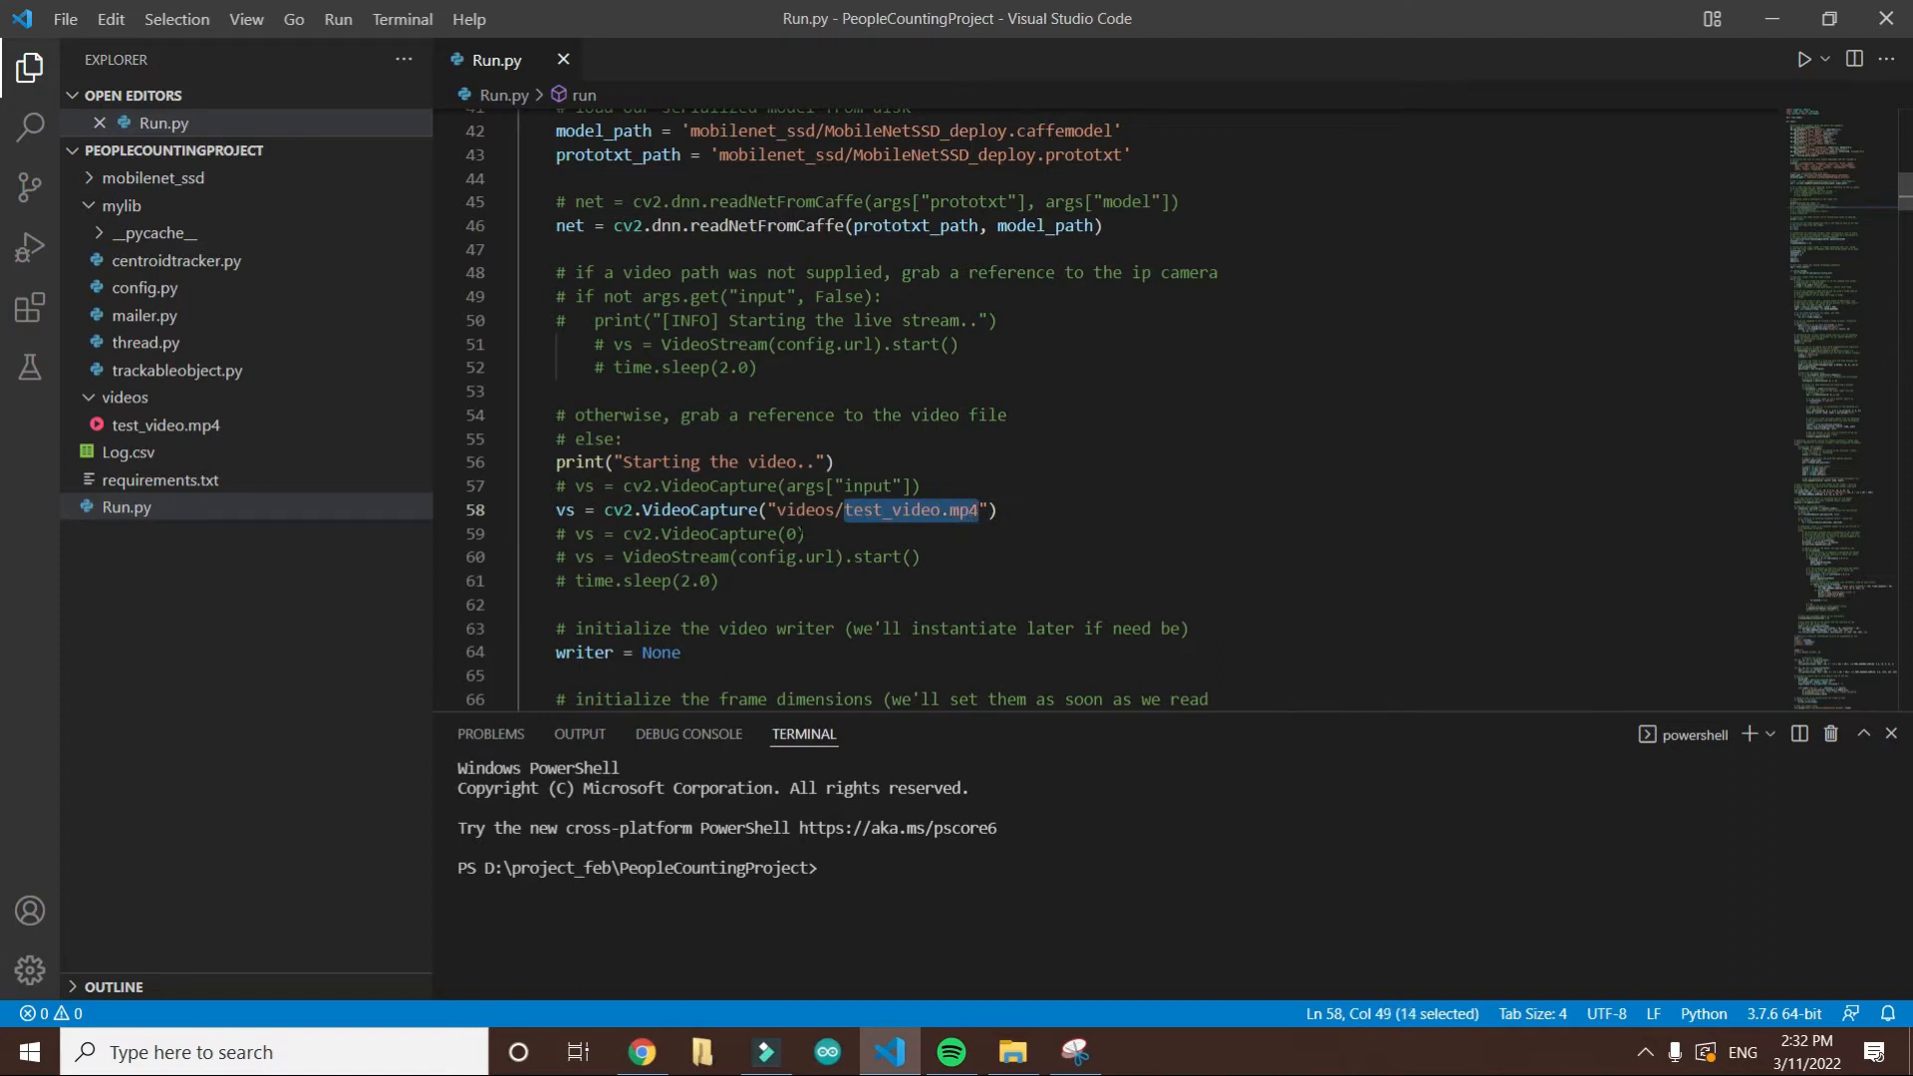
{"action": "left_click", "coordinate": [861, 510]}
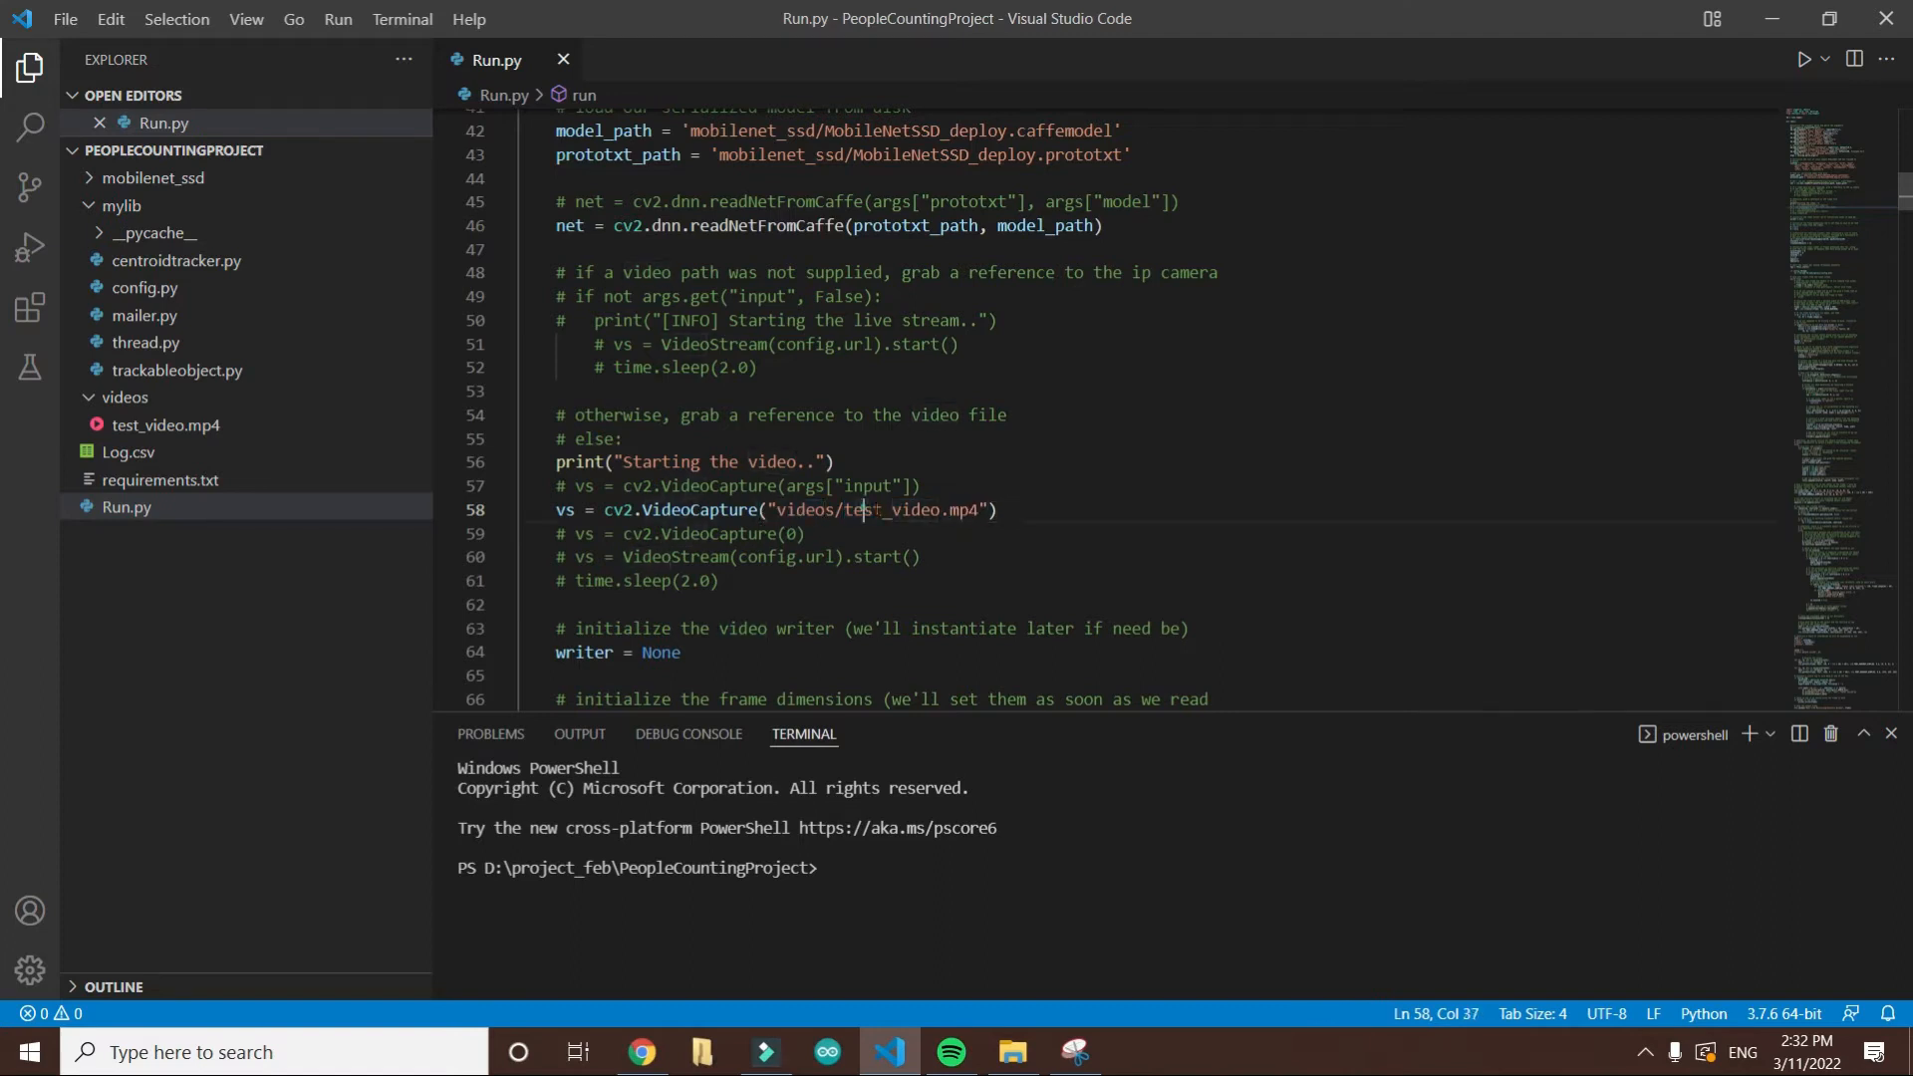
Step: Verify test_video.mp4 exists in the project's videos folder, then return to VS Code to run Run.py
{"action": "left_click", "coordinate": [1012, 1052]}
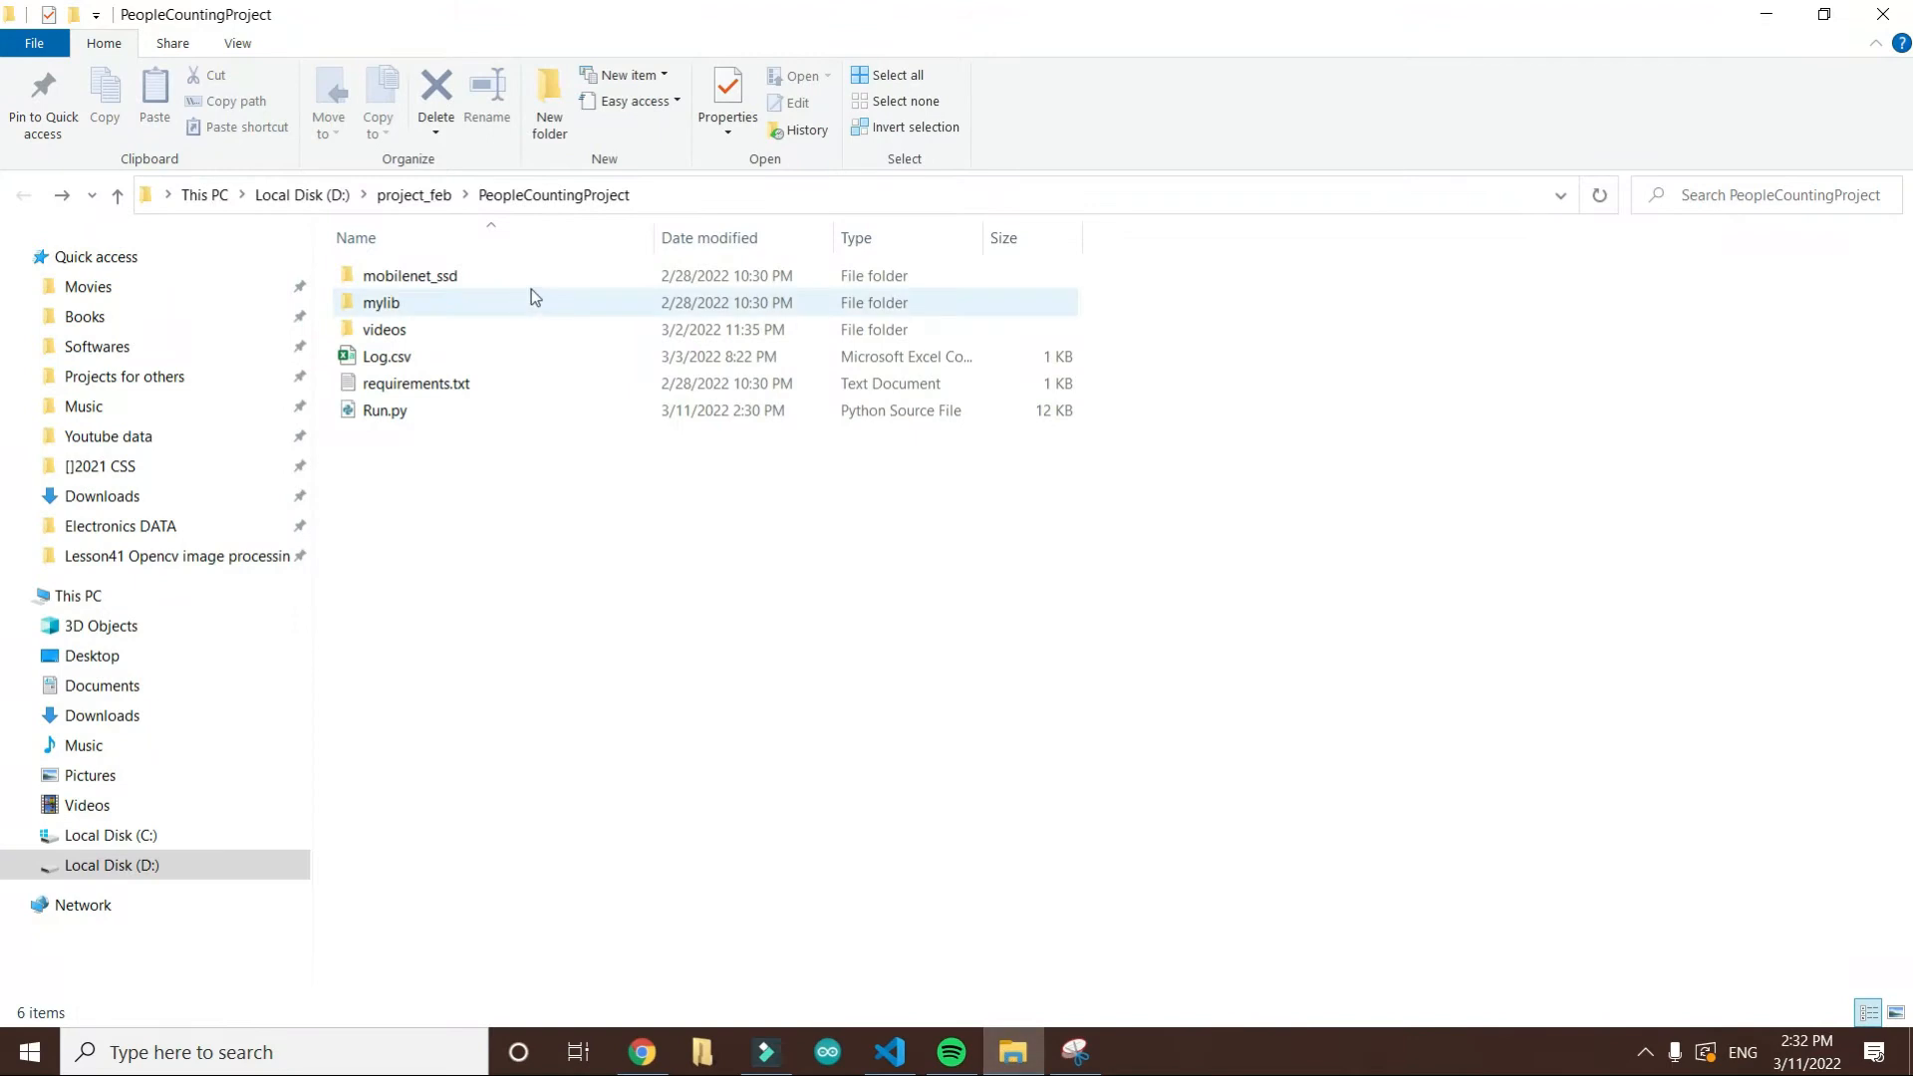
{"action": "double_click", "coordinate": [385, 329]}
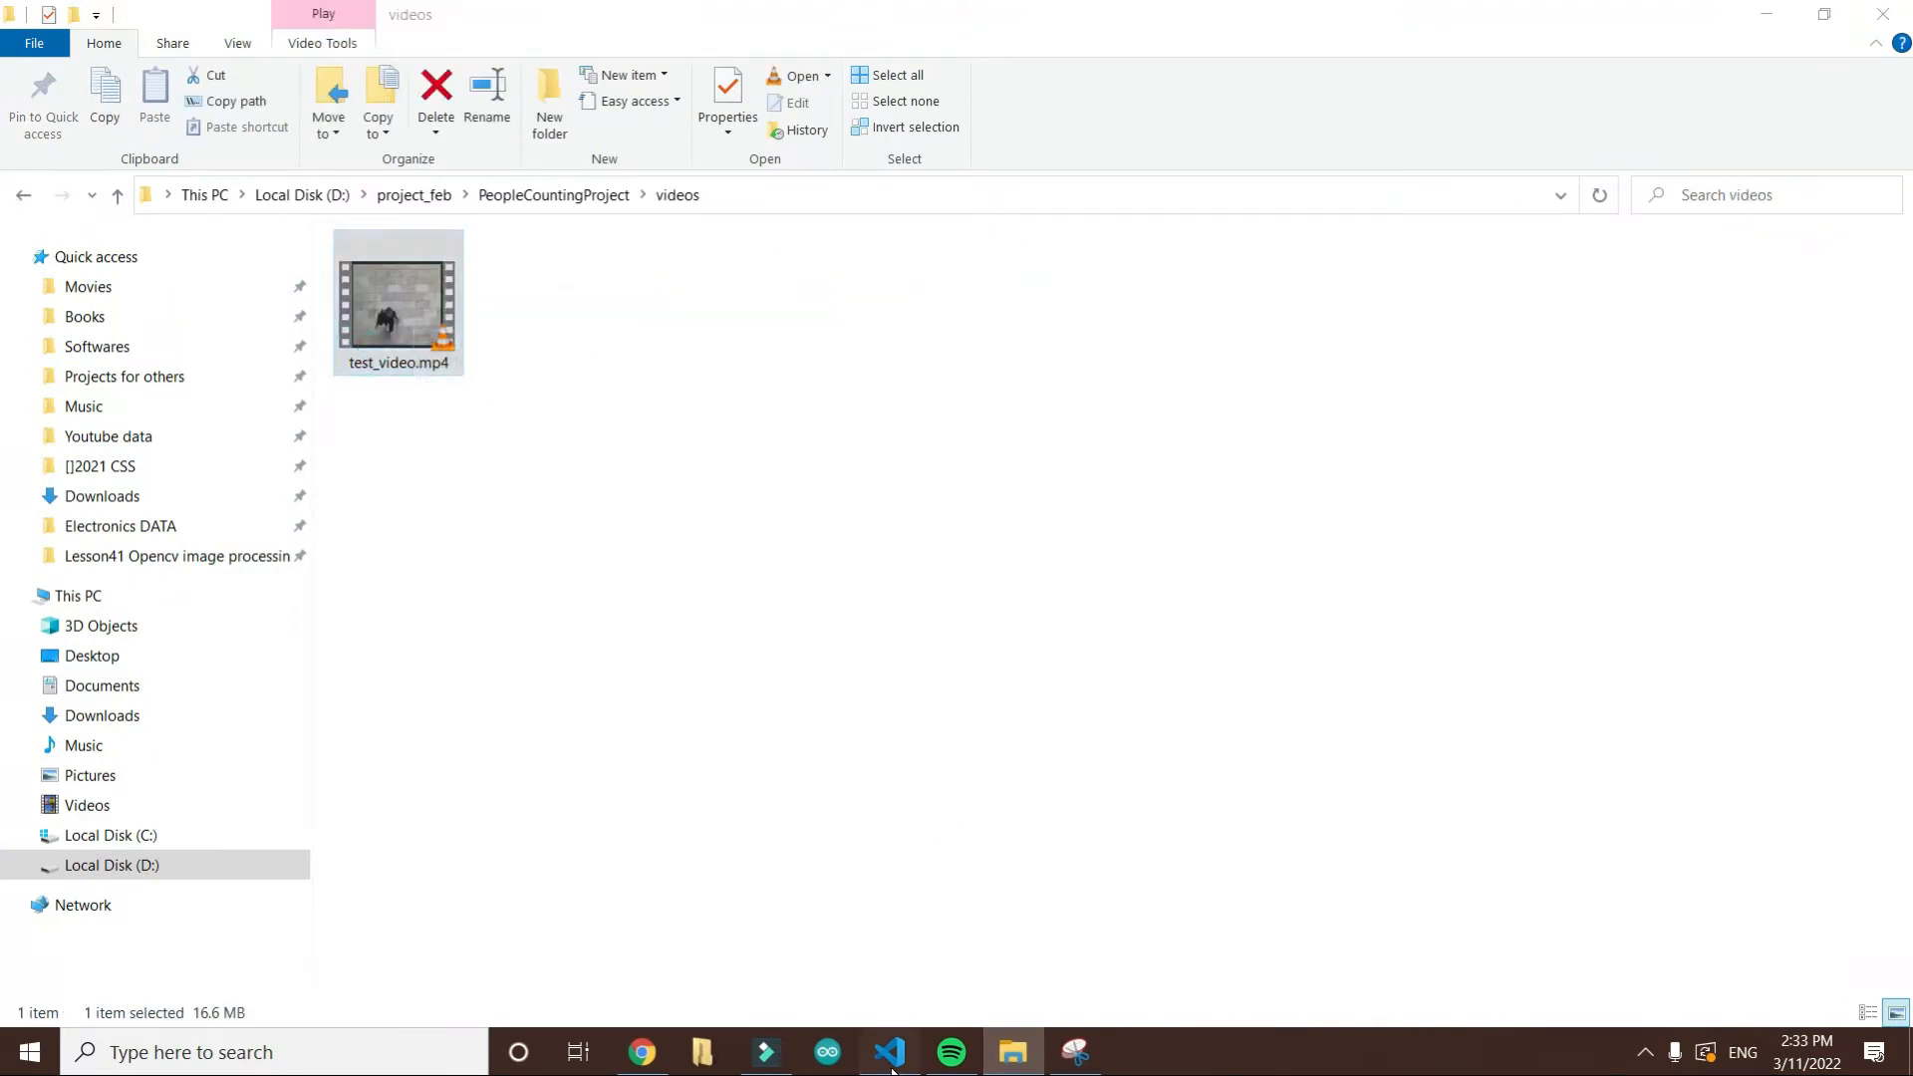
{"action": "left_click", "coordinate": [888, 1052]}
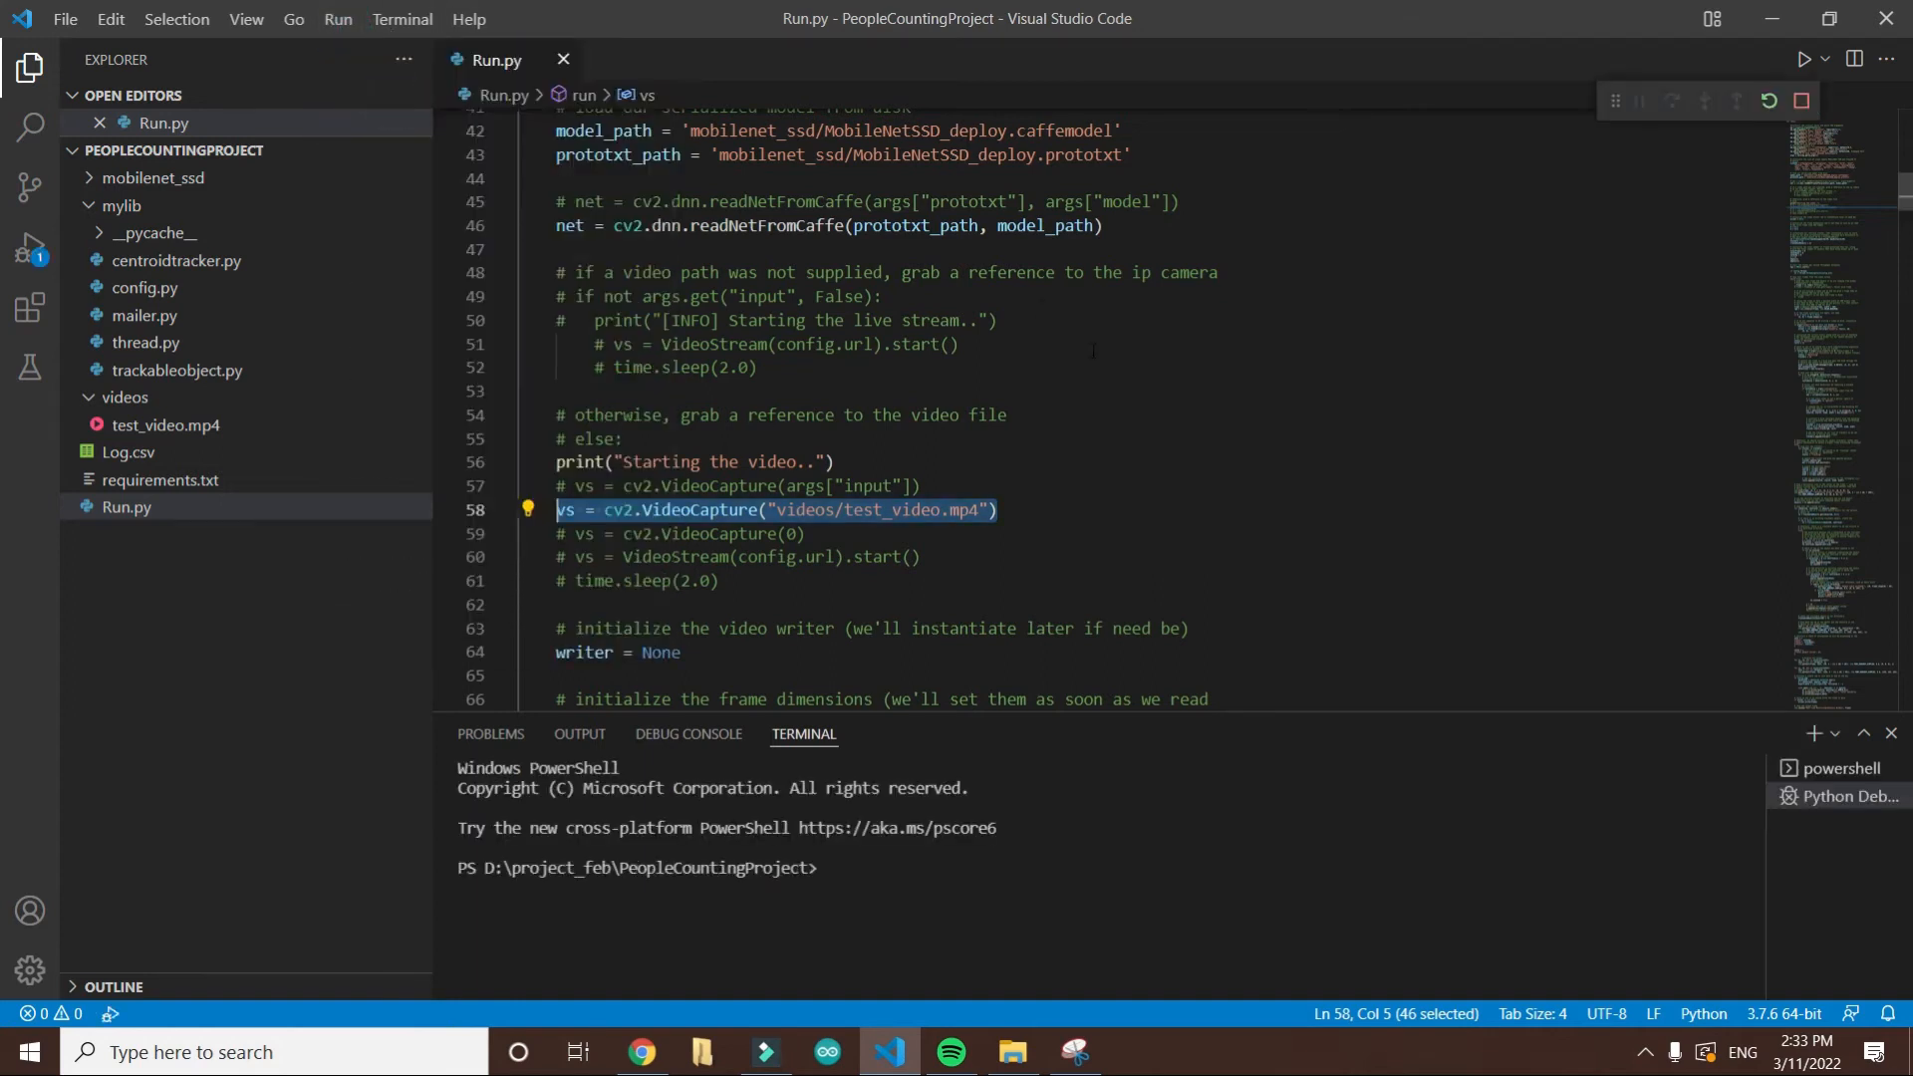
Step: Let Run.py count 5 entries and 2 exits on test_video.mp4 in the Real-Time Monitoring window until it finishes
{"action": "left_click", "coordinate": [1803, 57]}
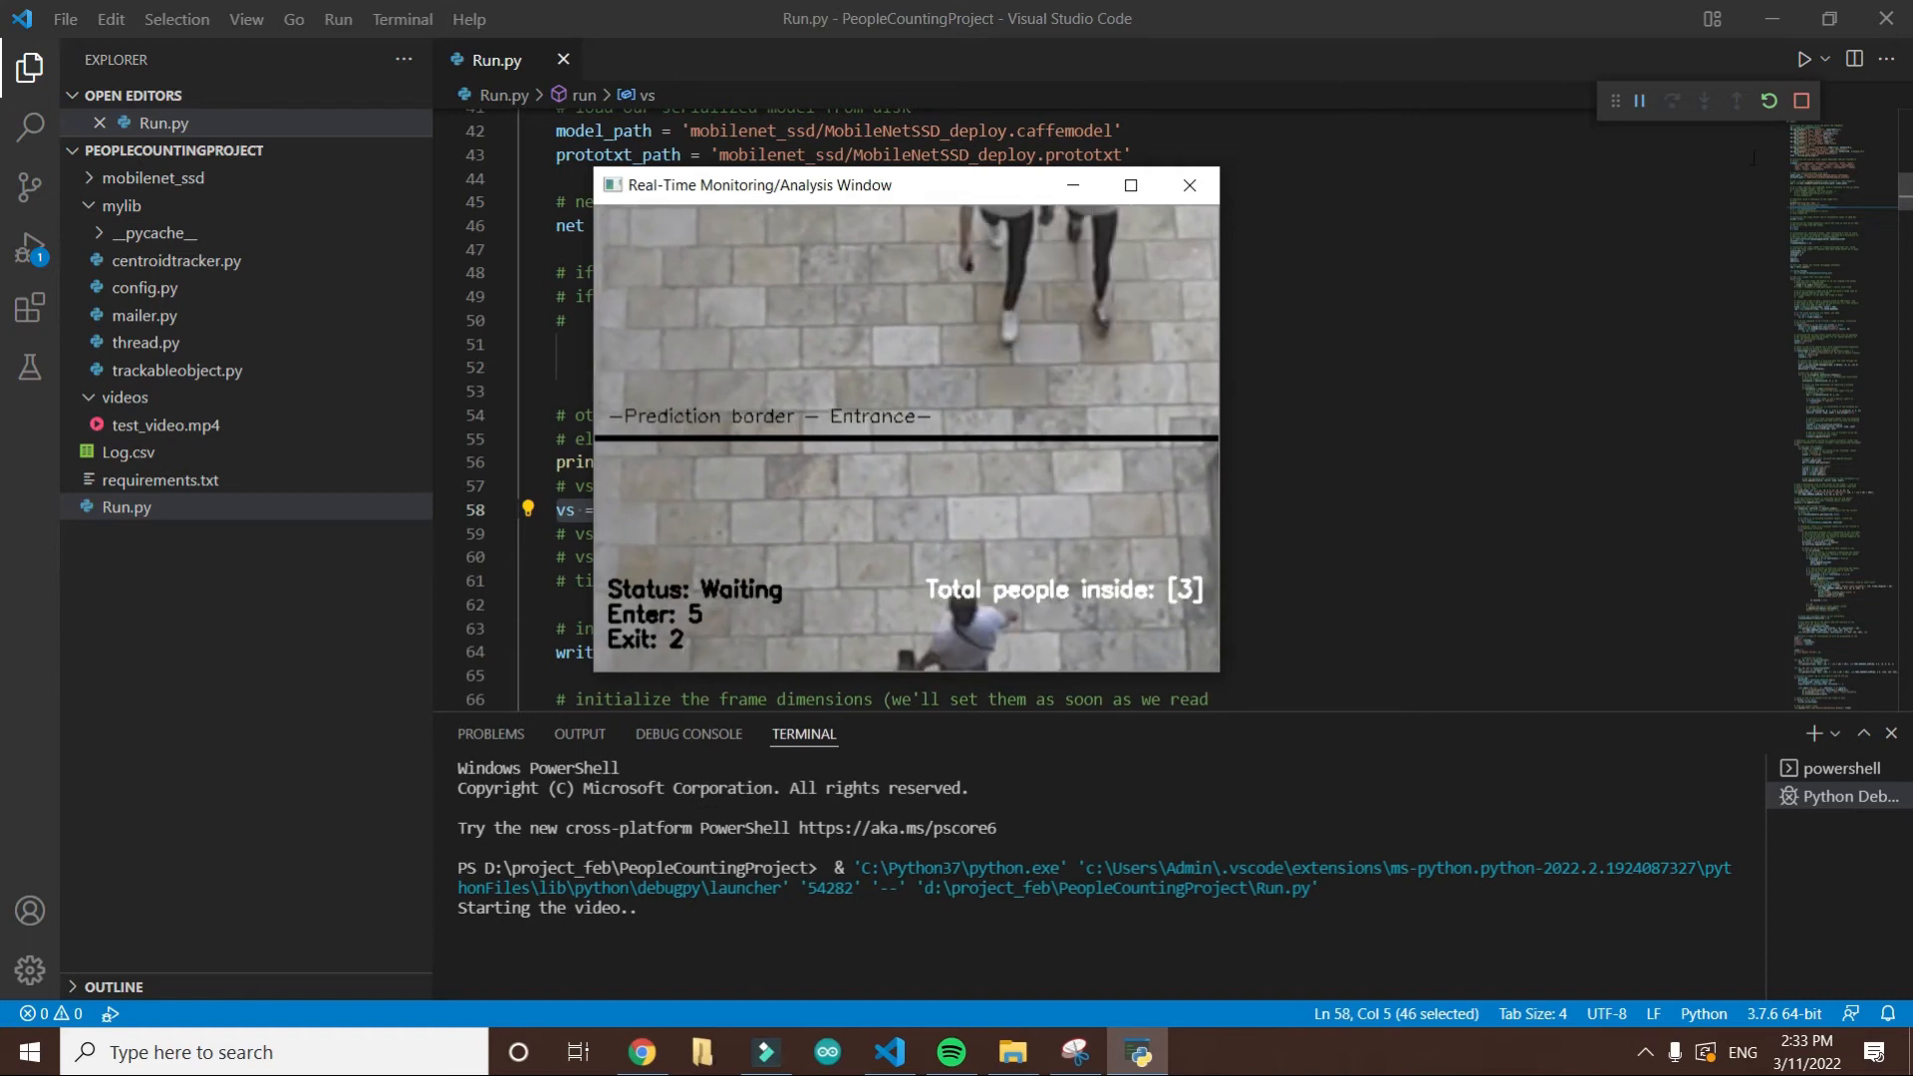
{"action": "left_click", "coordinate": [1187, 185]}
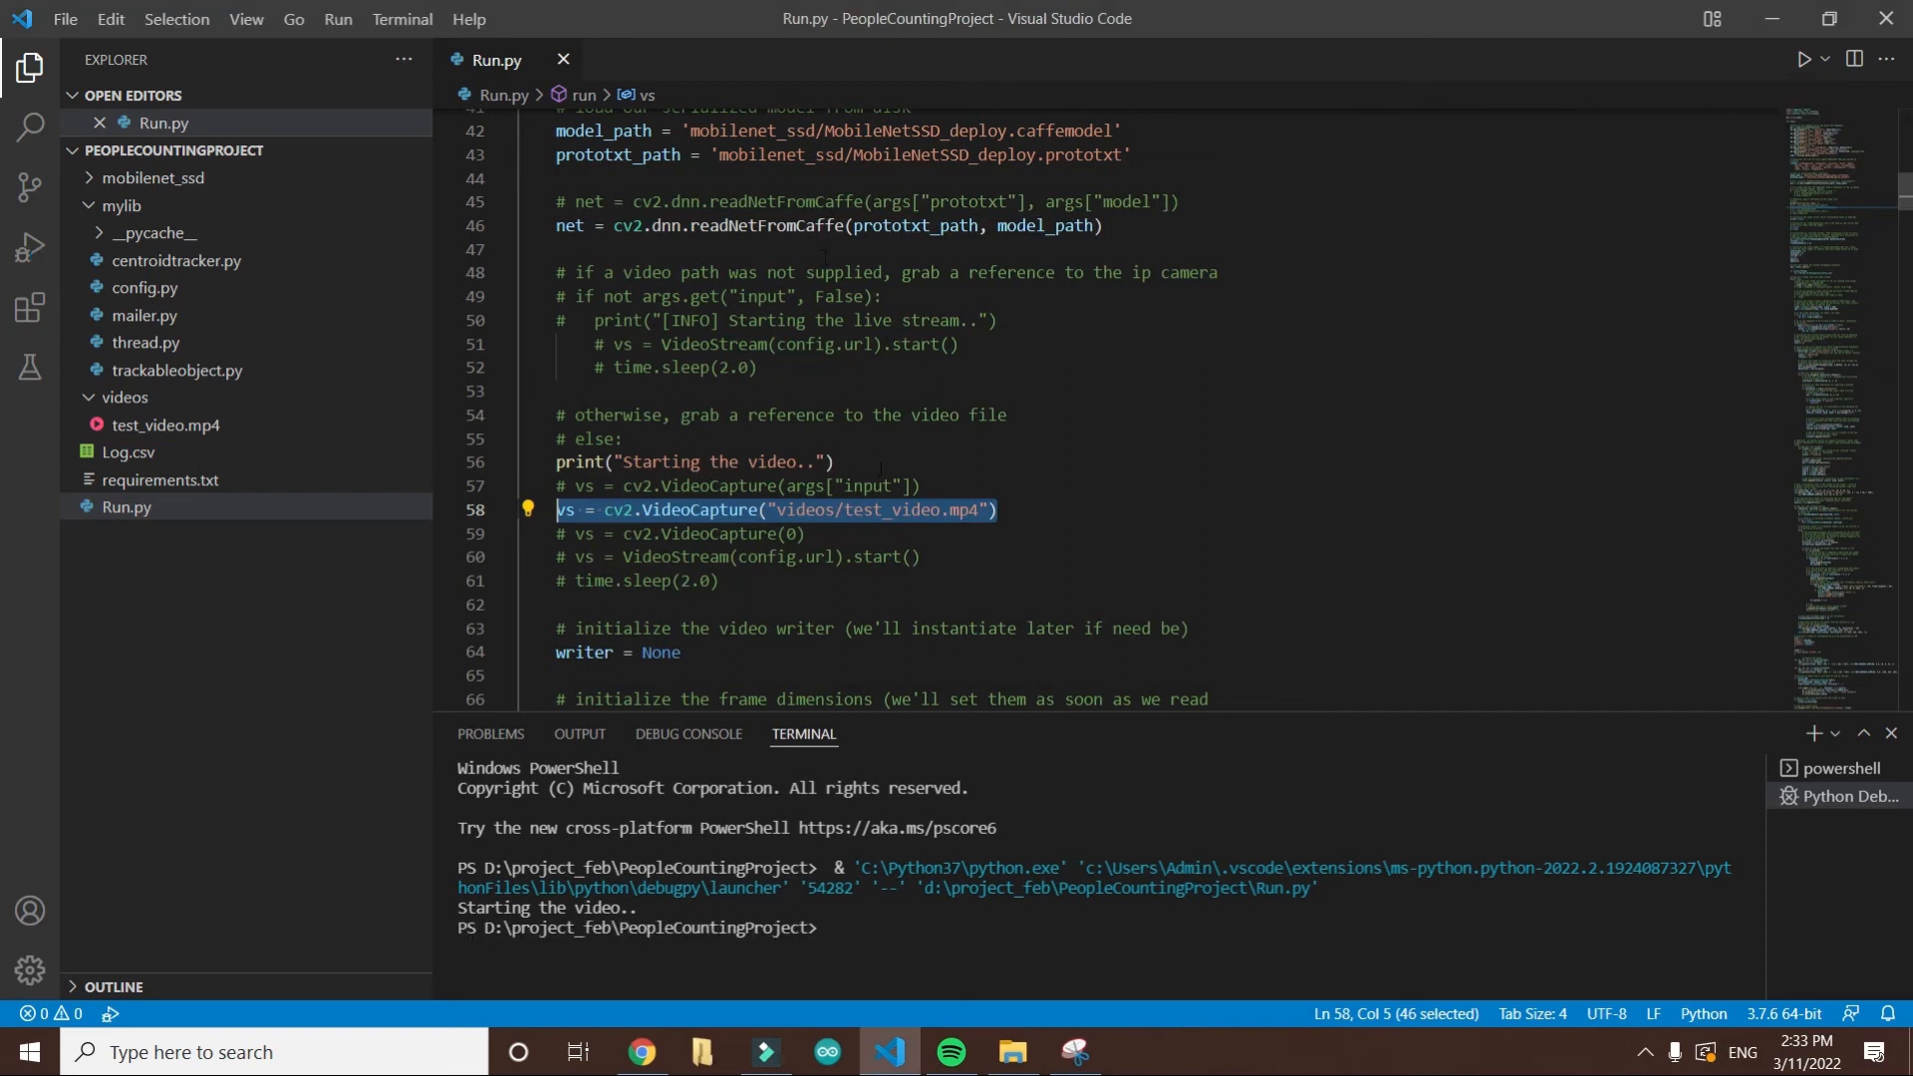
Step: Comment out the test_video.mp4 capture line, enable cv2.VideoCapture(0) for the webcam, and save Run.py
{"action": "left_click", "coordinate": [996, 510]}
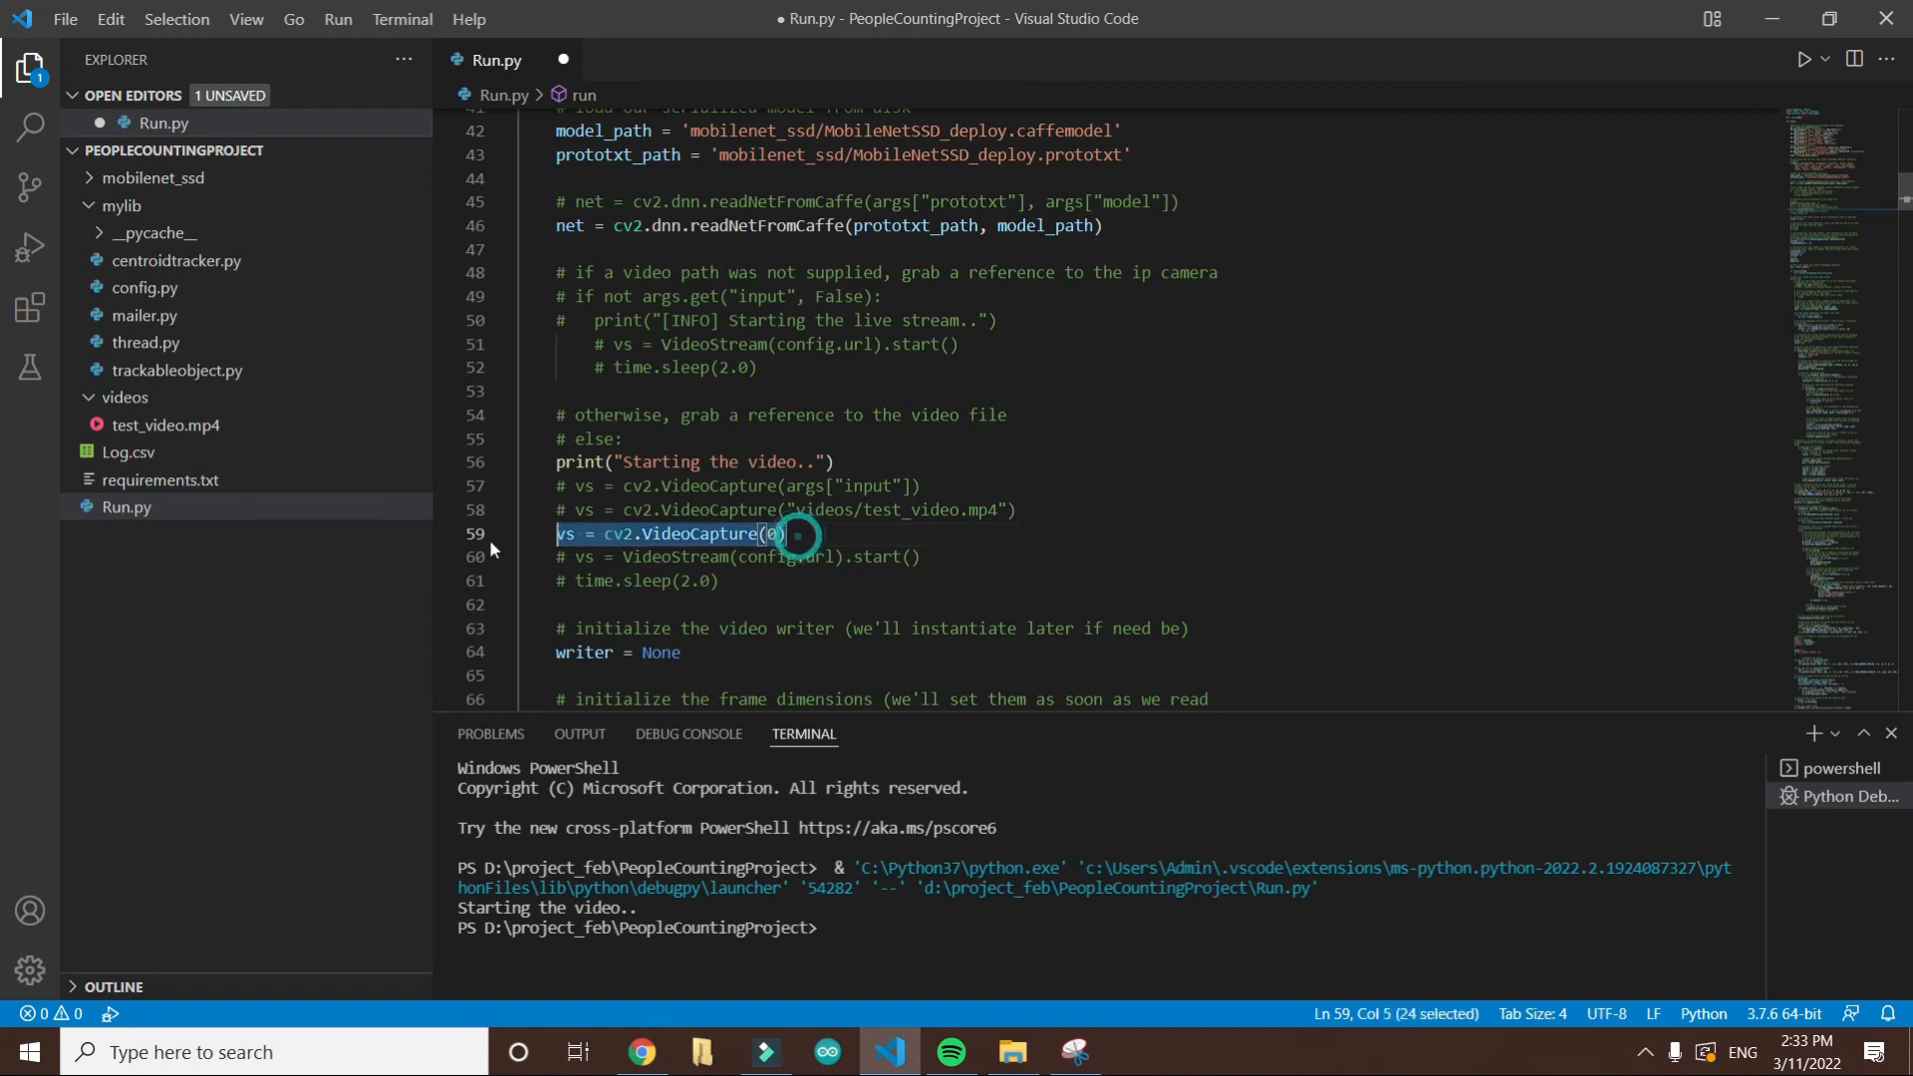
{"action": "left_click", "coordinate": [787, 534]}
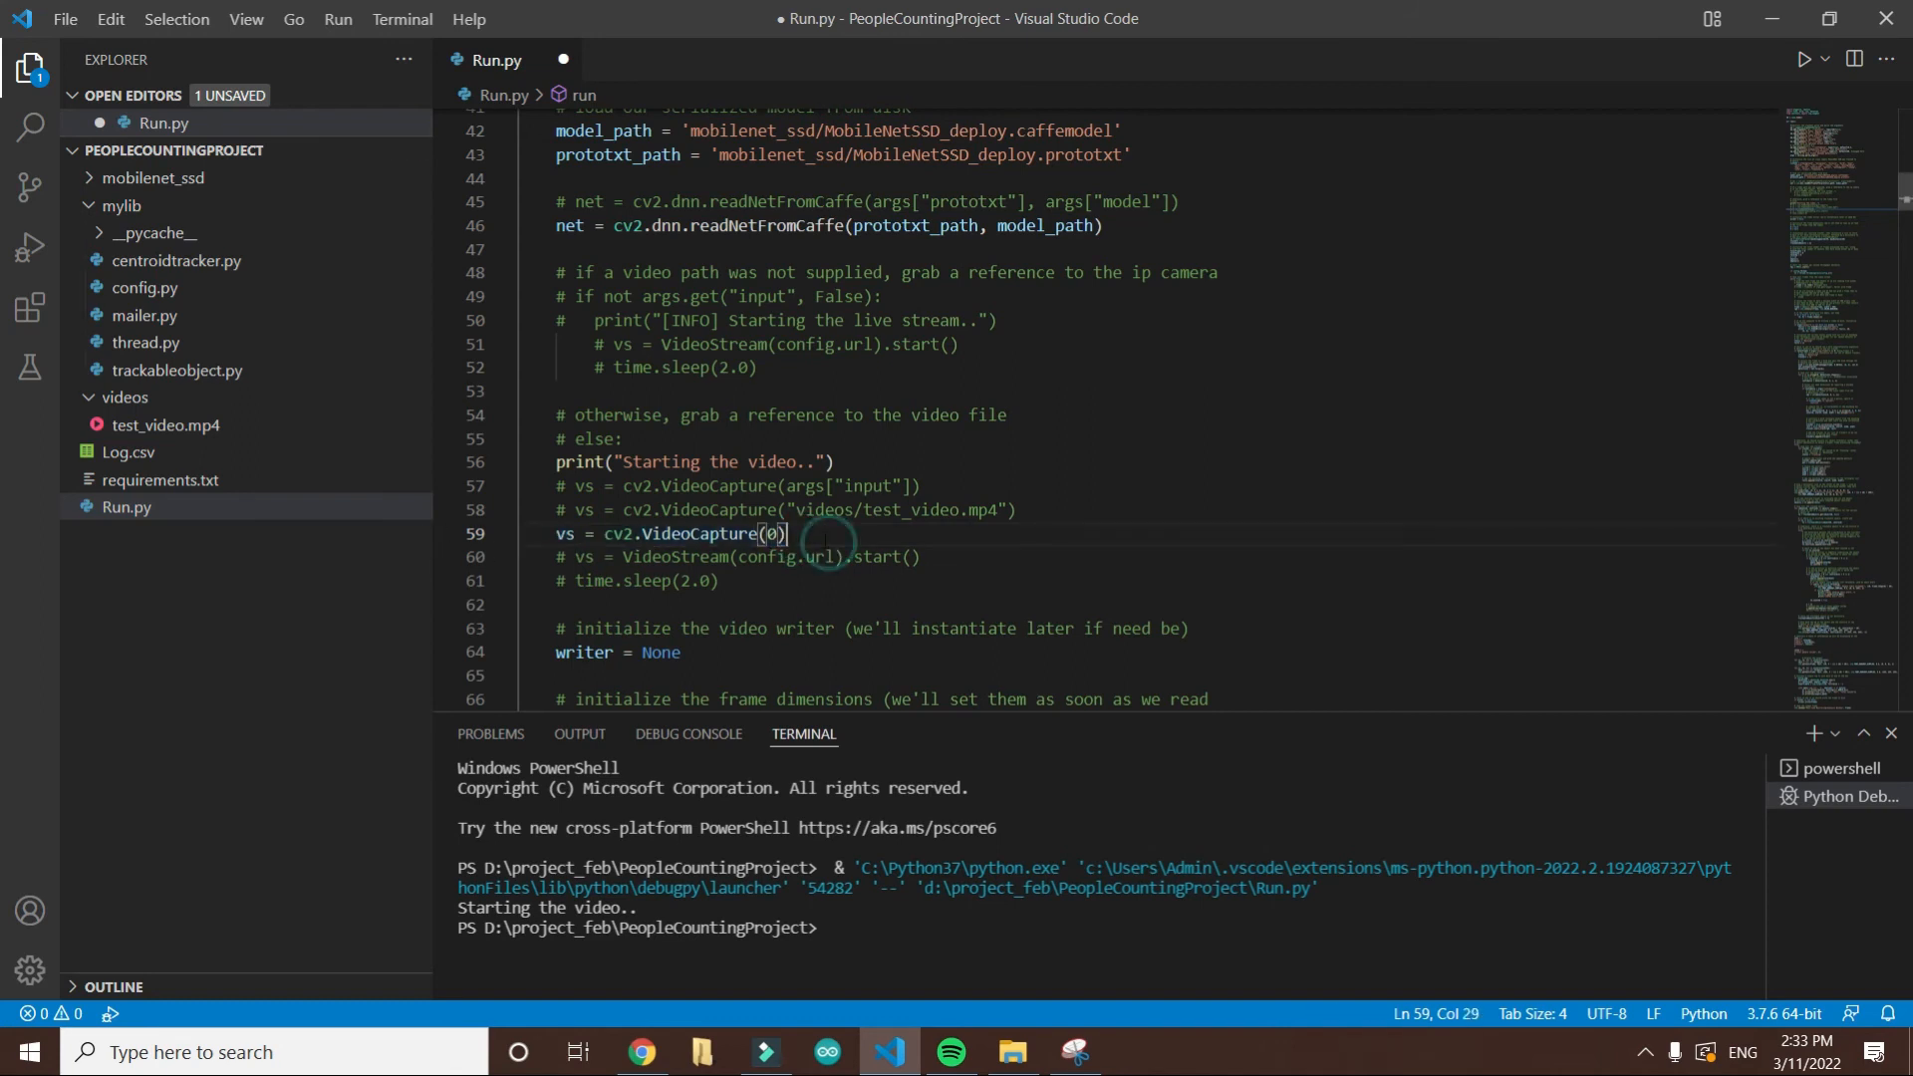
{"action": "double_click", "coordinate": [701, 534]}
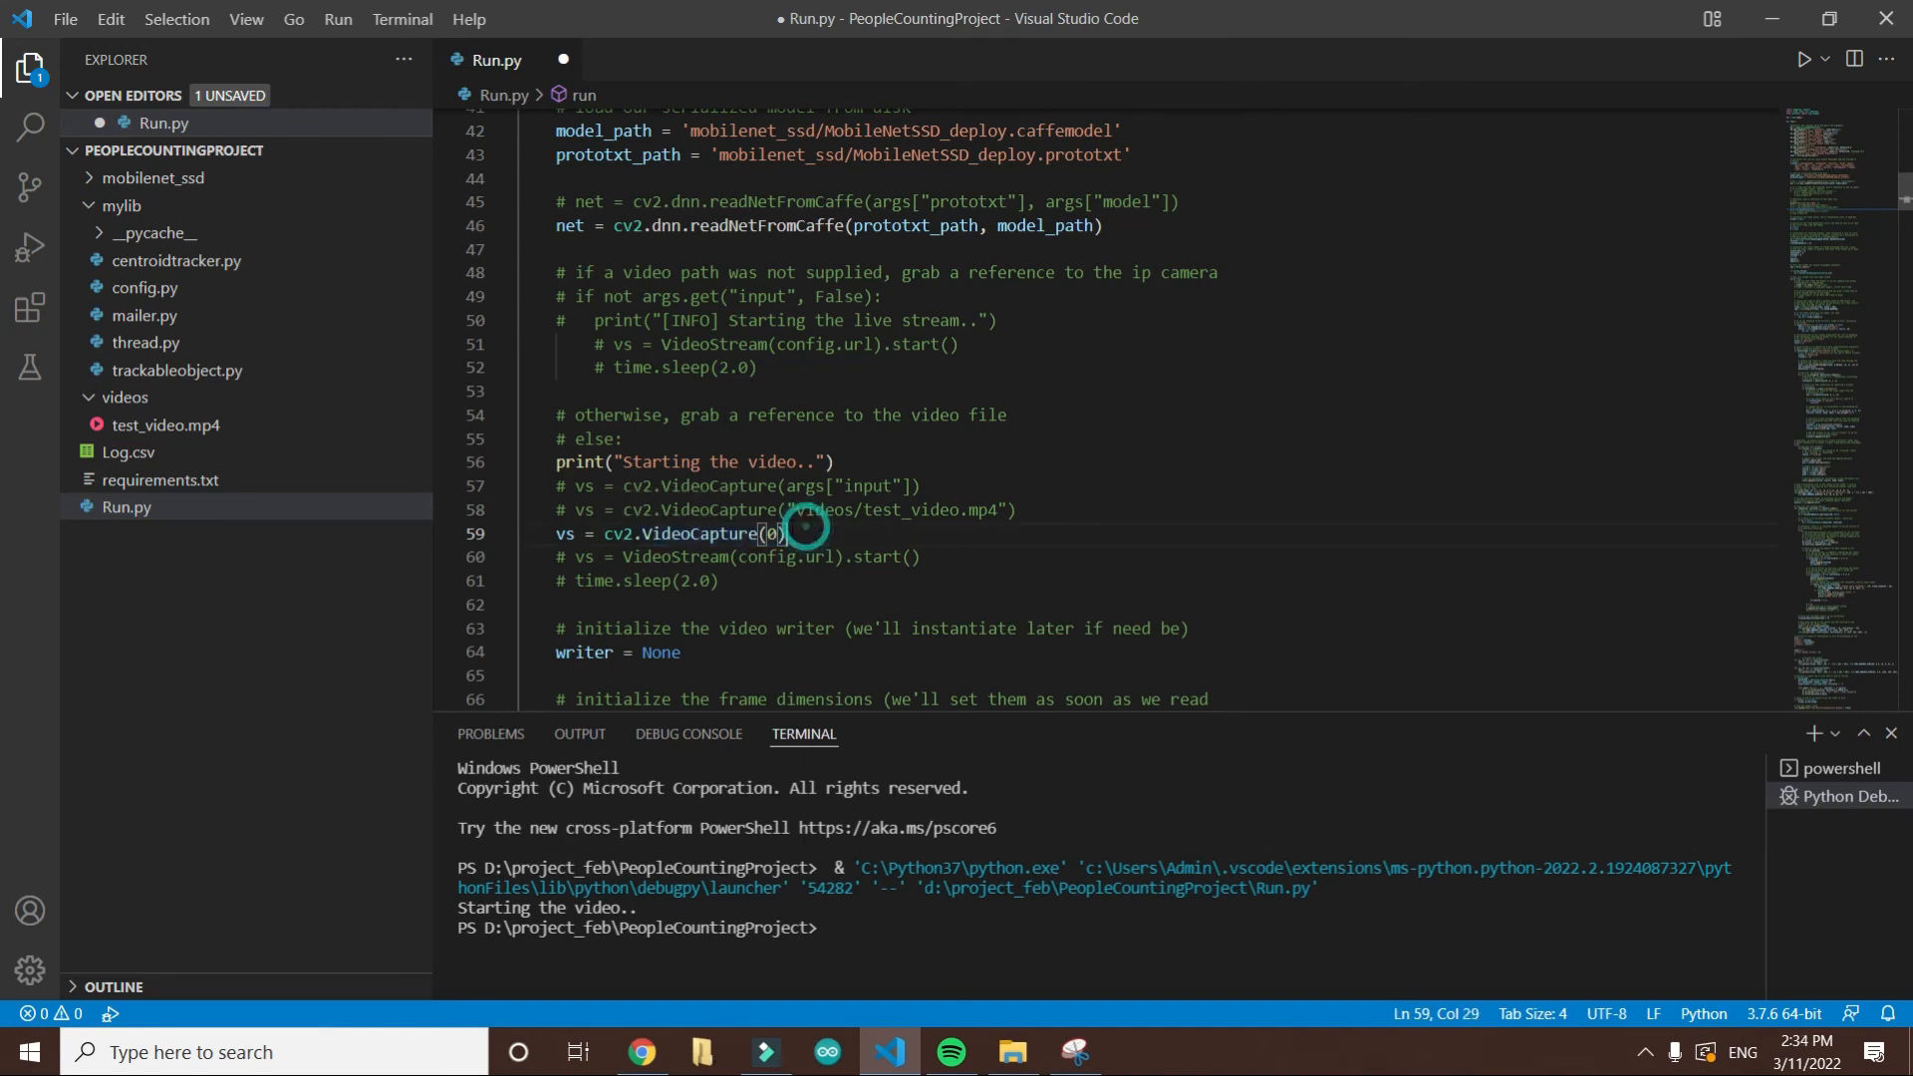
{"action": "left_click", "coordinate": [804, 510]}
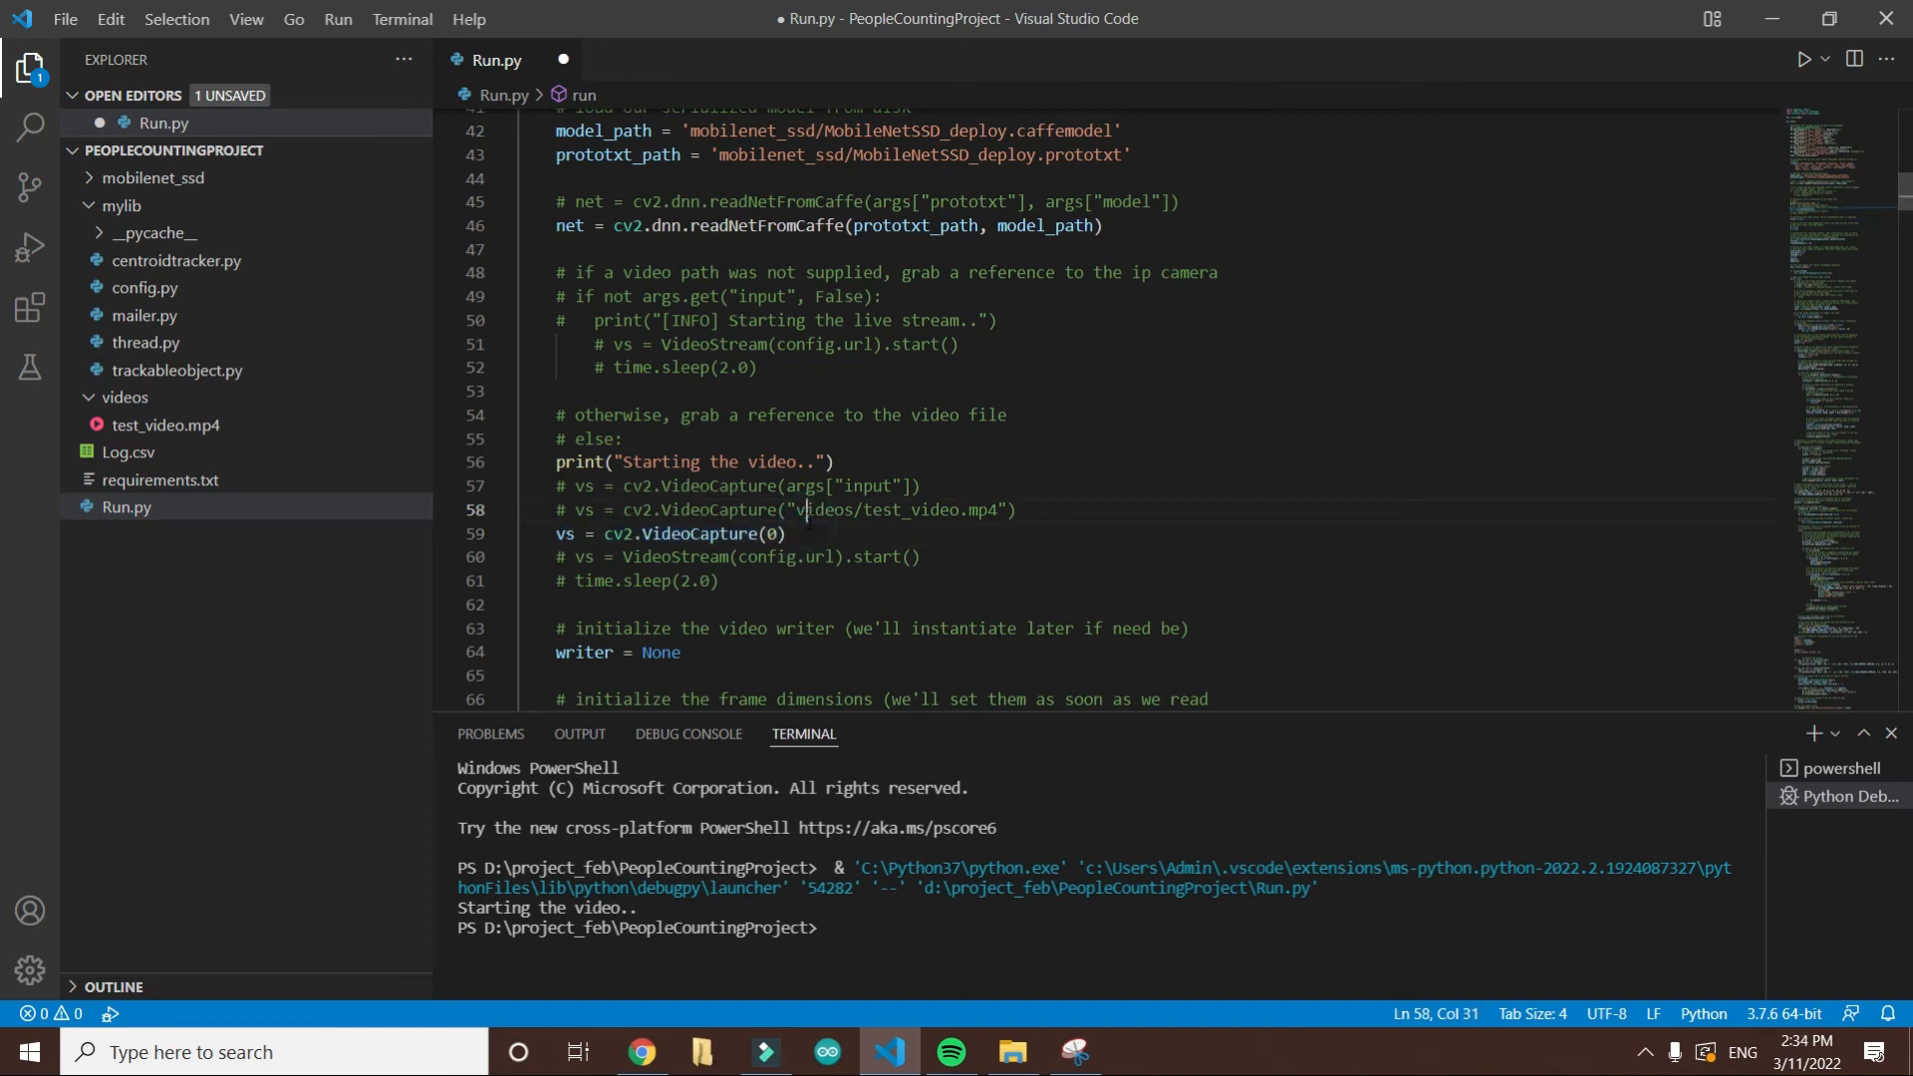
{"action": "key", "text": "ctrl+s"}
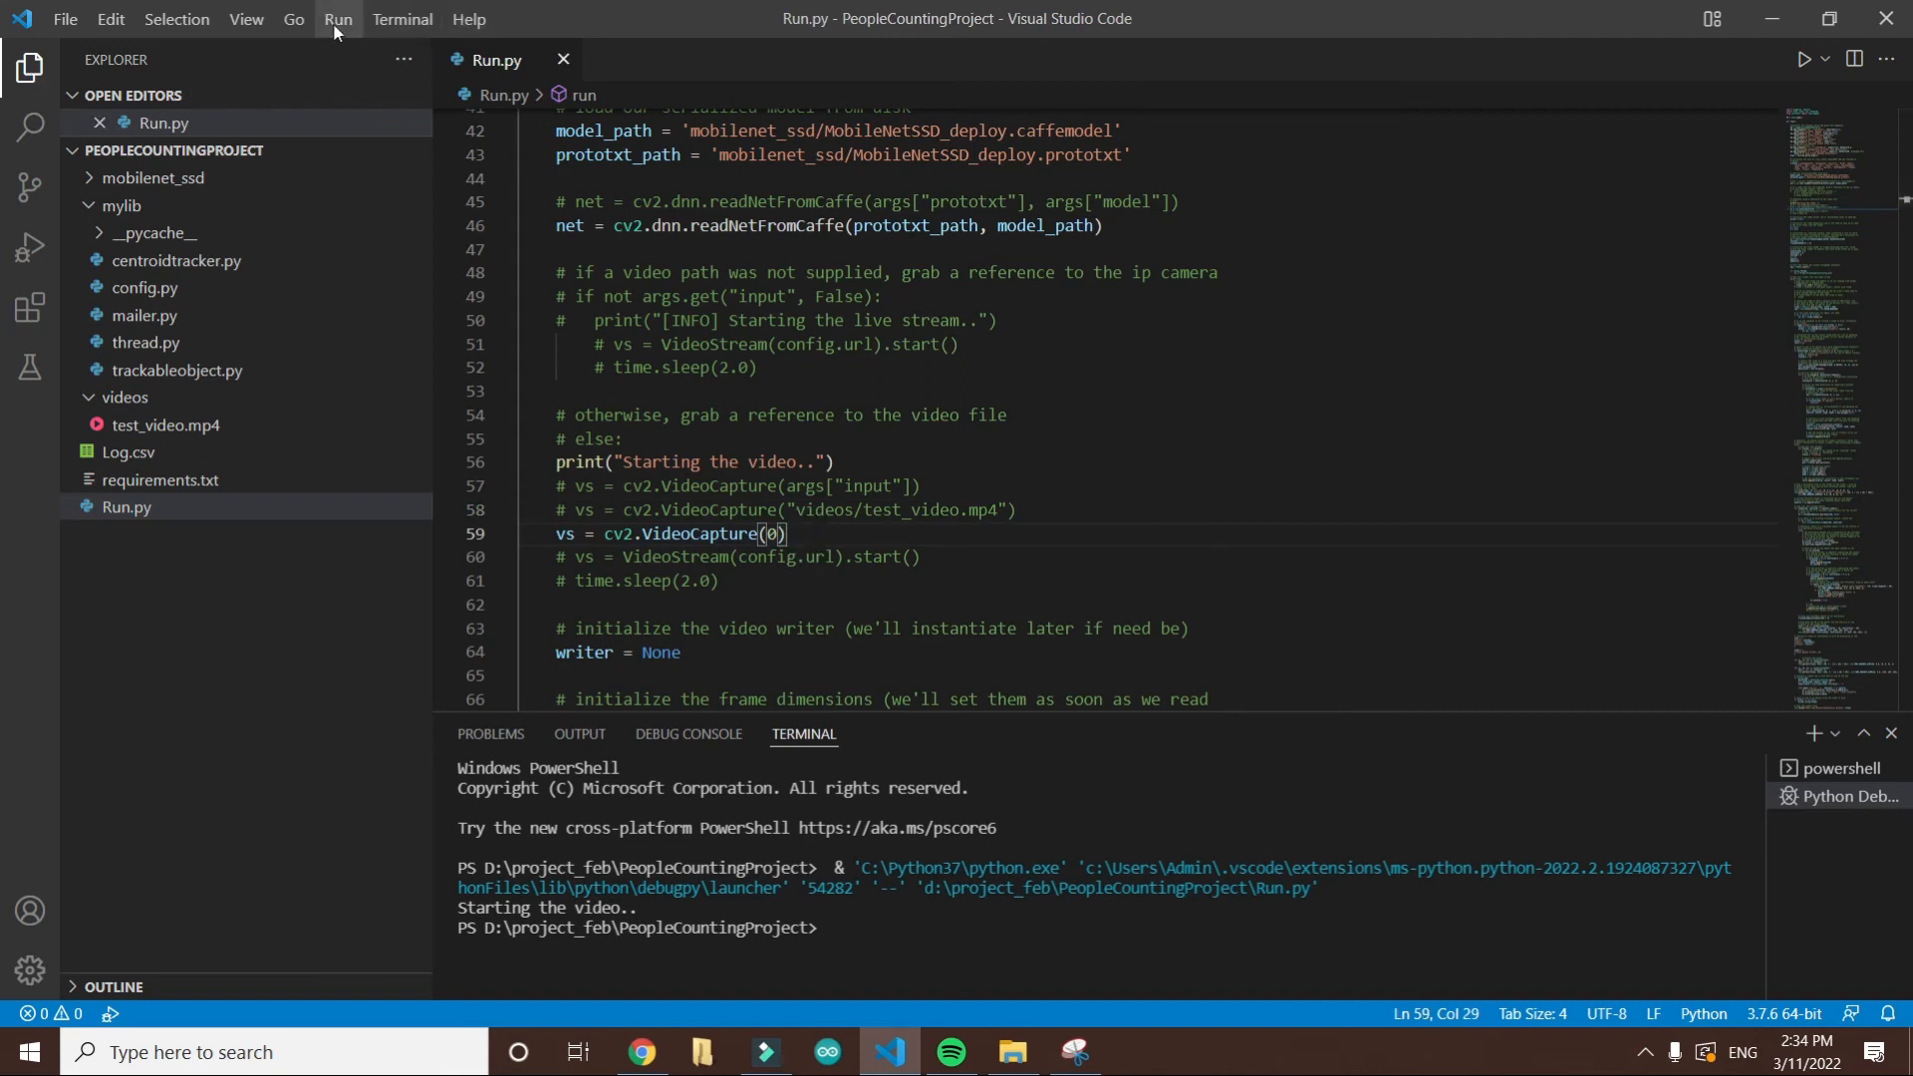
Step: Start debugging Run.py so the Real-Time Monitoring window tracks ID 1 from the live webcam feed
{"action": "left_click", "coordinate": [1807, 57]}
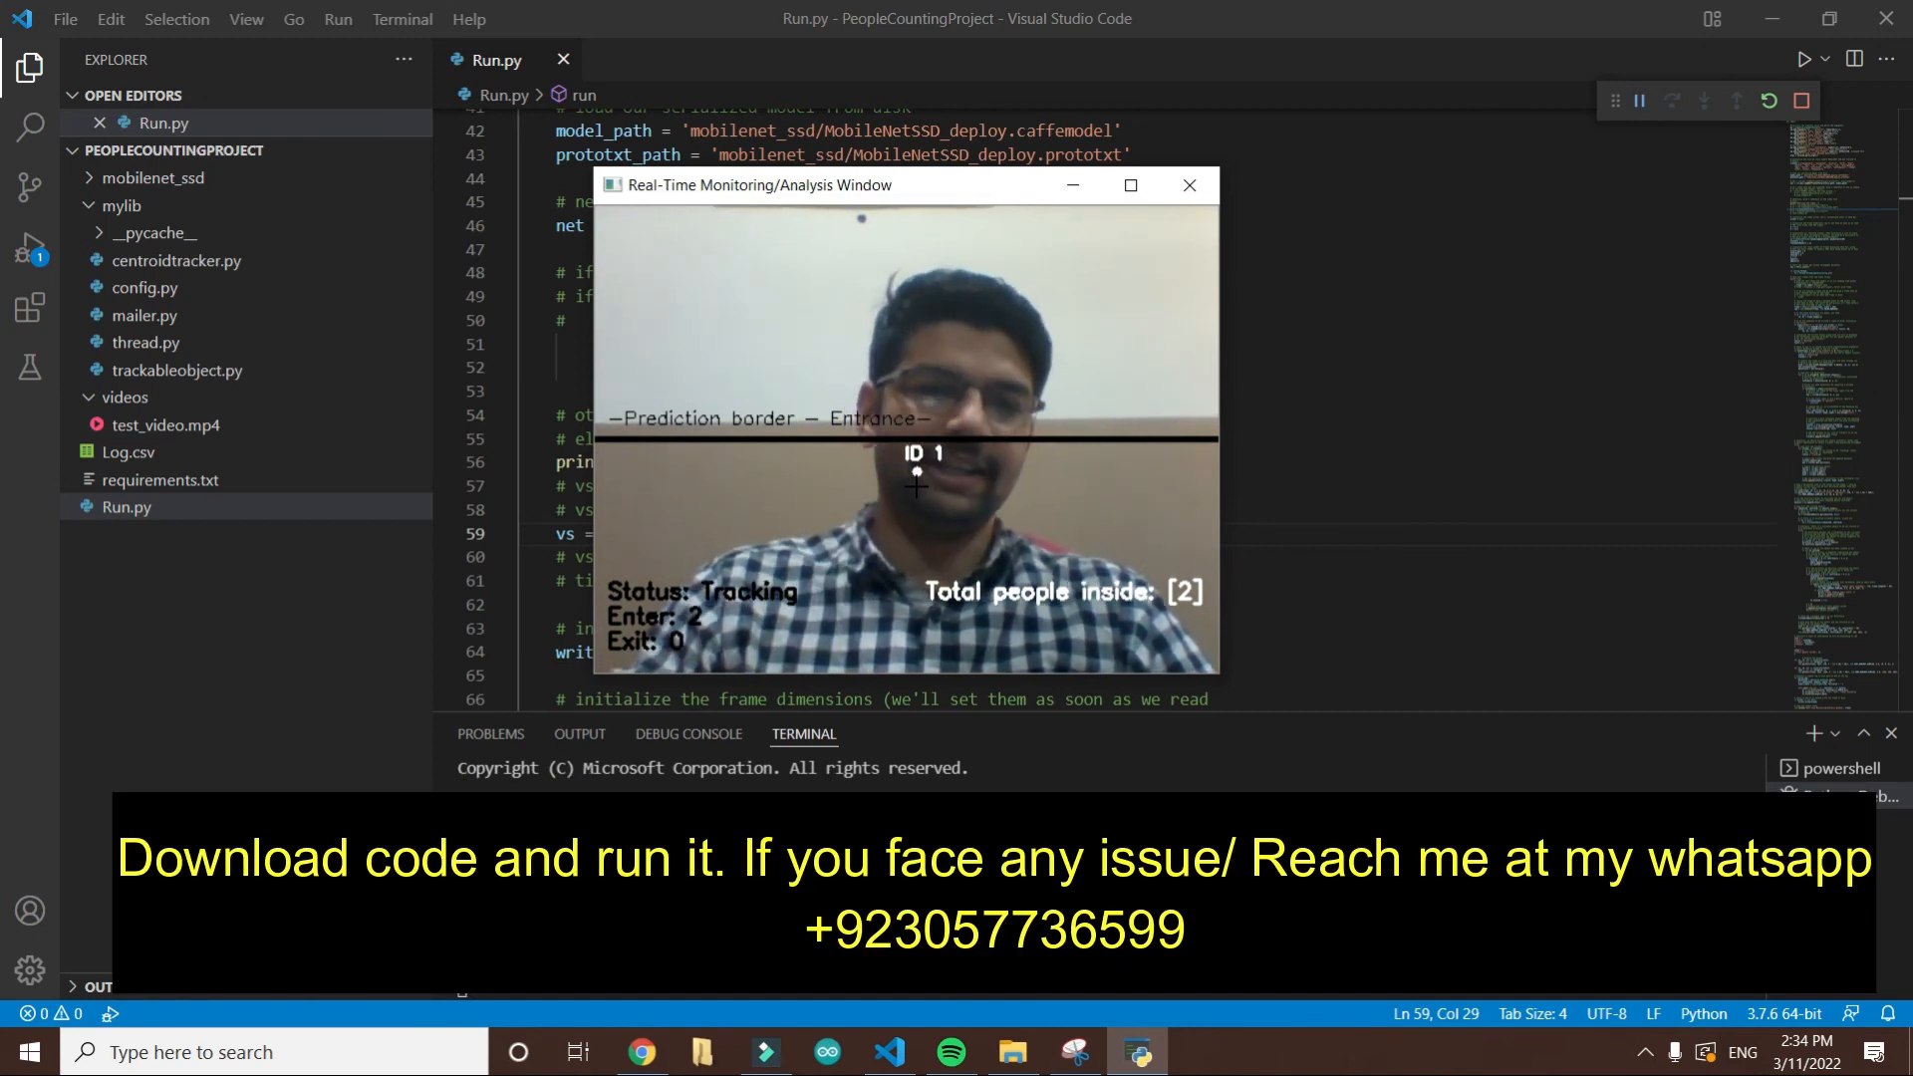
{"action": "left_click", "coordinate": [1769, 101]}
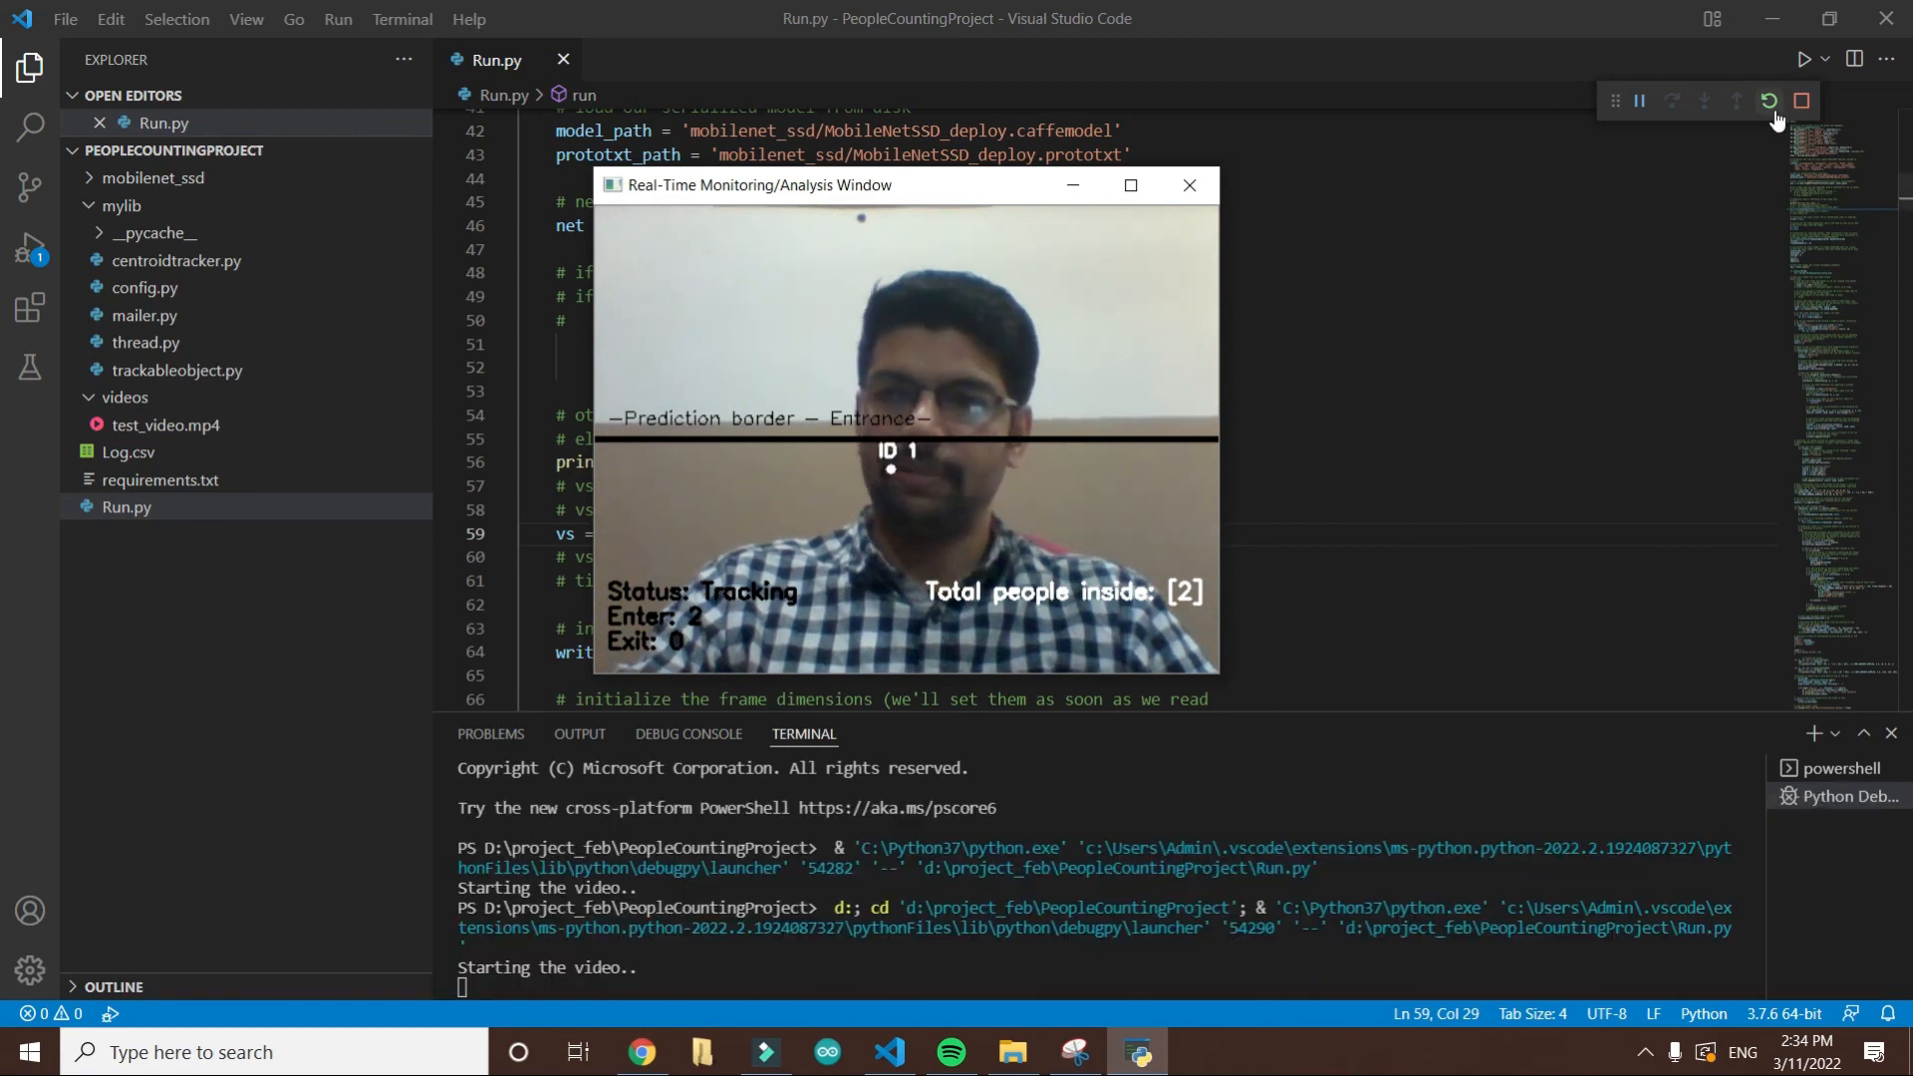